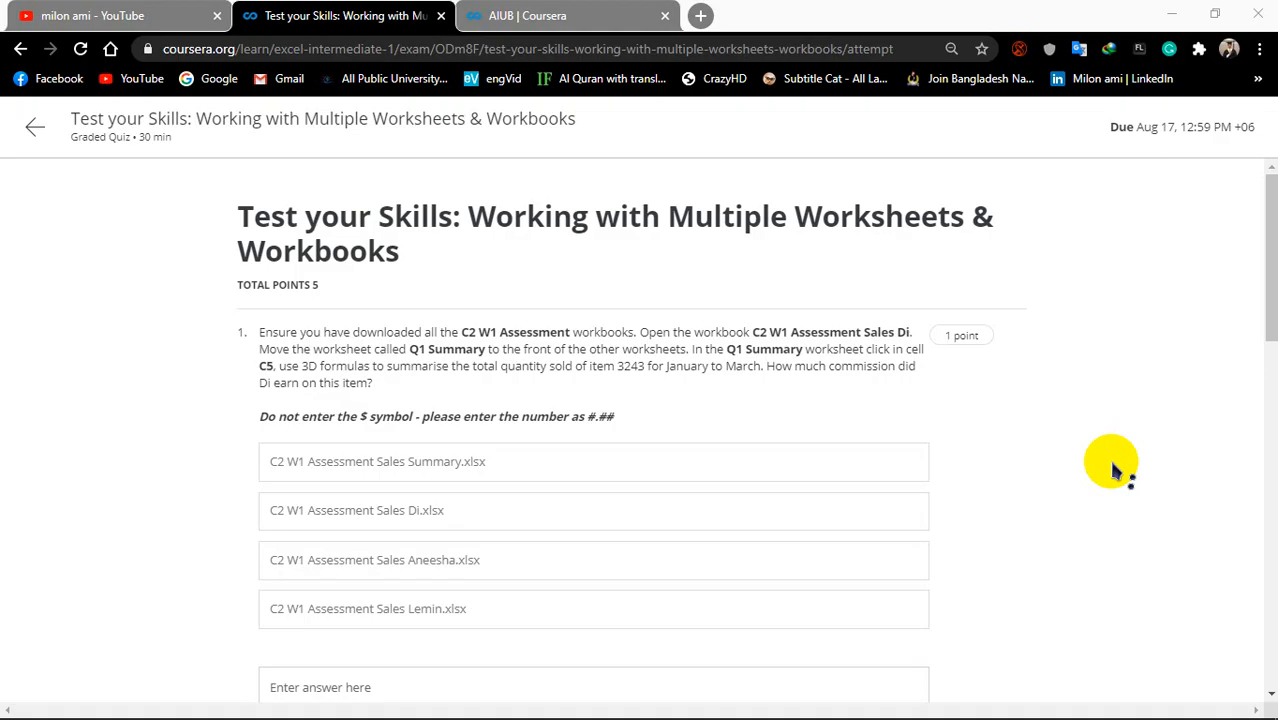
mouse_move(418, 156)
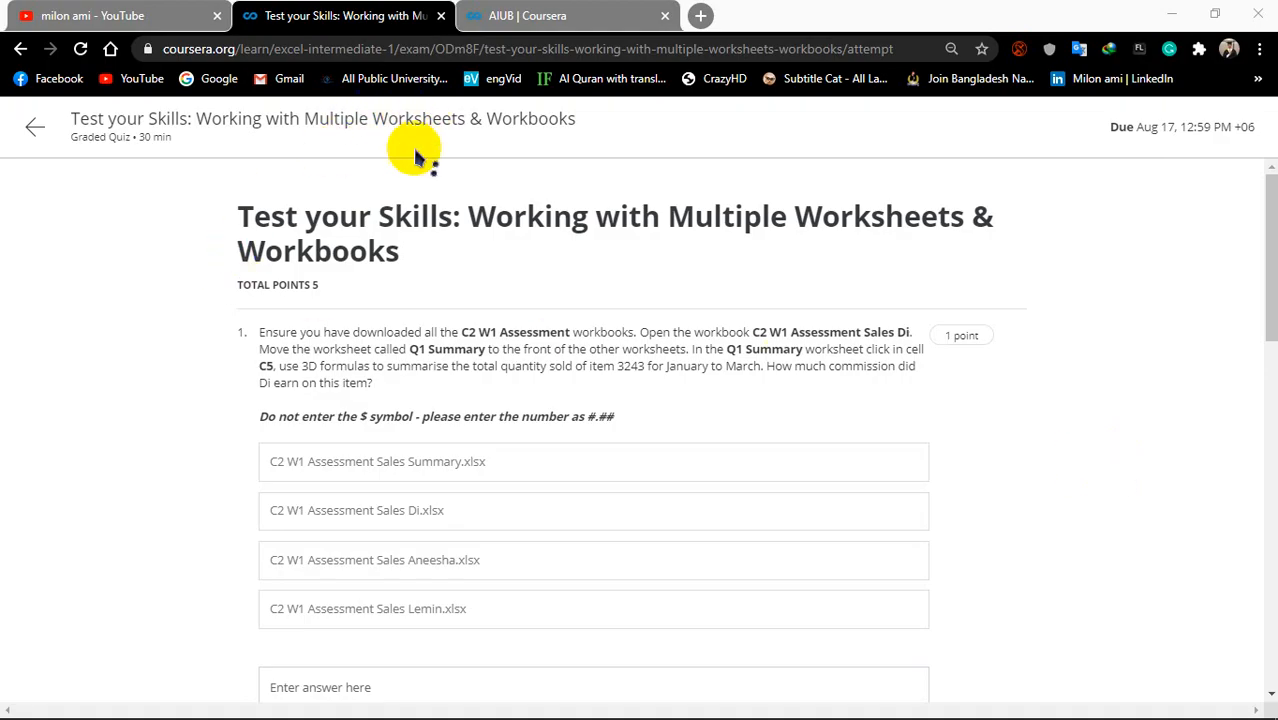
mouse_move(480, 304)
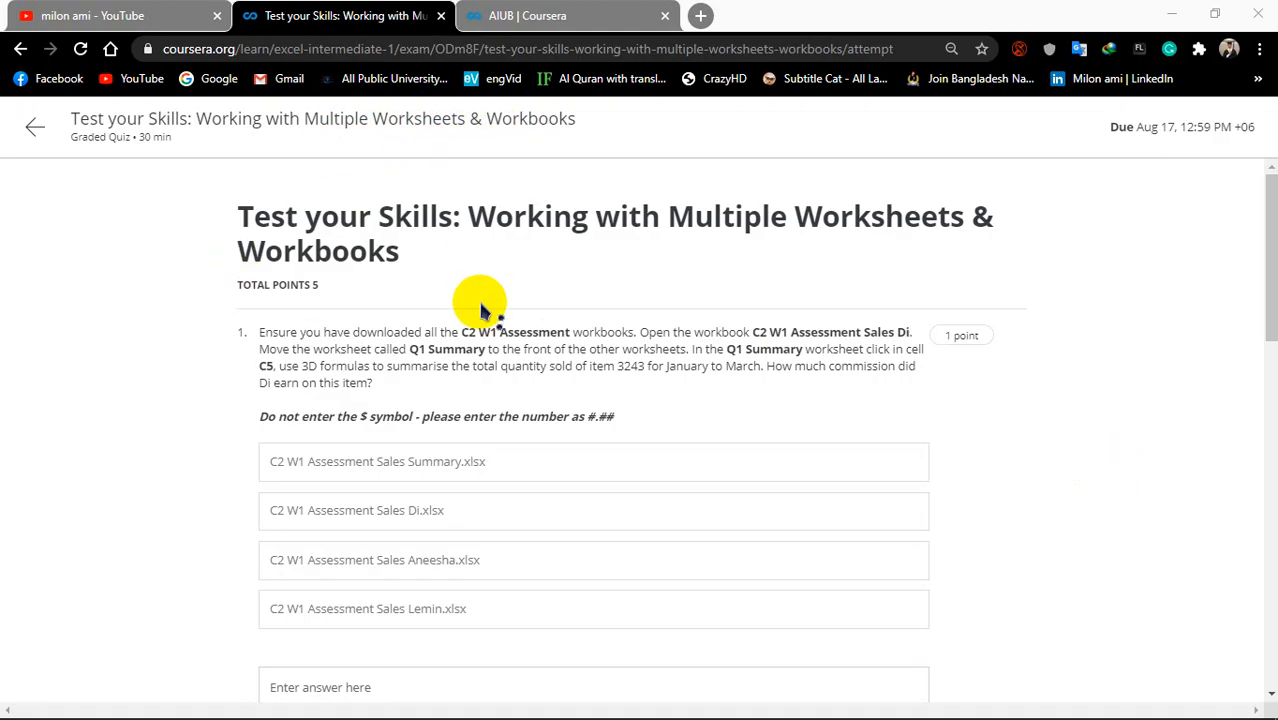
mouse_move(1230, 222)
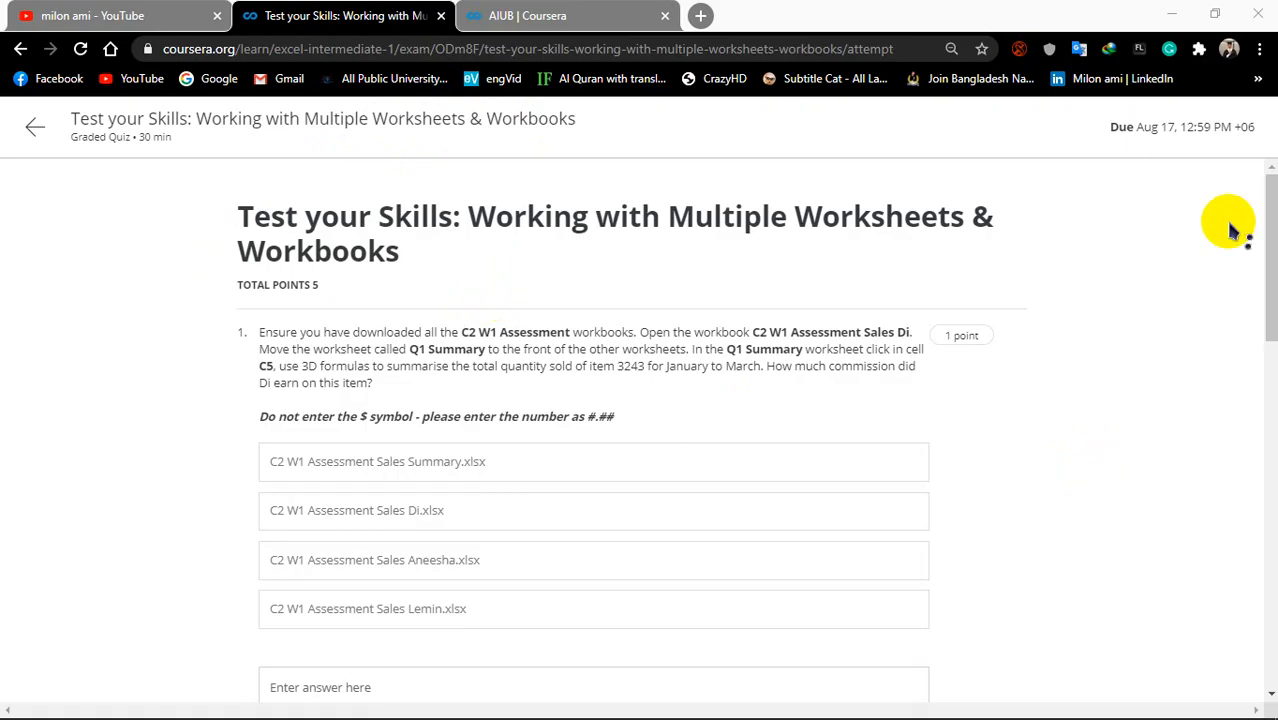
Step: Open the C2-W1-Assessment-Sales-Di workbook from the Test your skill folder
scroll(down, 3)
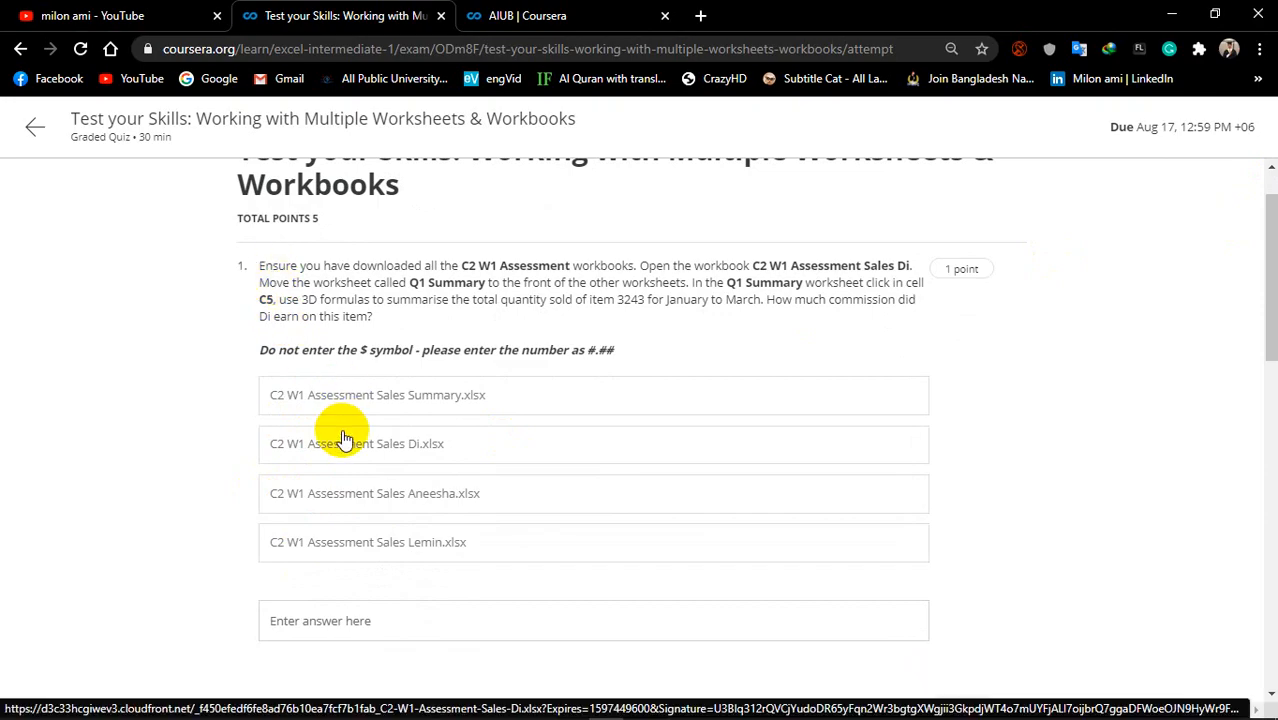
mouse_move(328, 538)
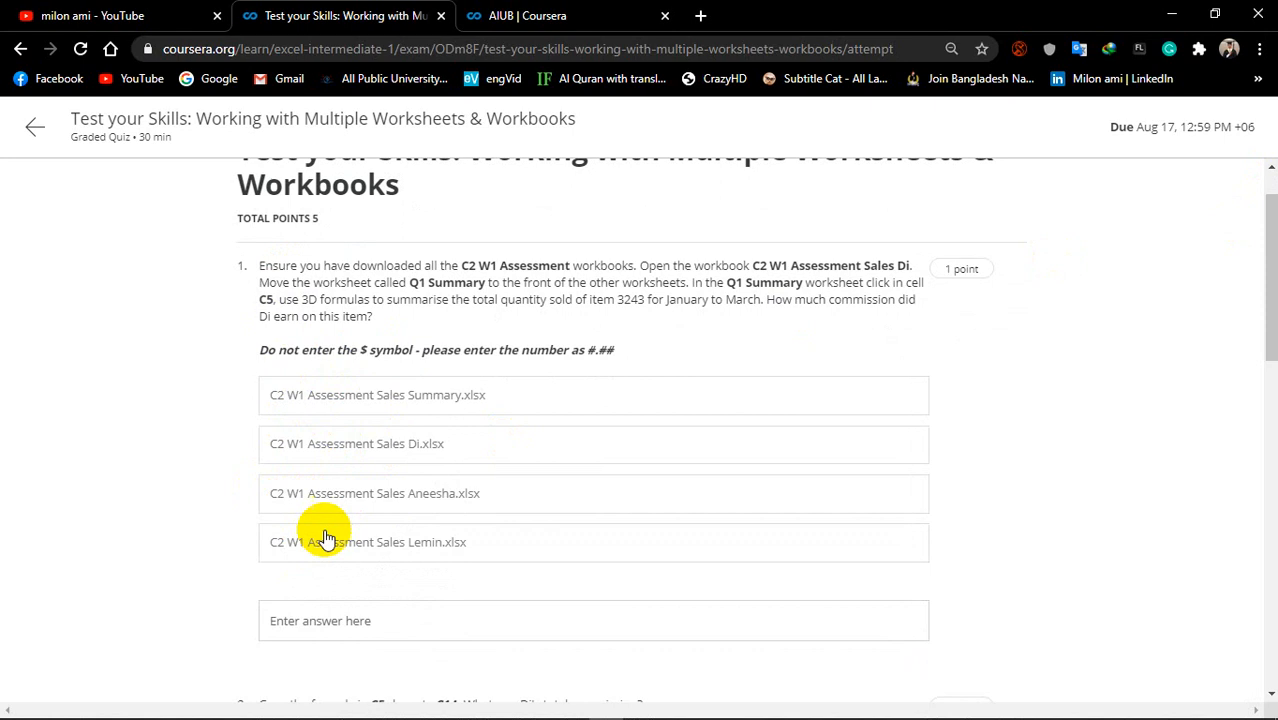
mouse_move(876, 340)
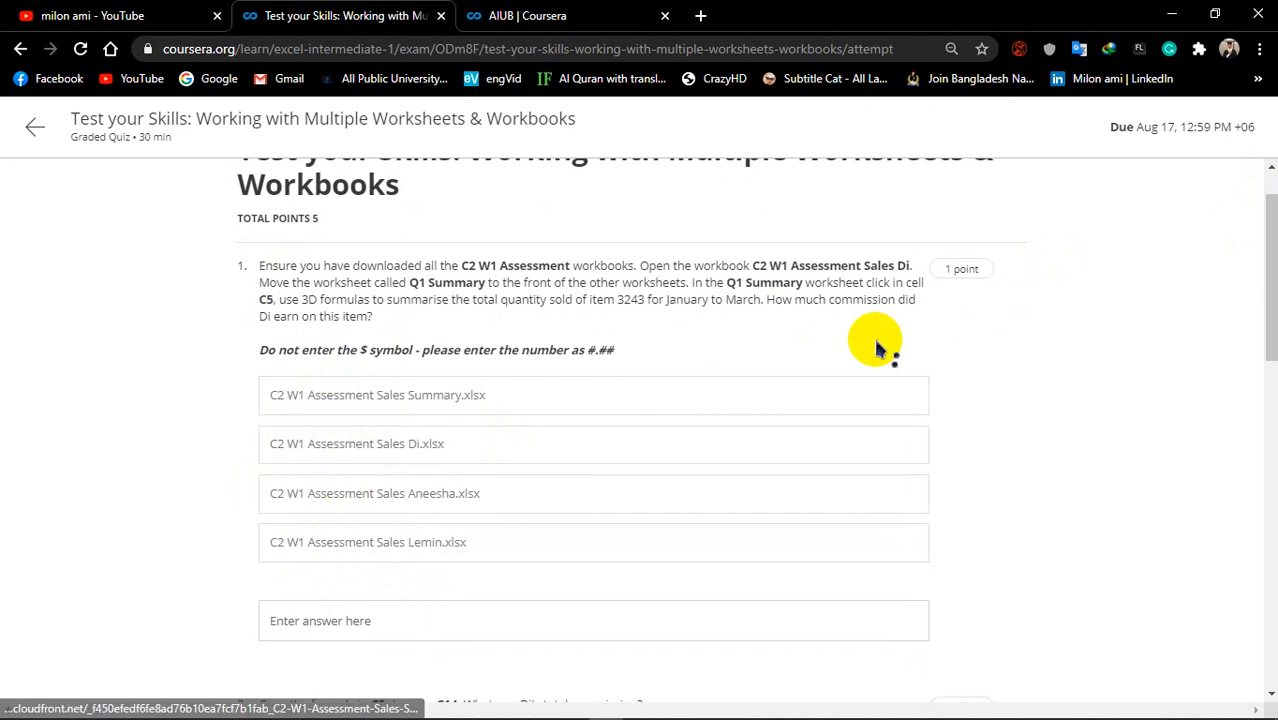
mouse_move(1040, 376)
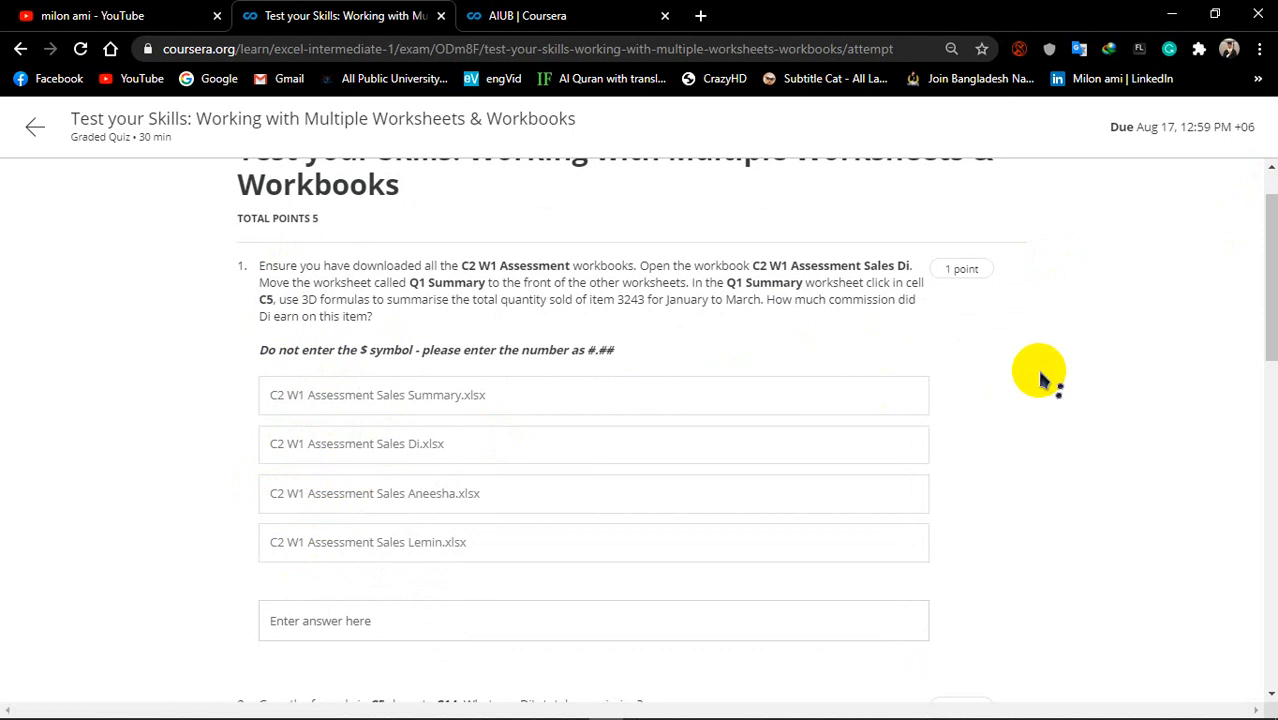
mouse_move(752, 220)
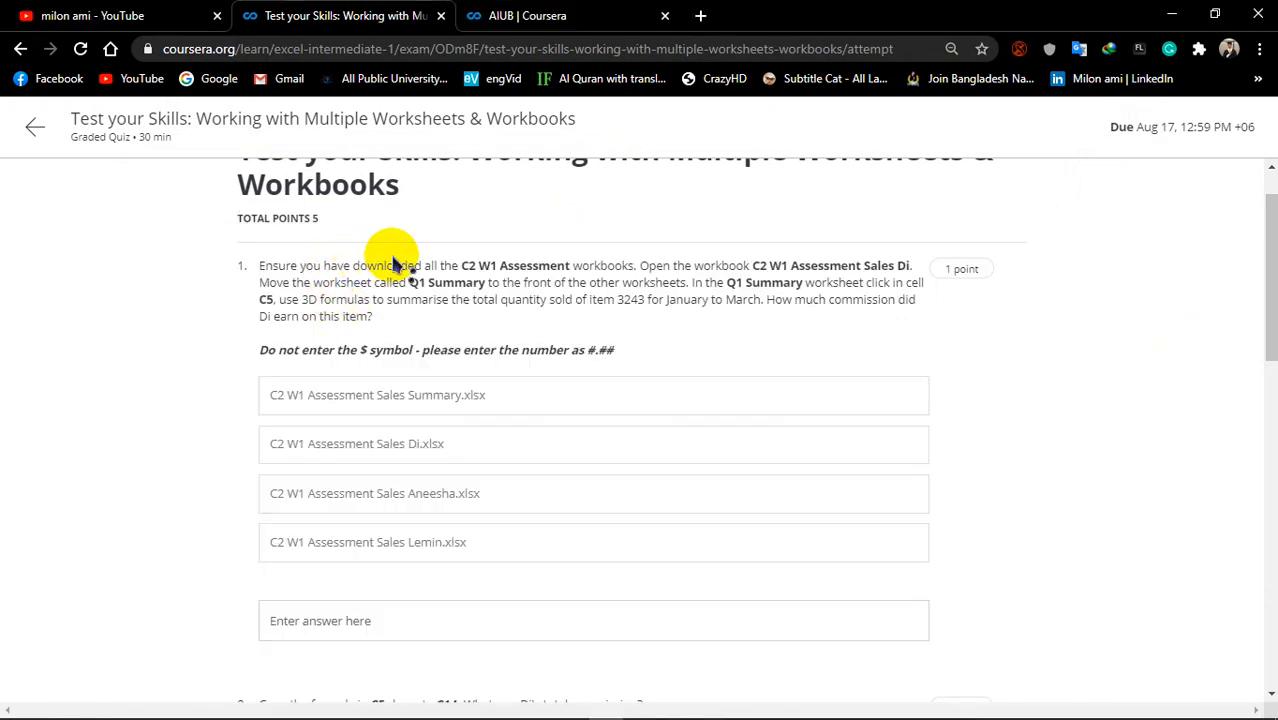
mouse_move(658, 270)
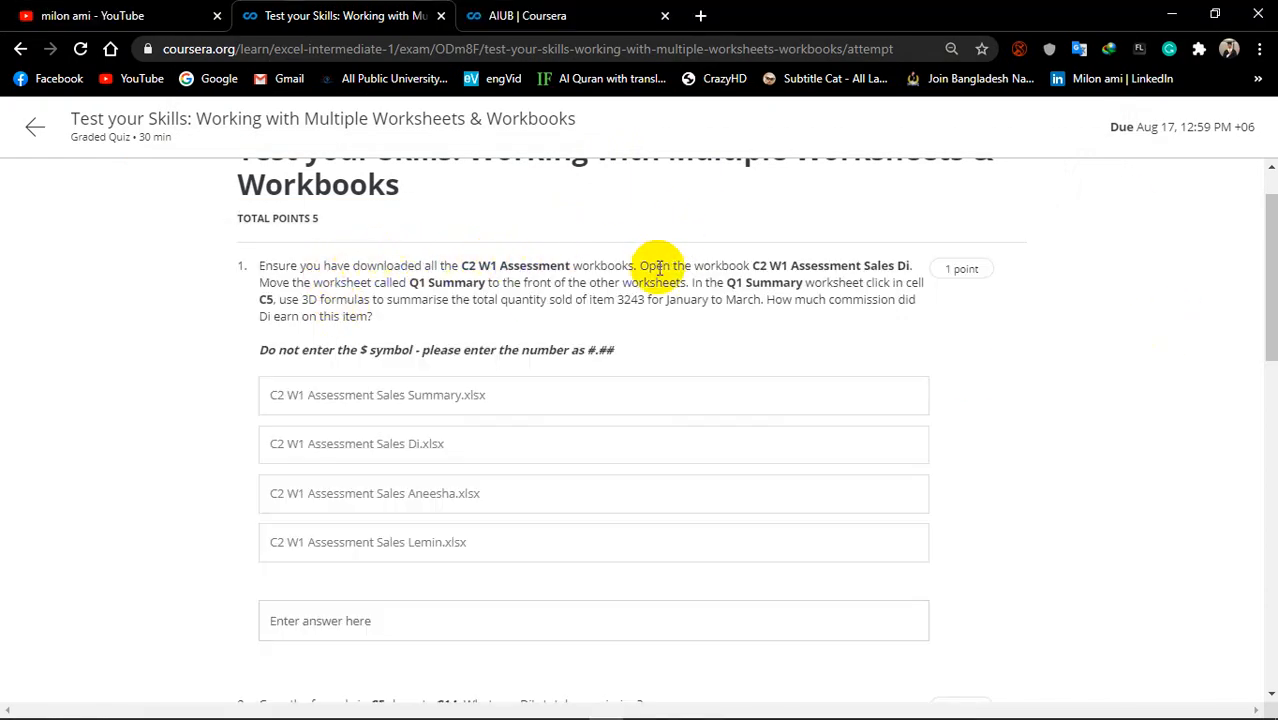
mouse_move(828, 264)
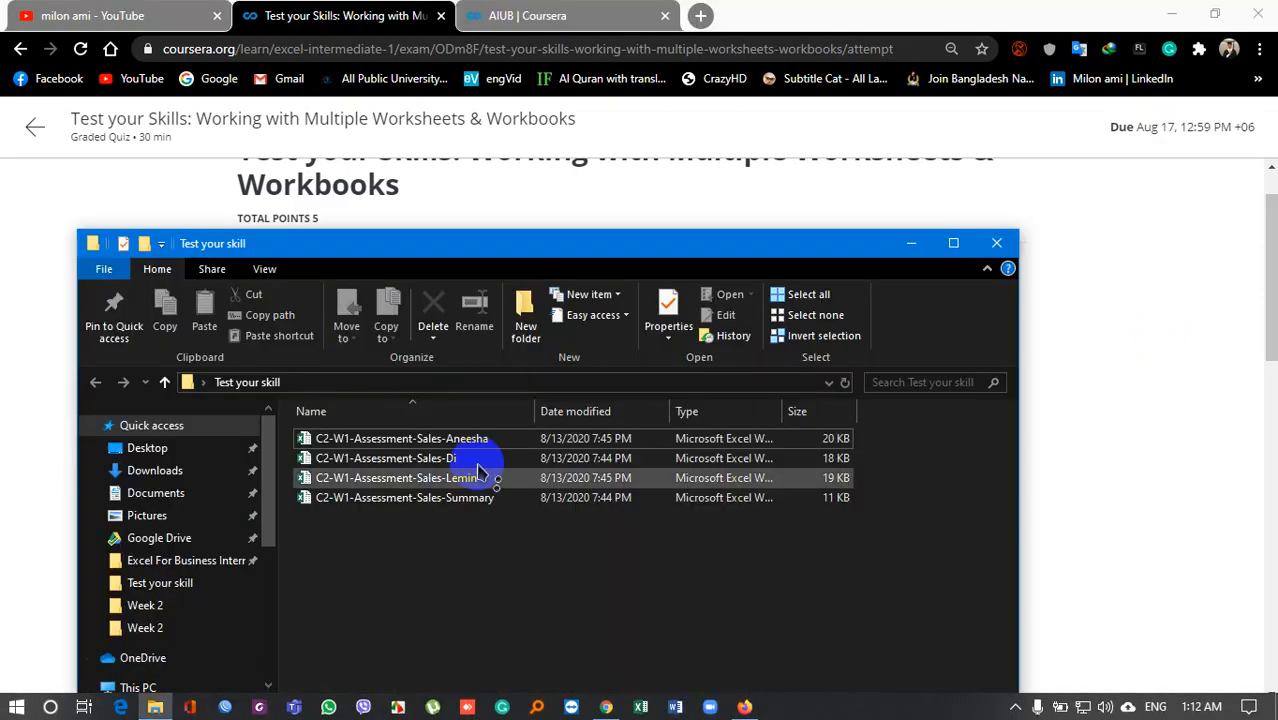
click(384, 458)
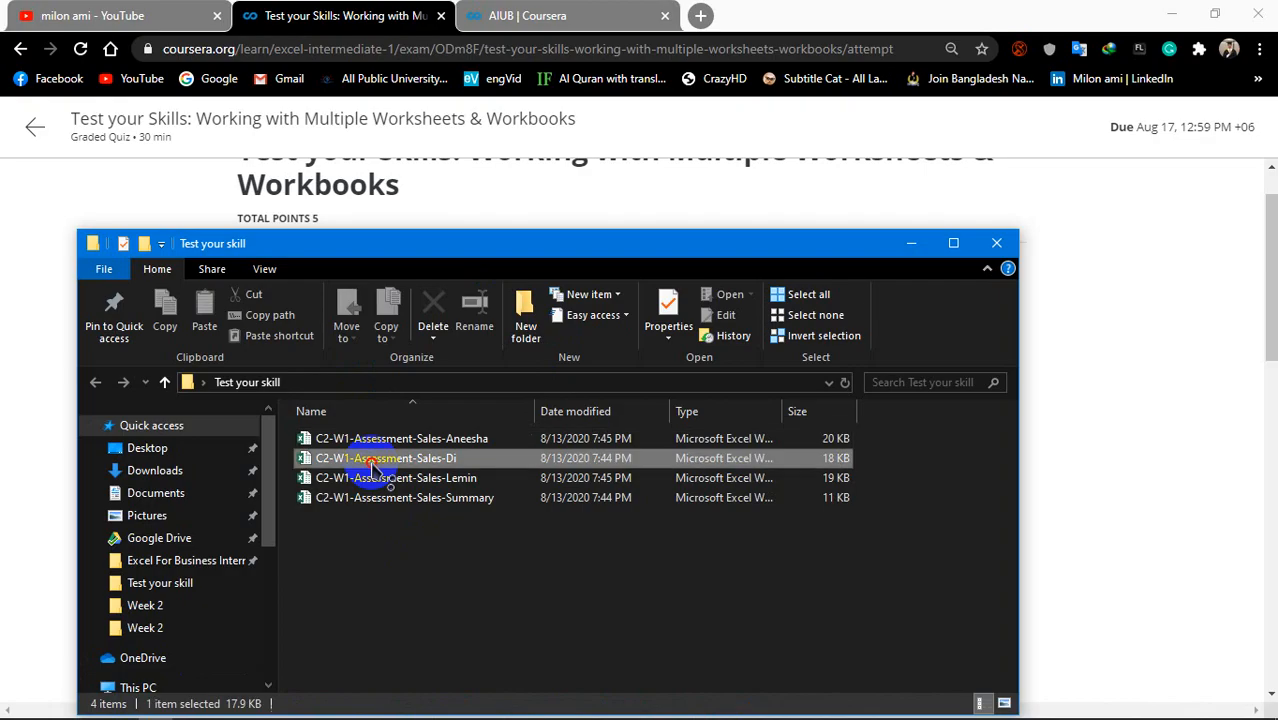
double_click(384, 458)
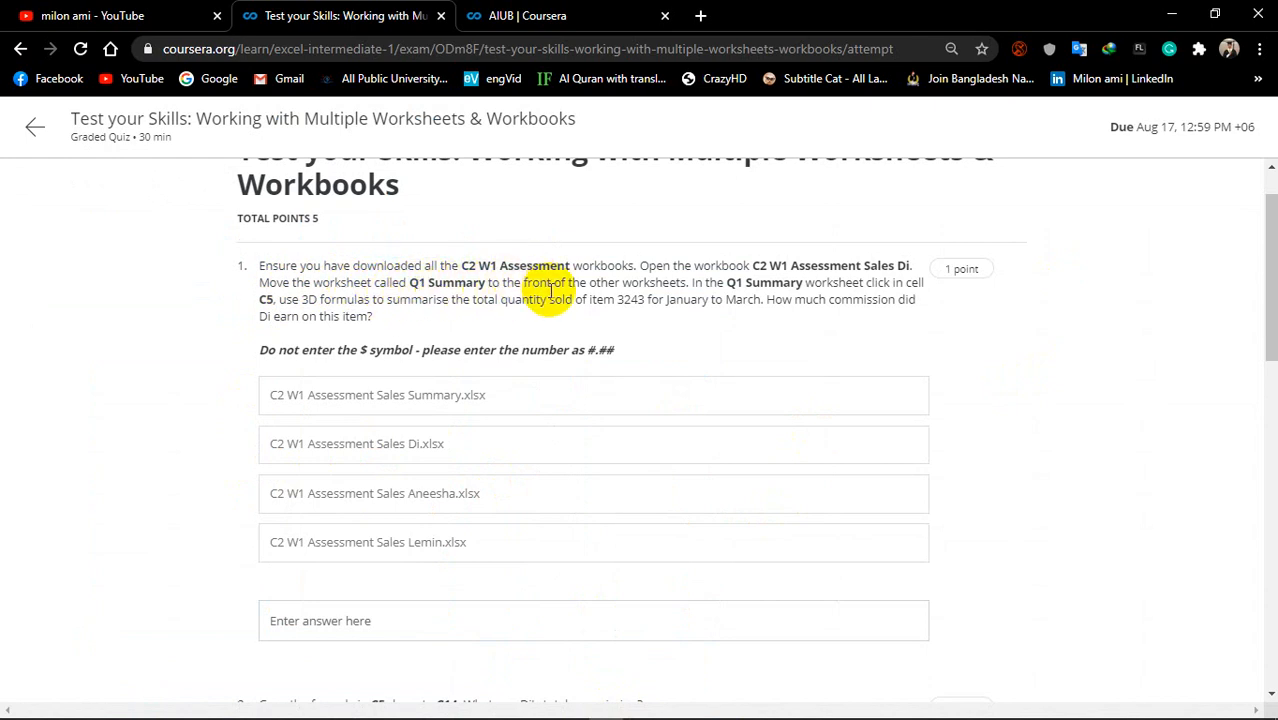
mouse_move(504, 584)
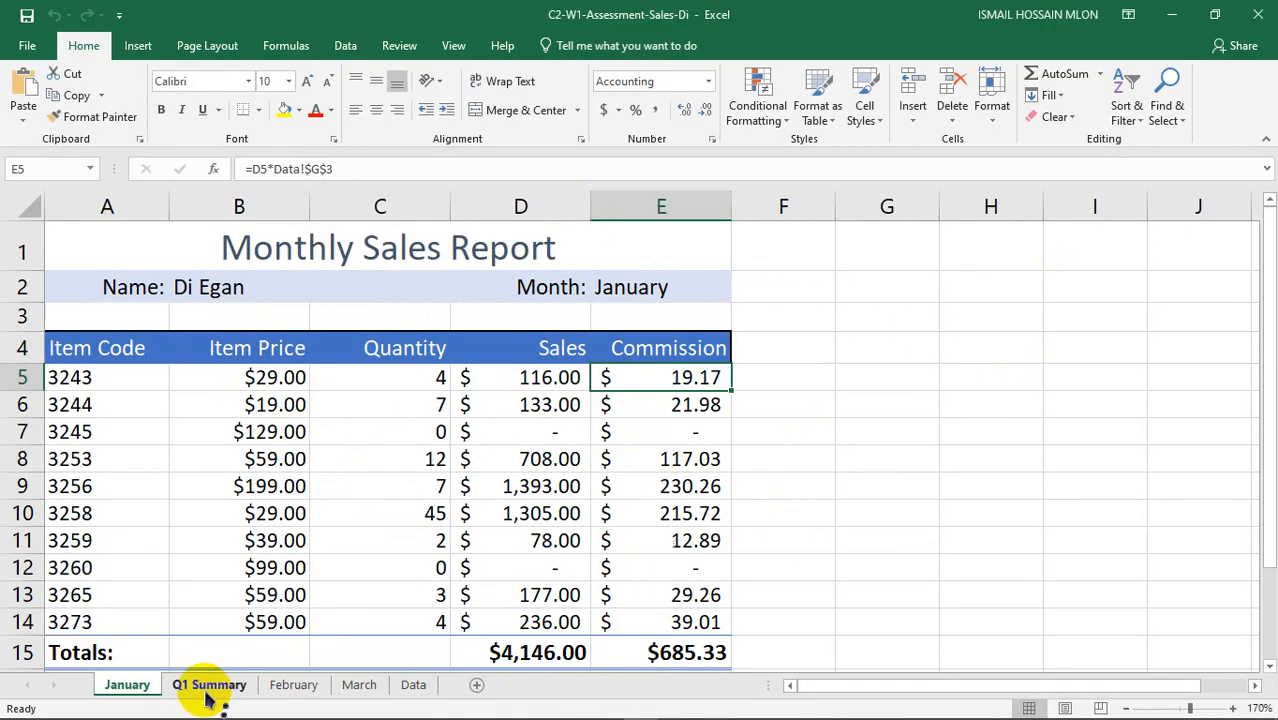
Step: Drag the Q1 Summary sheet tab to the left of the January tab
click(208, 684)
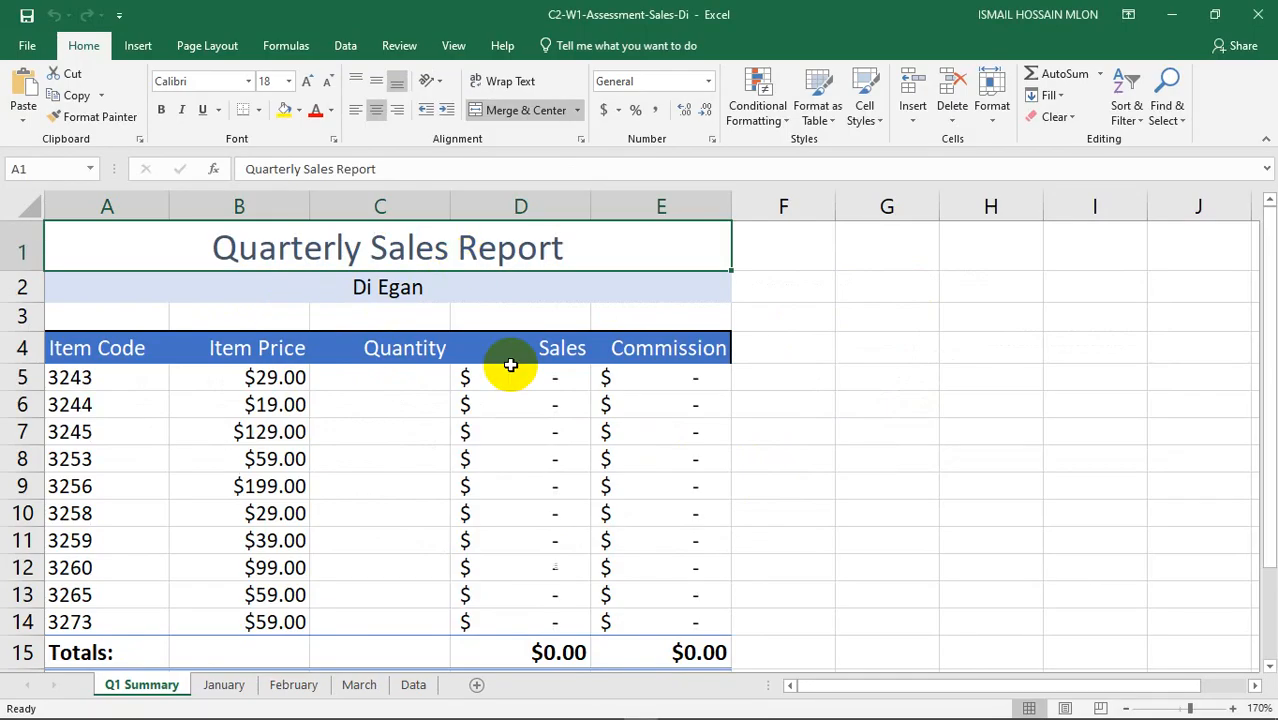
click(380, 376)
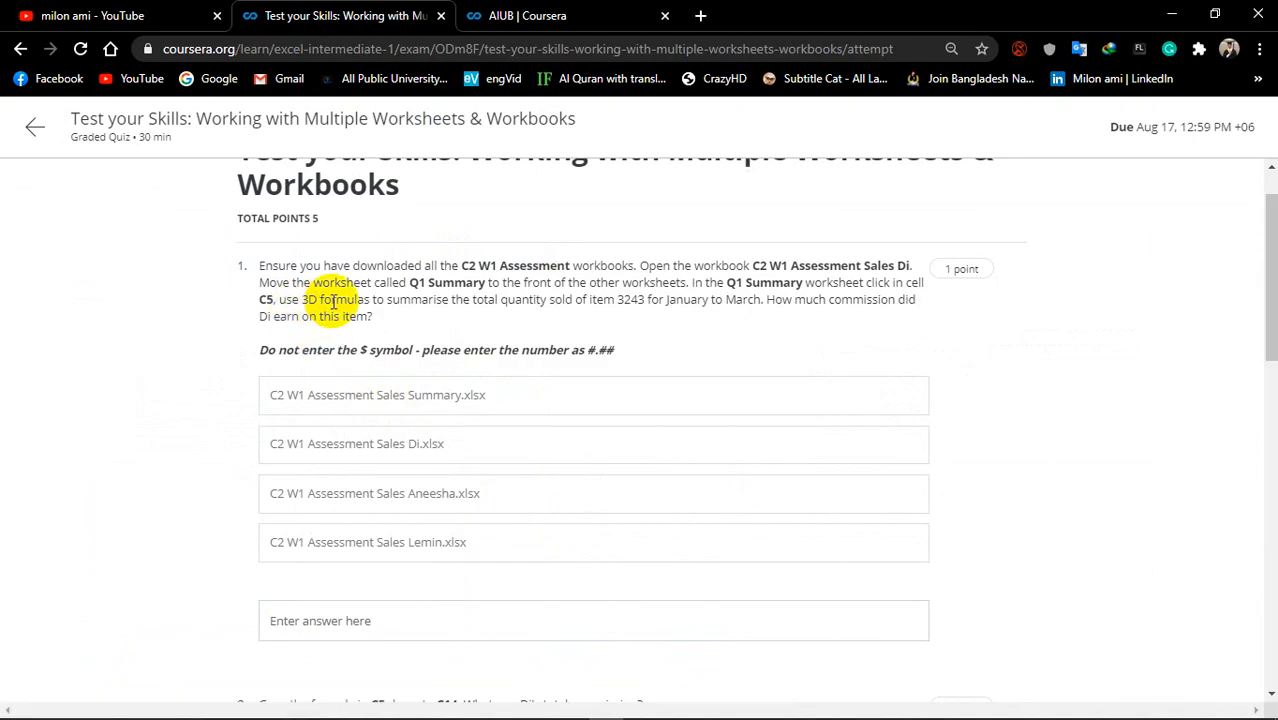
mouse_move(492, 308)
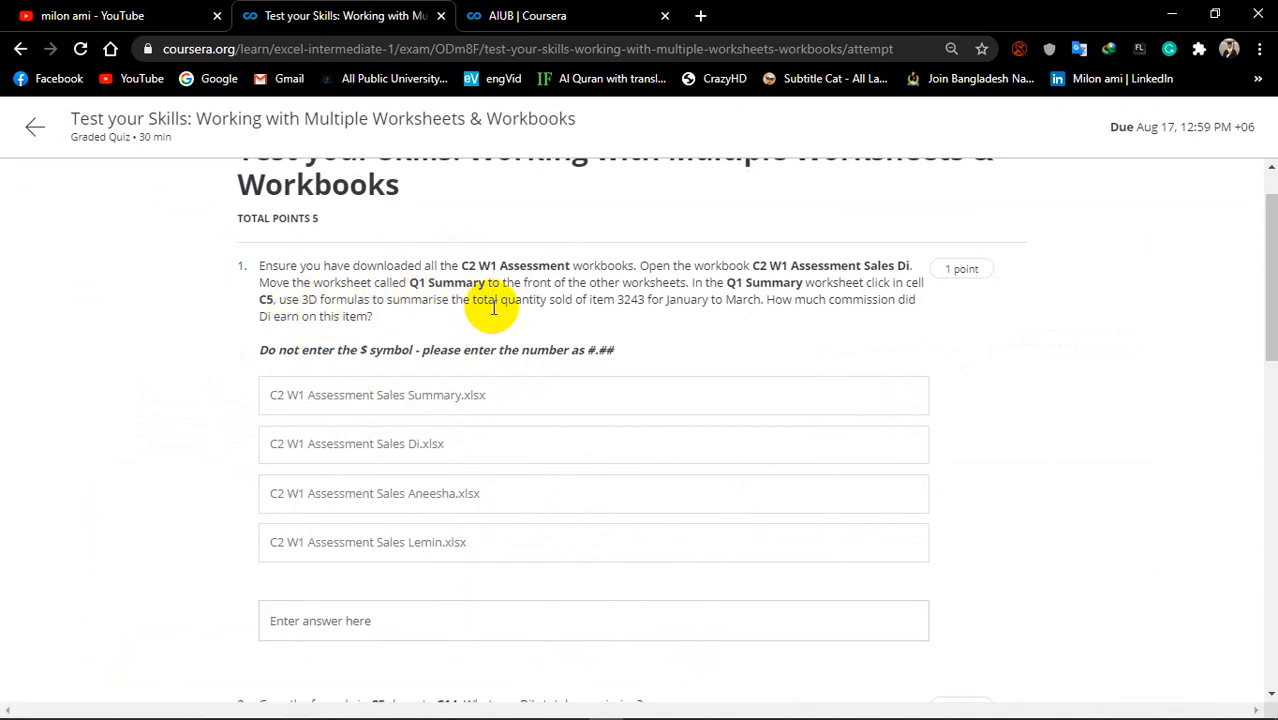
mouse_move(600, 304)
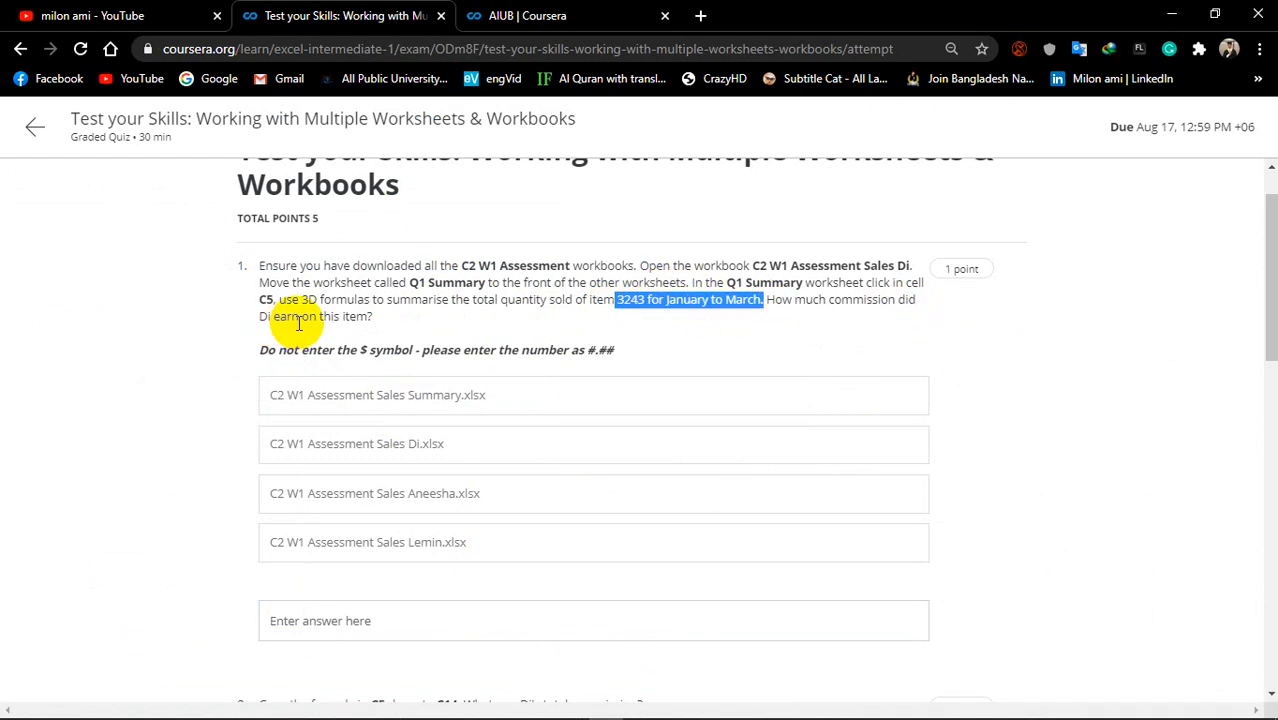
mouse_move(420, 330)
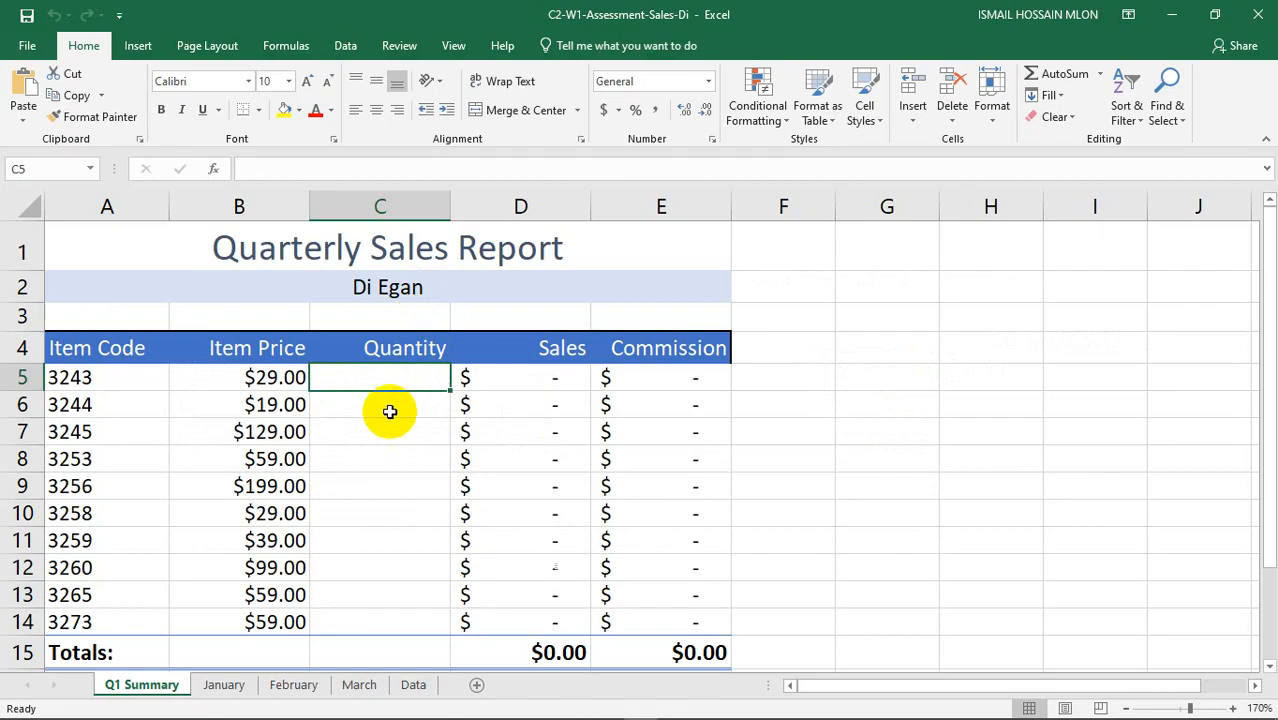
mouse_move(400, 380)
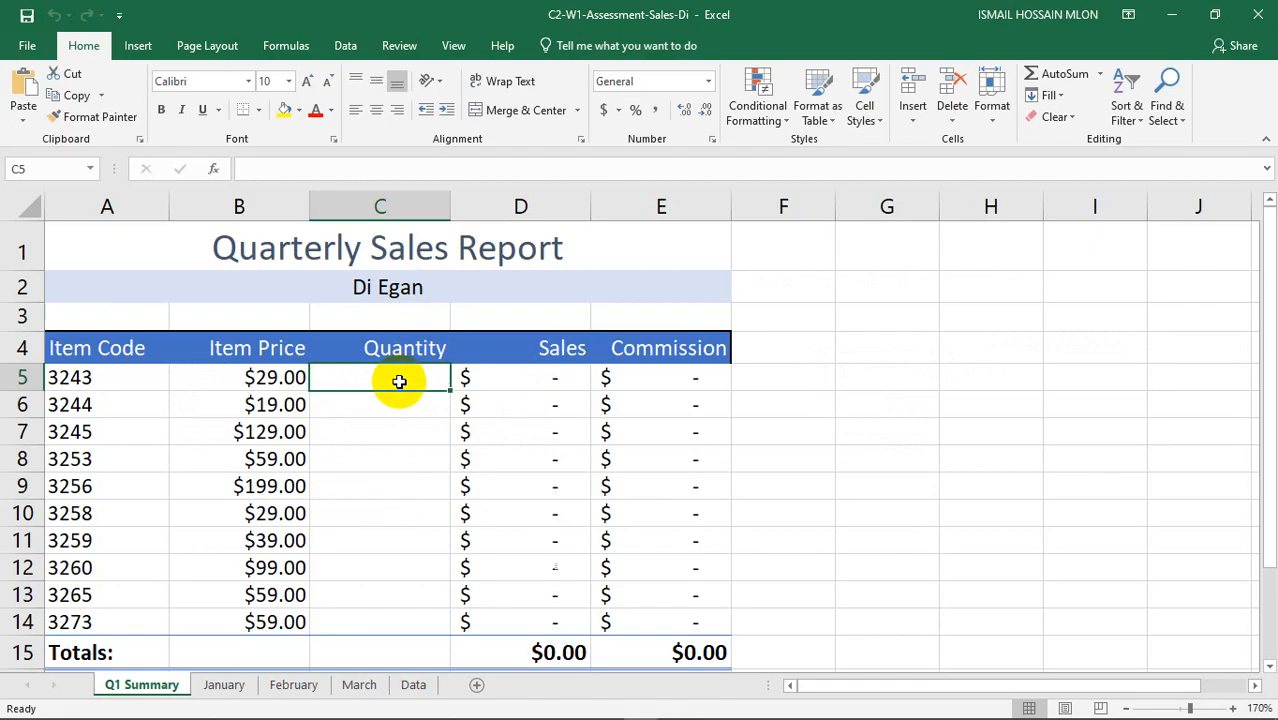
Step: Enter =SUM(January:March!C5) in Q1 Summary C5, totalling item 3243 at 17 units
text(=su)
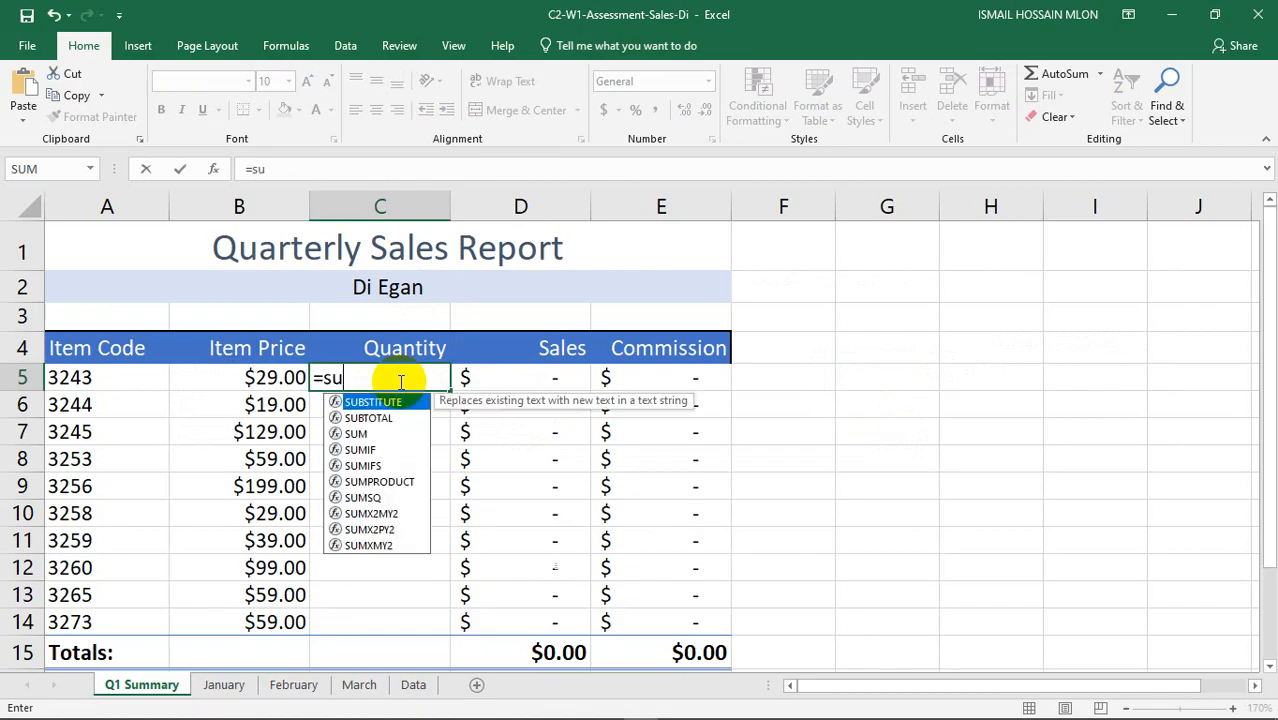
text(m)
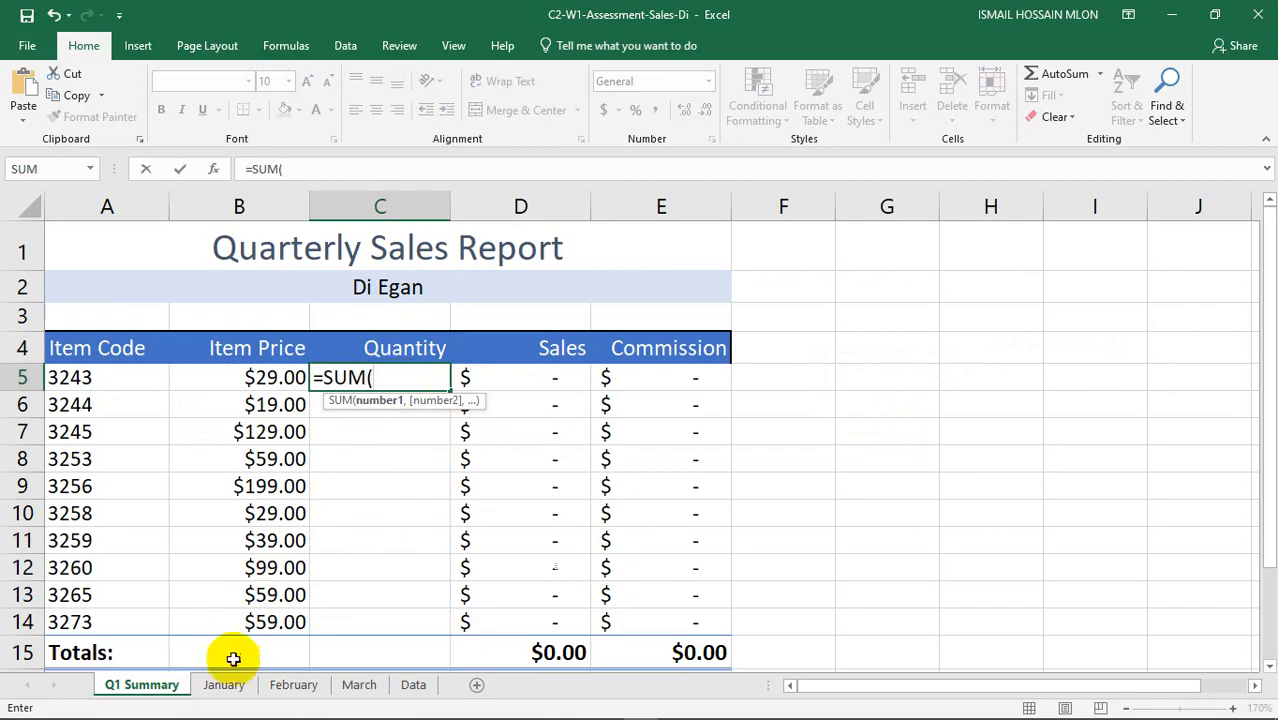
click(224, 684)
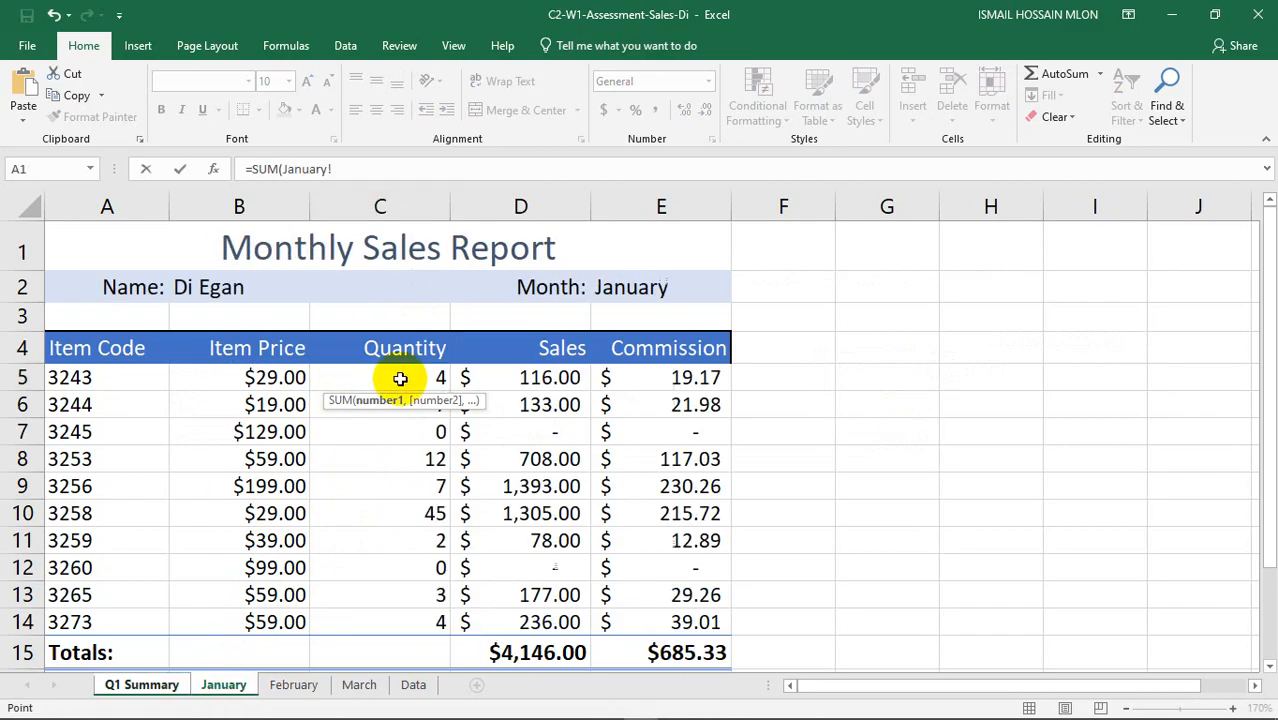
click(400, 376)
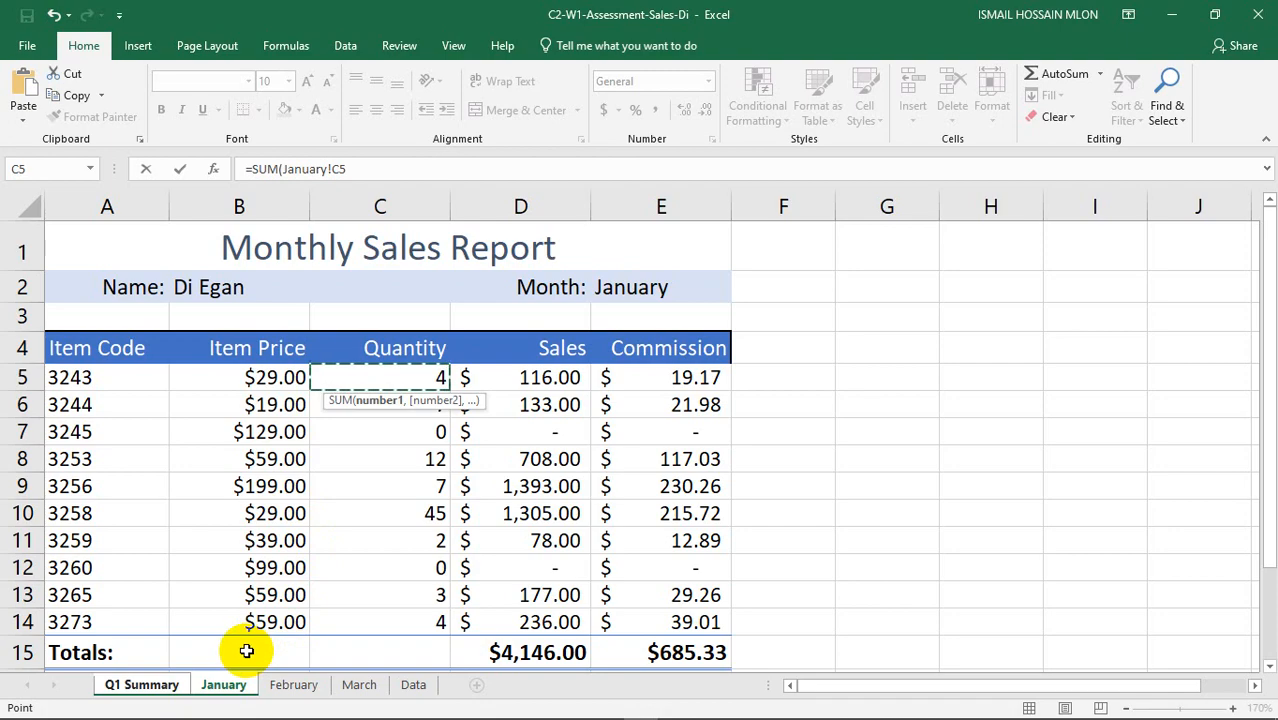
mouse_move(224, 684)
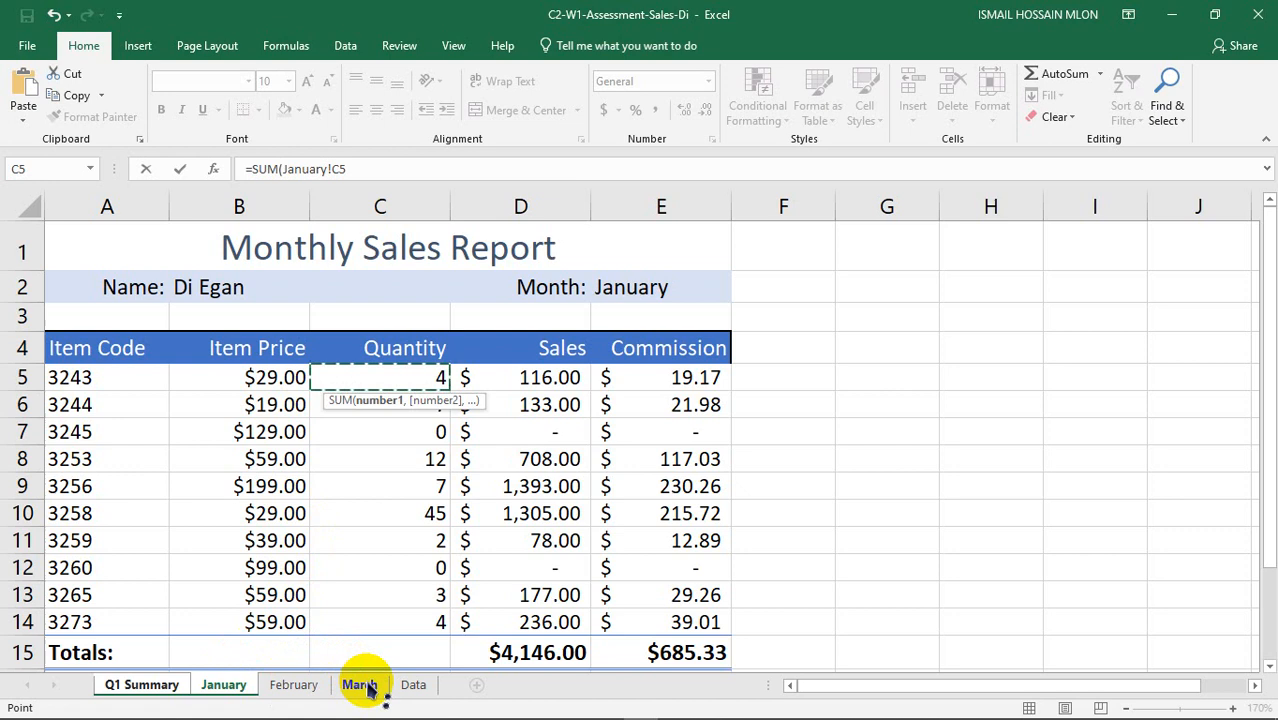
click(360, 684)
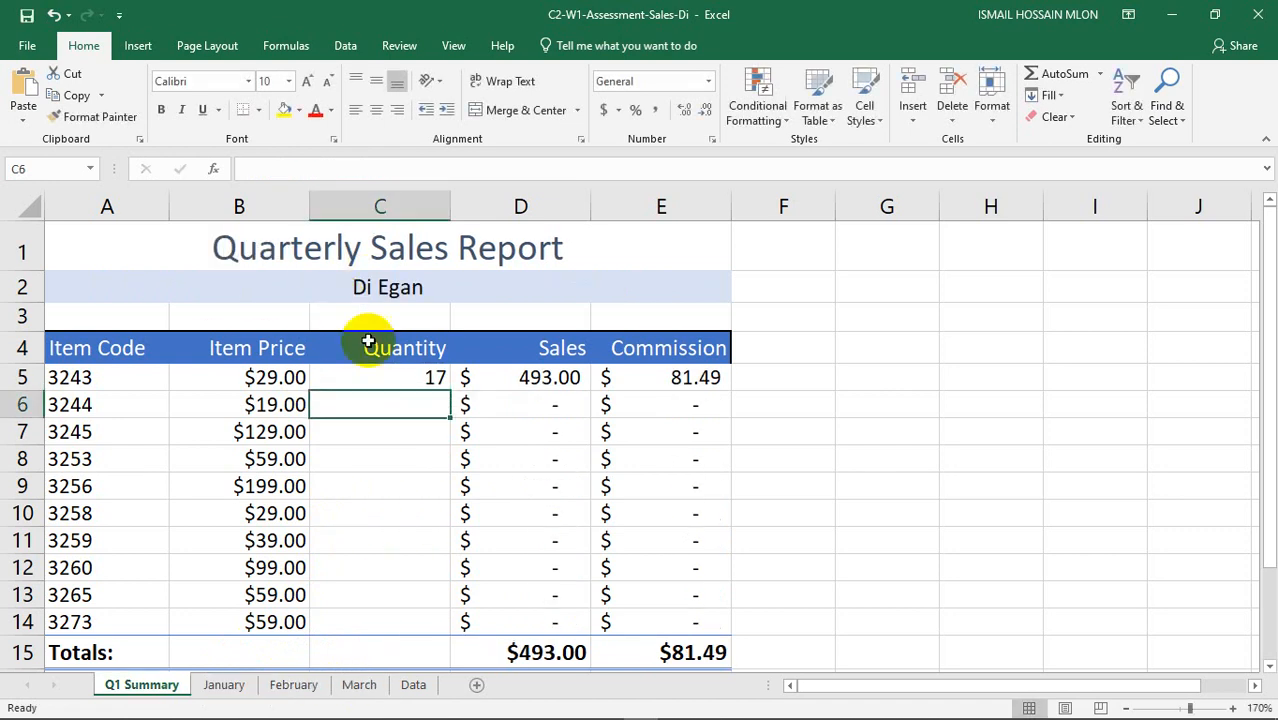
click(380, 376)
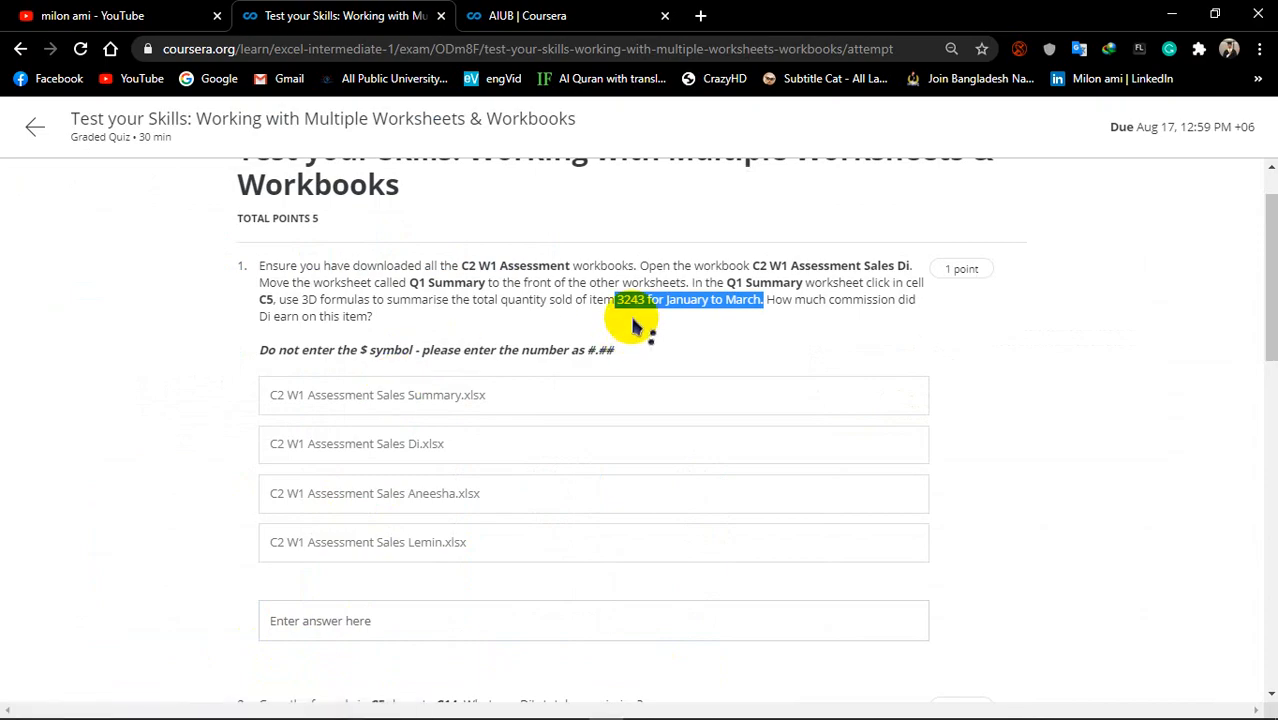
mouse_move(760, 336)
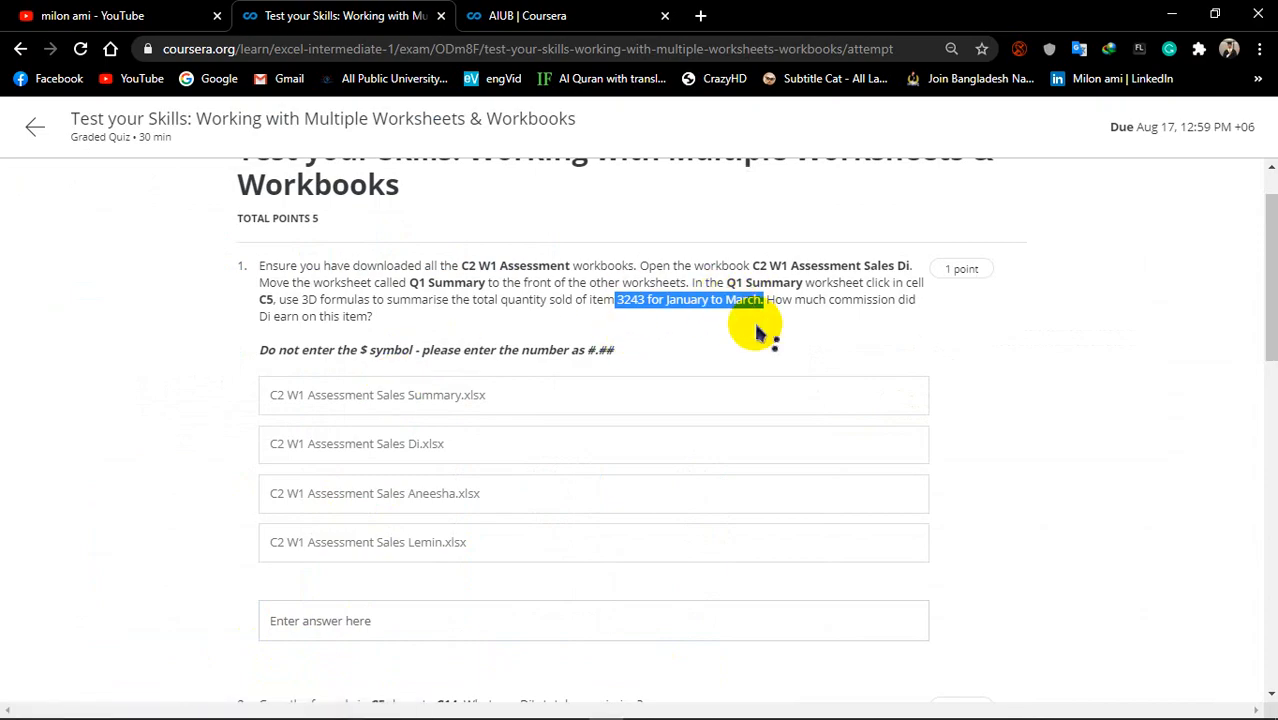
mouse_move(790, 336)
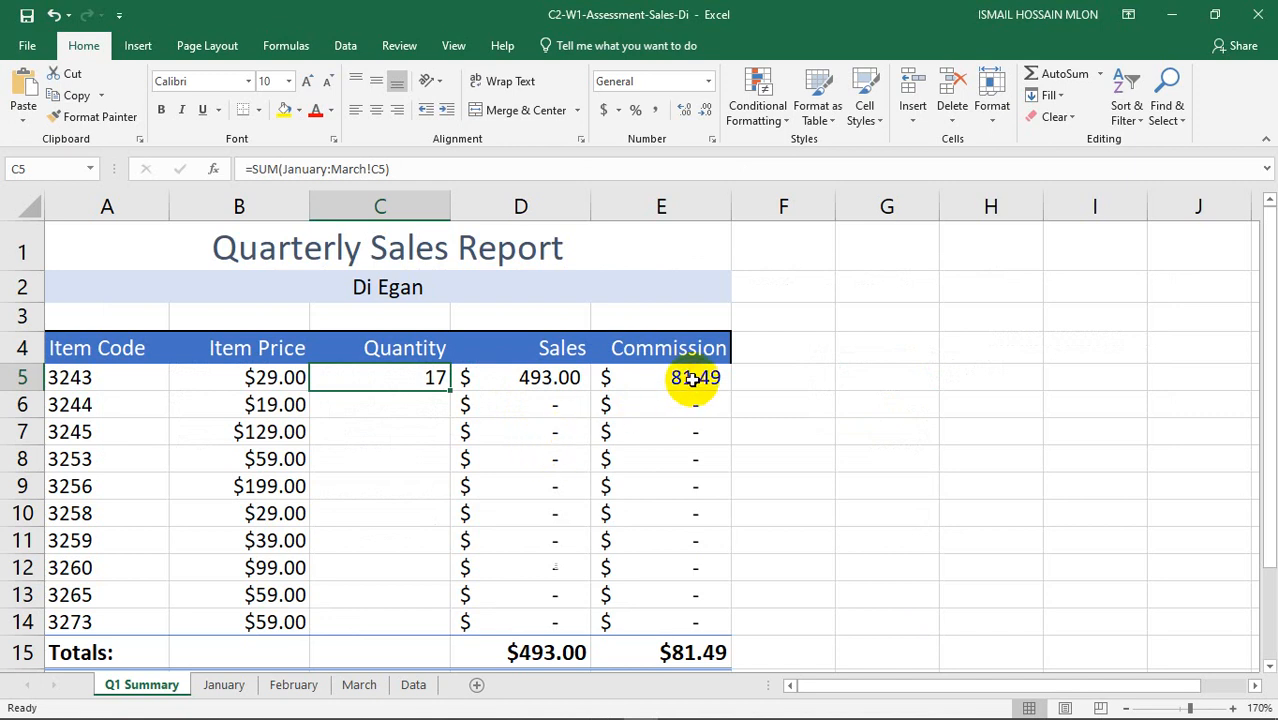
Step: Check that E5 shows $81.49 commission, then return to the quiz page
click(694, 376)
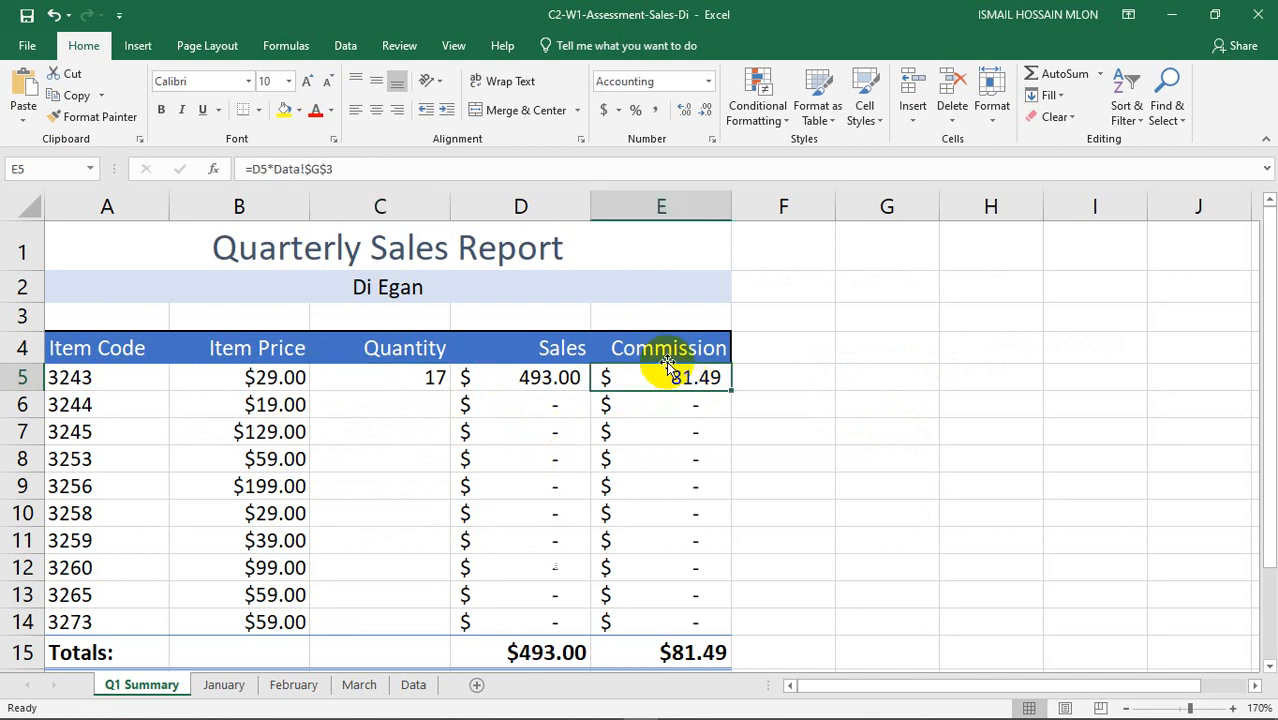
click(344, 16)
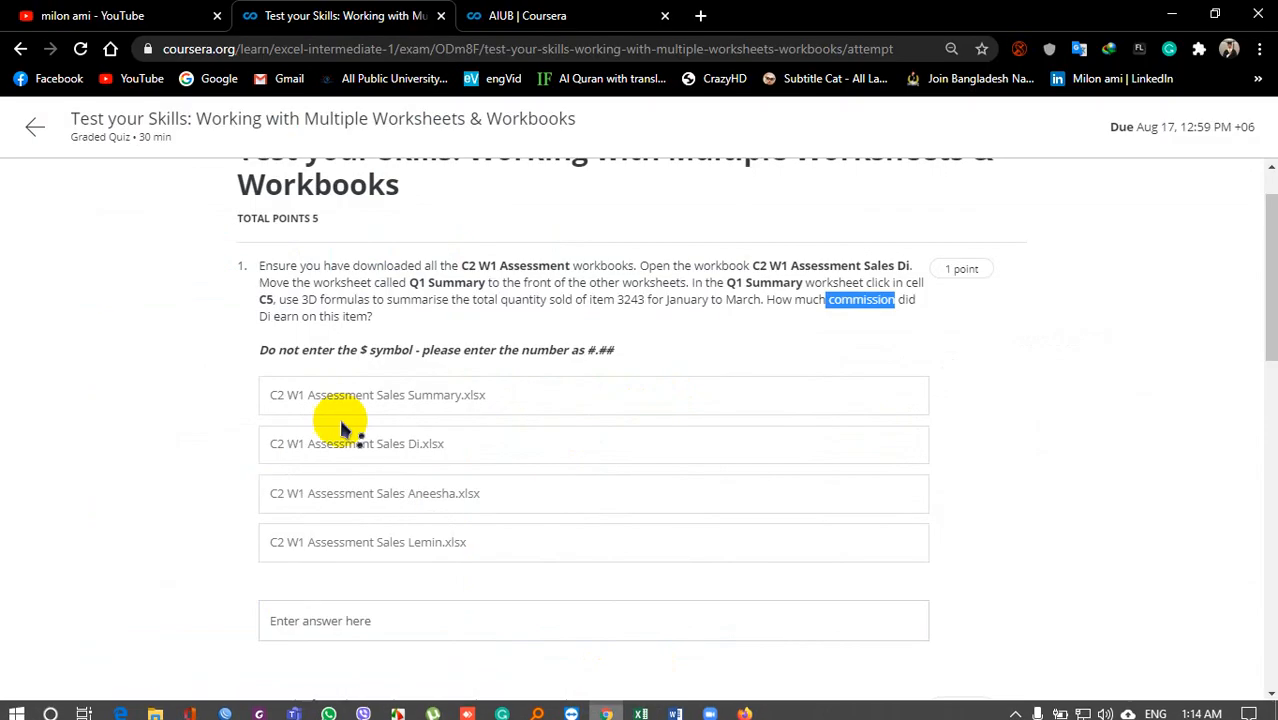
Step: Answer quiz question 1 with Di's commission of 81.49 and move on to question 2
scroll(down, 3)
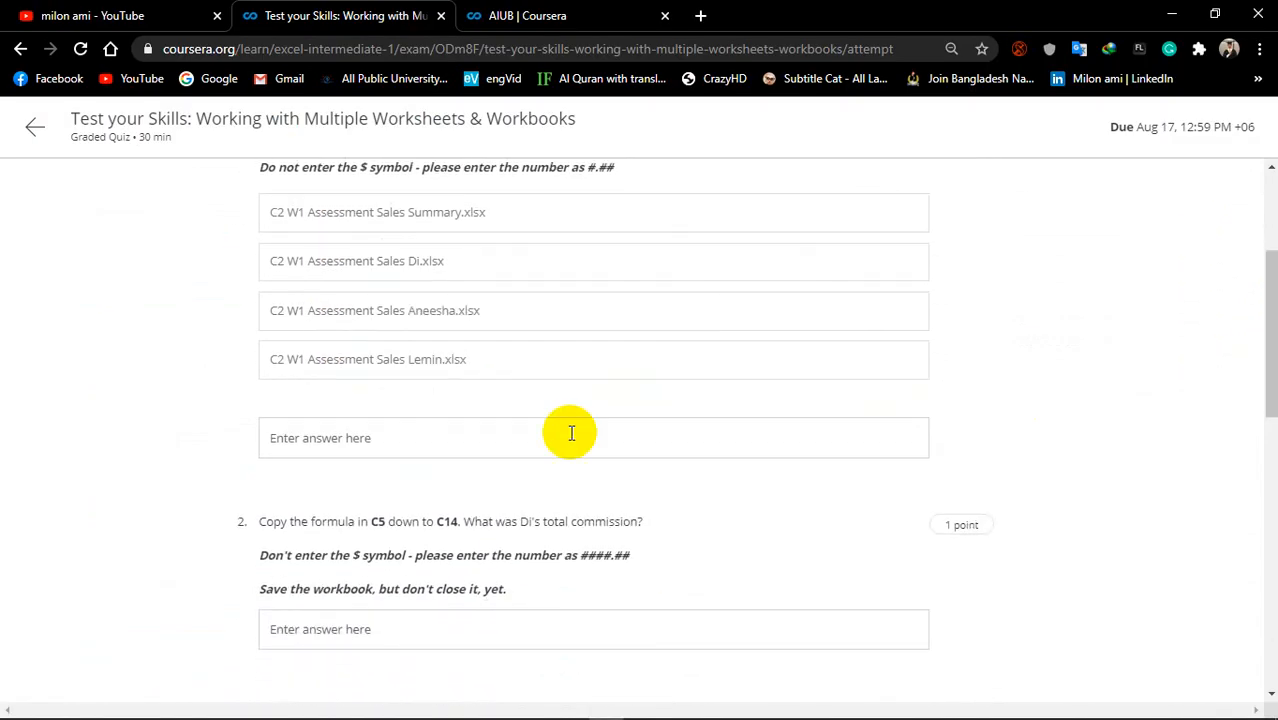
text(81.49)
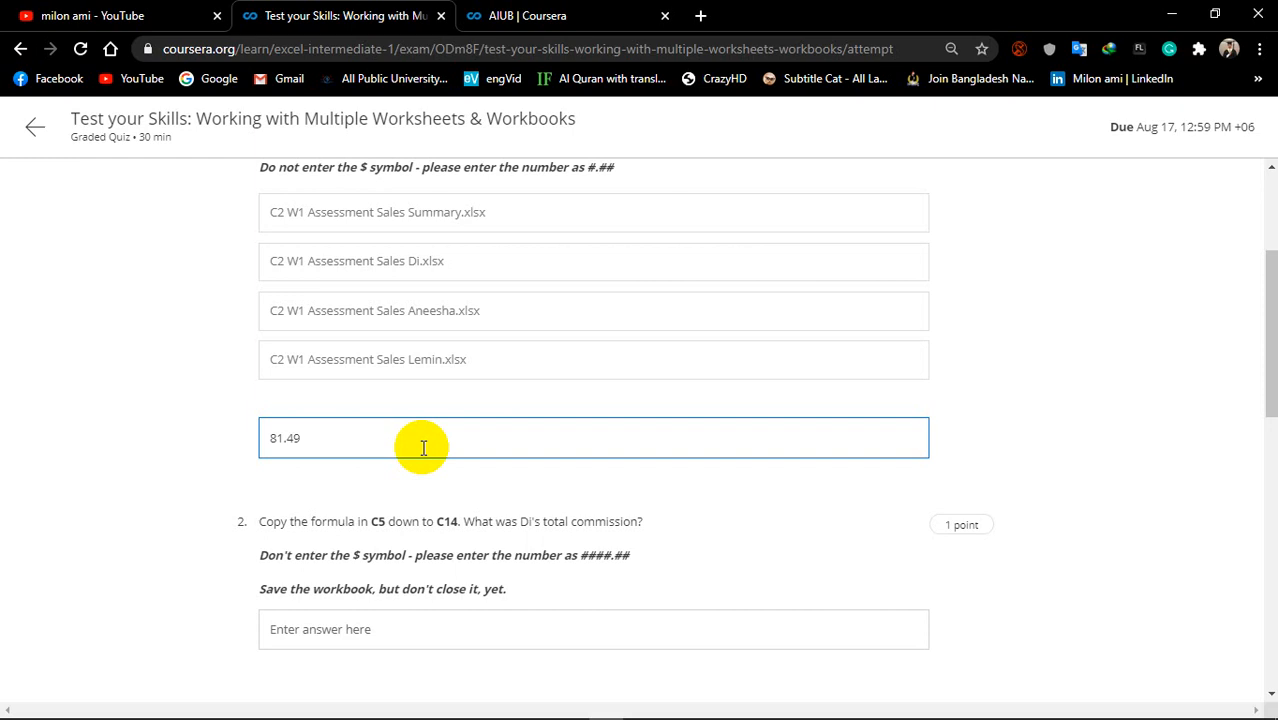
scroll(down, 3)
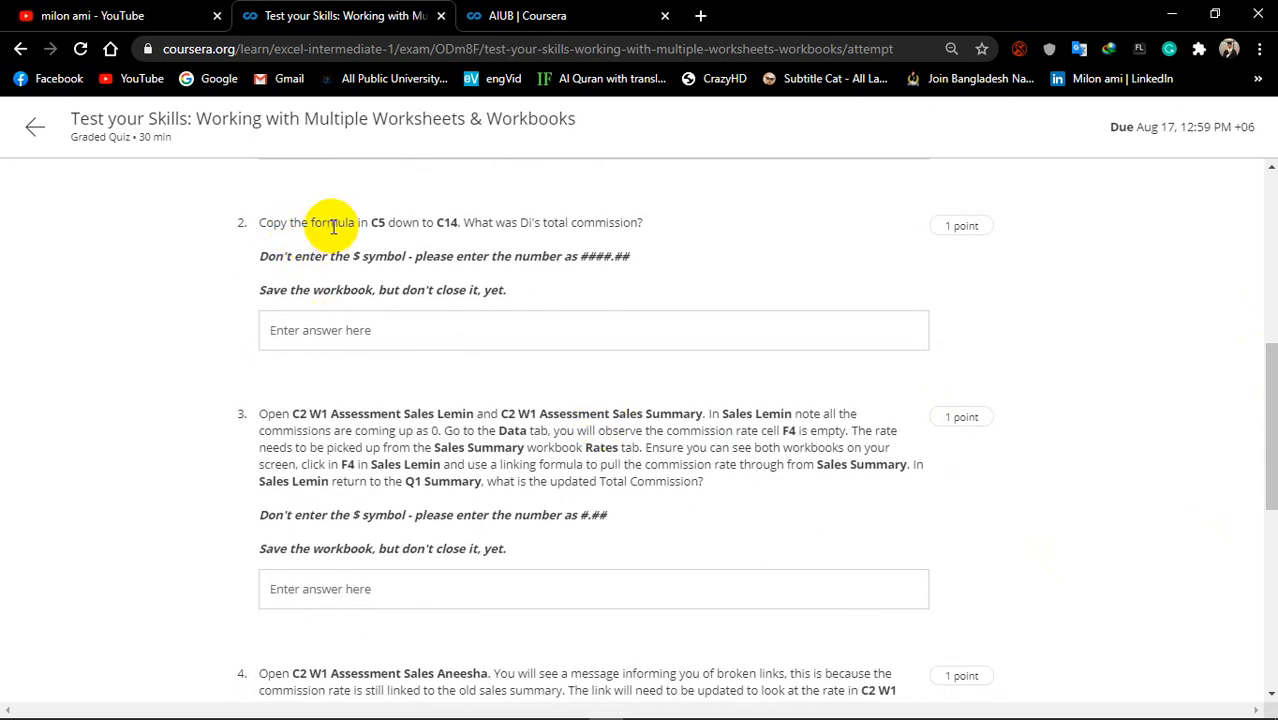
mouse_move(432, 222)
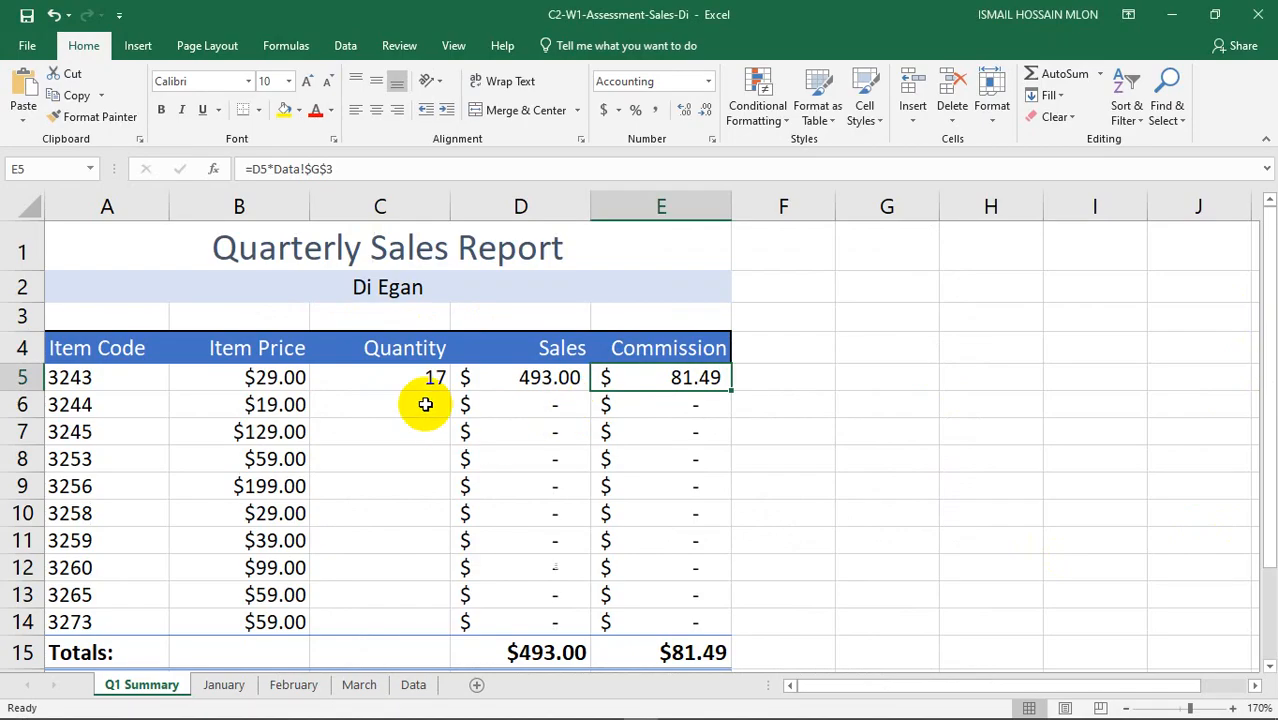
Step: Copy the C5 3D formula down to C14 so Di's total commission reads $3,356.42
click(380, 376)
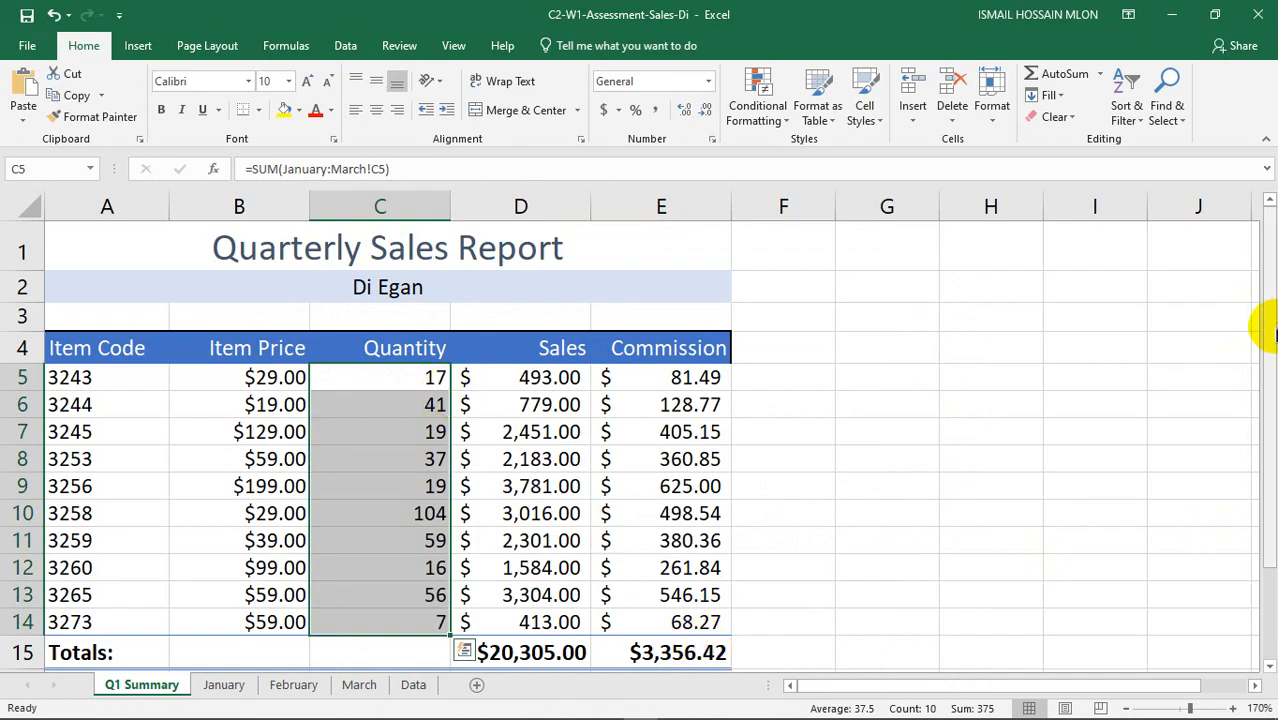
click(344, 16)
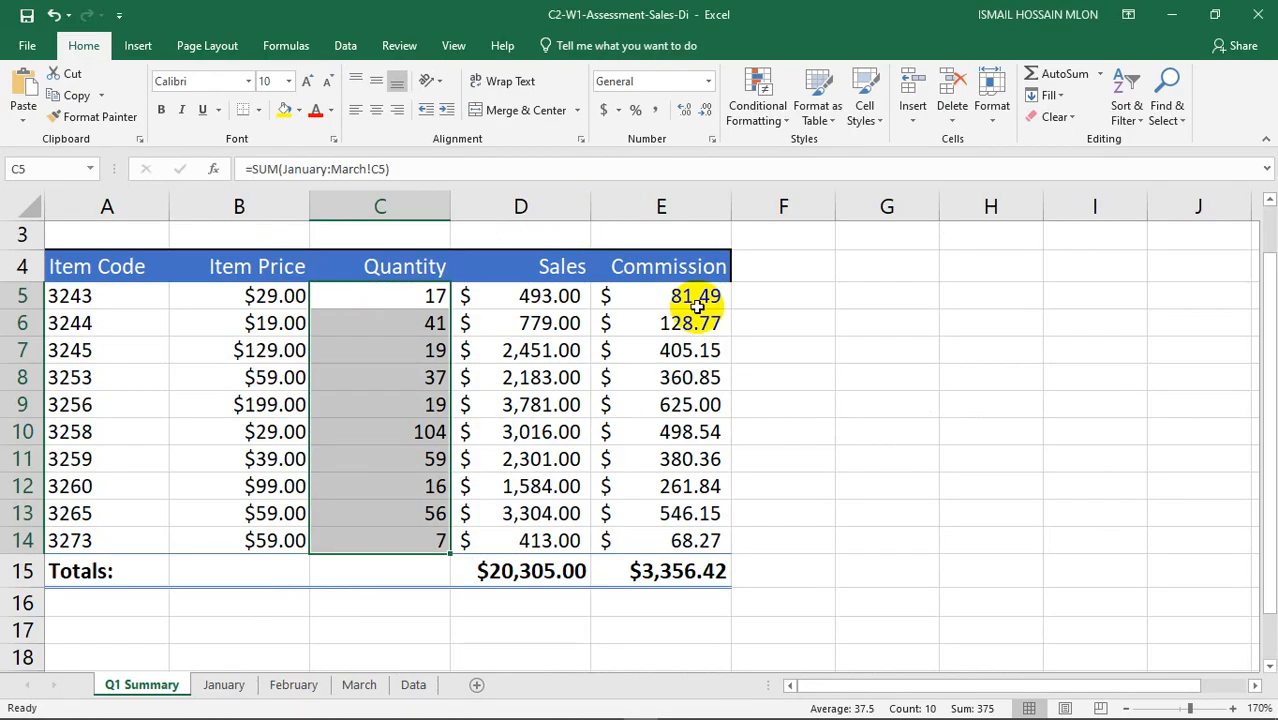
click(660, 570)
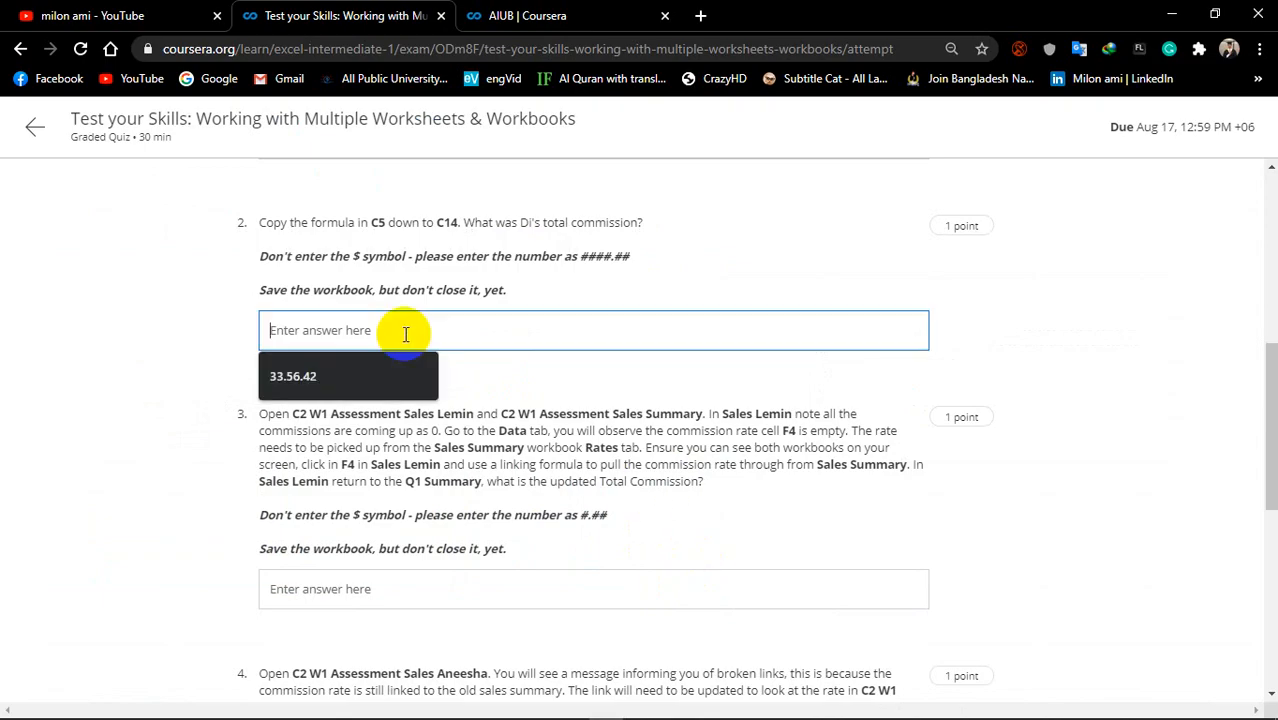
Step: Answer quiz question 2 with Di's total commission of 3356.42 and move on to question 3
text(3356.42)
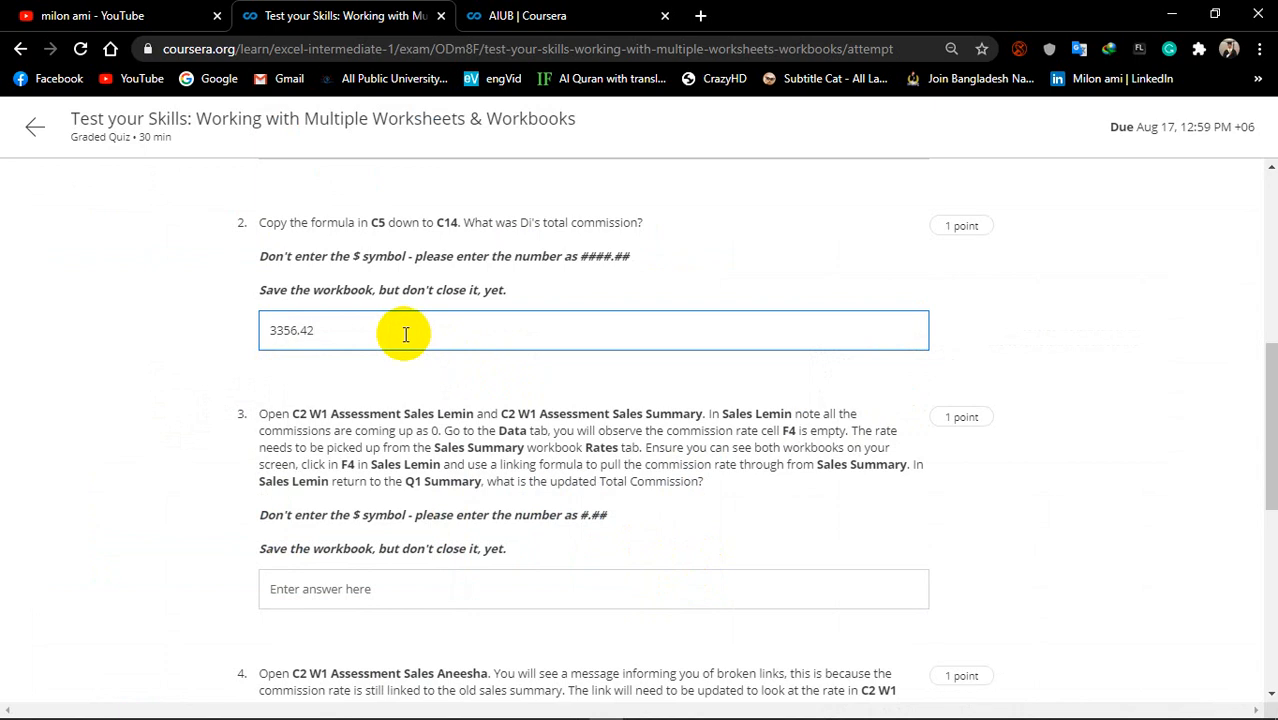
scroll(down, 3)
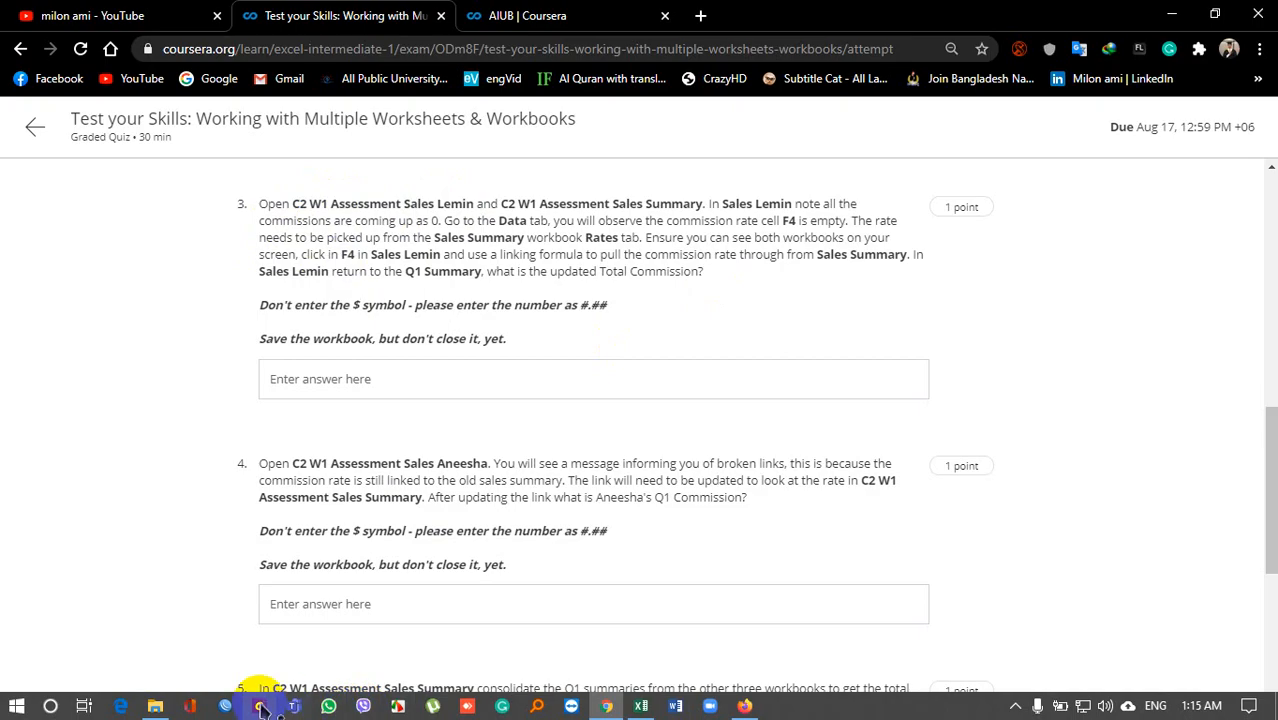
Step: Open the C2-W1-Assessment-Sales-Lemin and C2-W1-Assessment-Sales-Summary workbooks from the folder
click(262, 706)
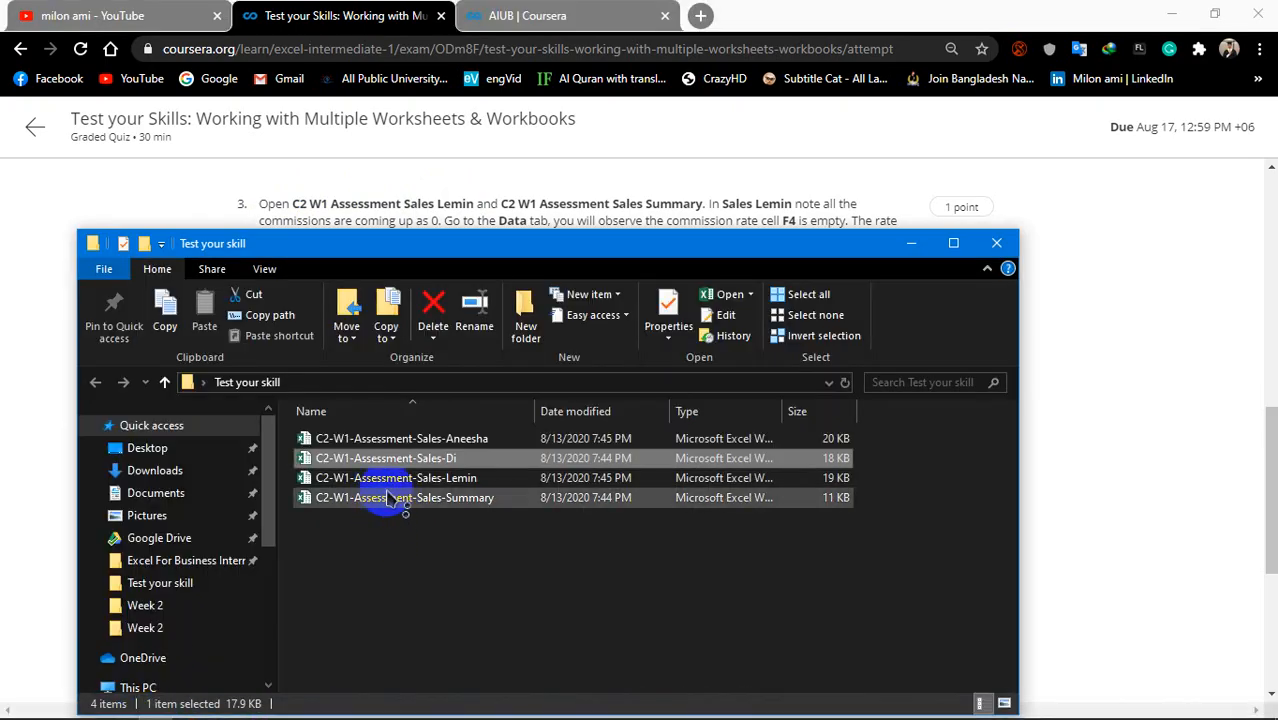
double_click(386, 458)
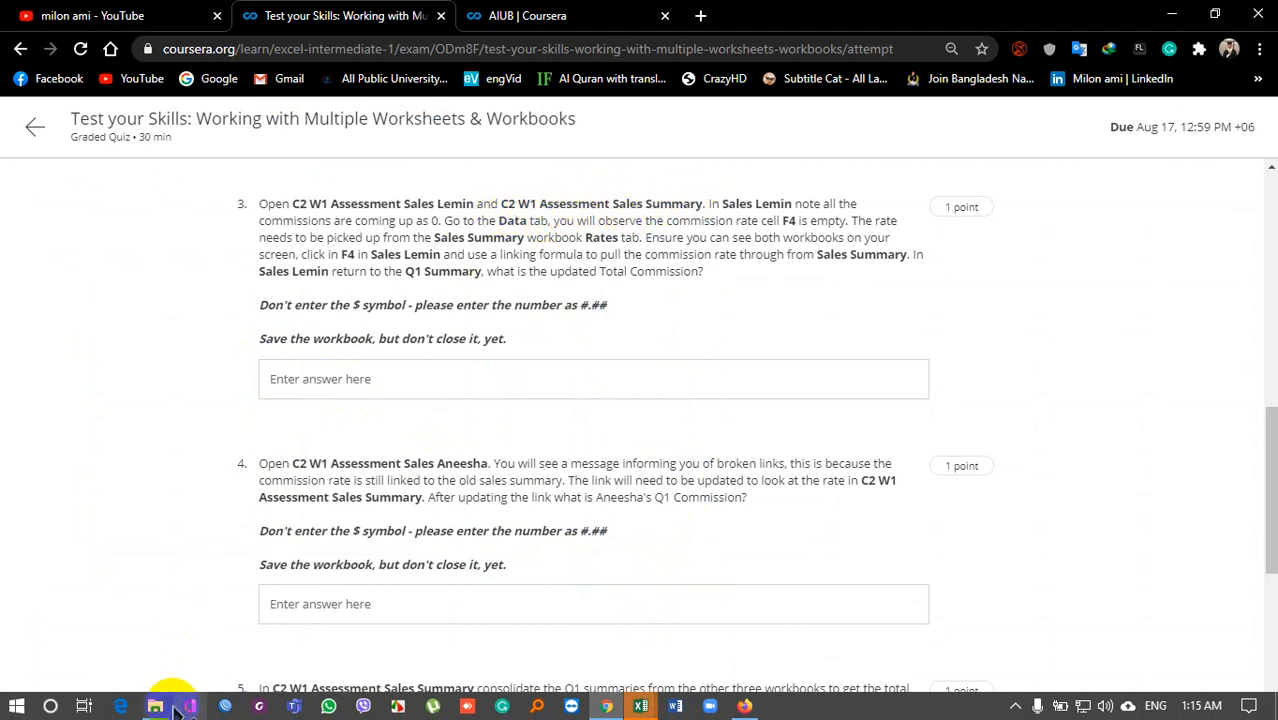
click(156, 706)
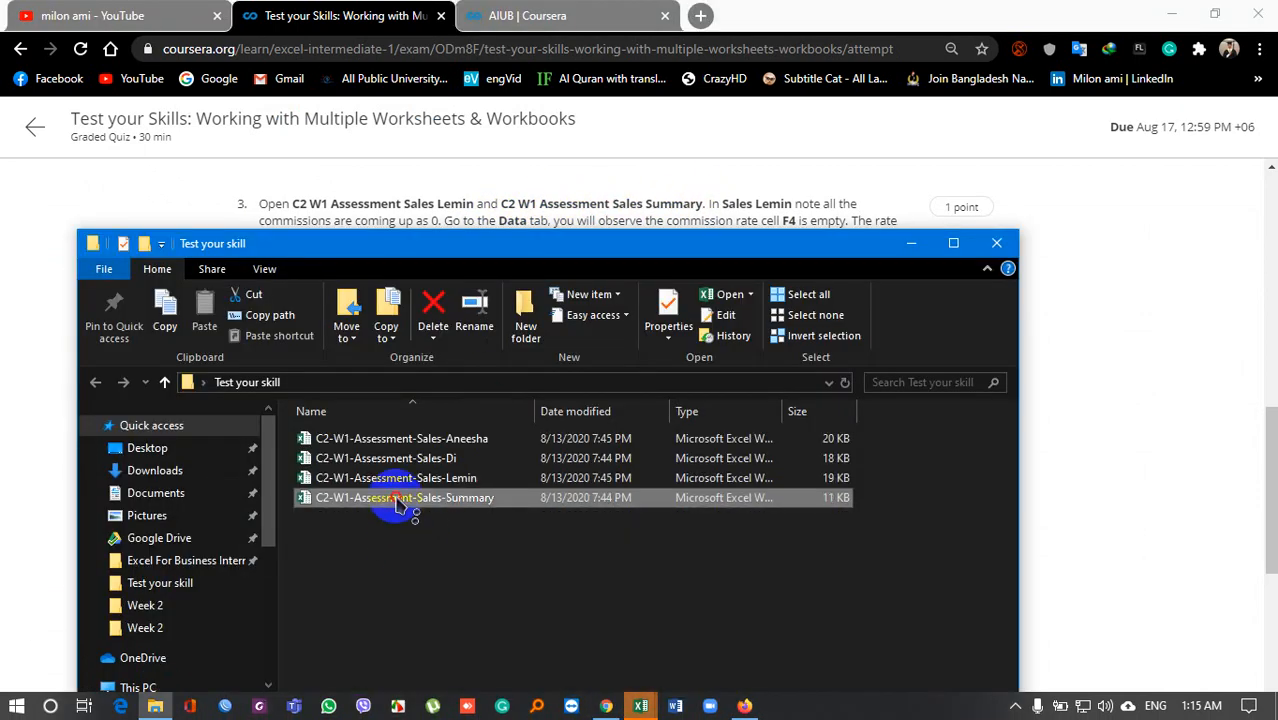
double_click(396, 476)
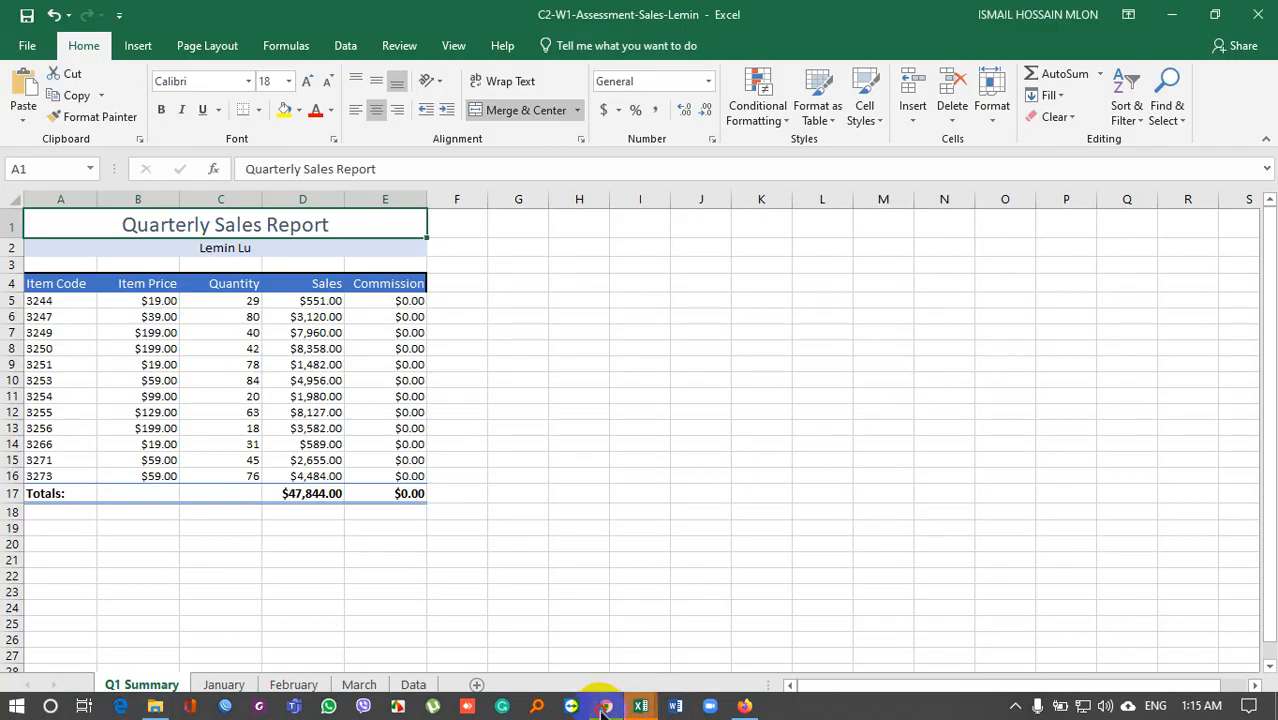
Step: Show the Lemin workbook's Data sheet, where Commission Rate cell F4 is empty
click(572, 706)
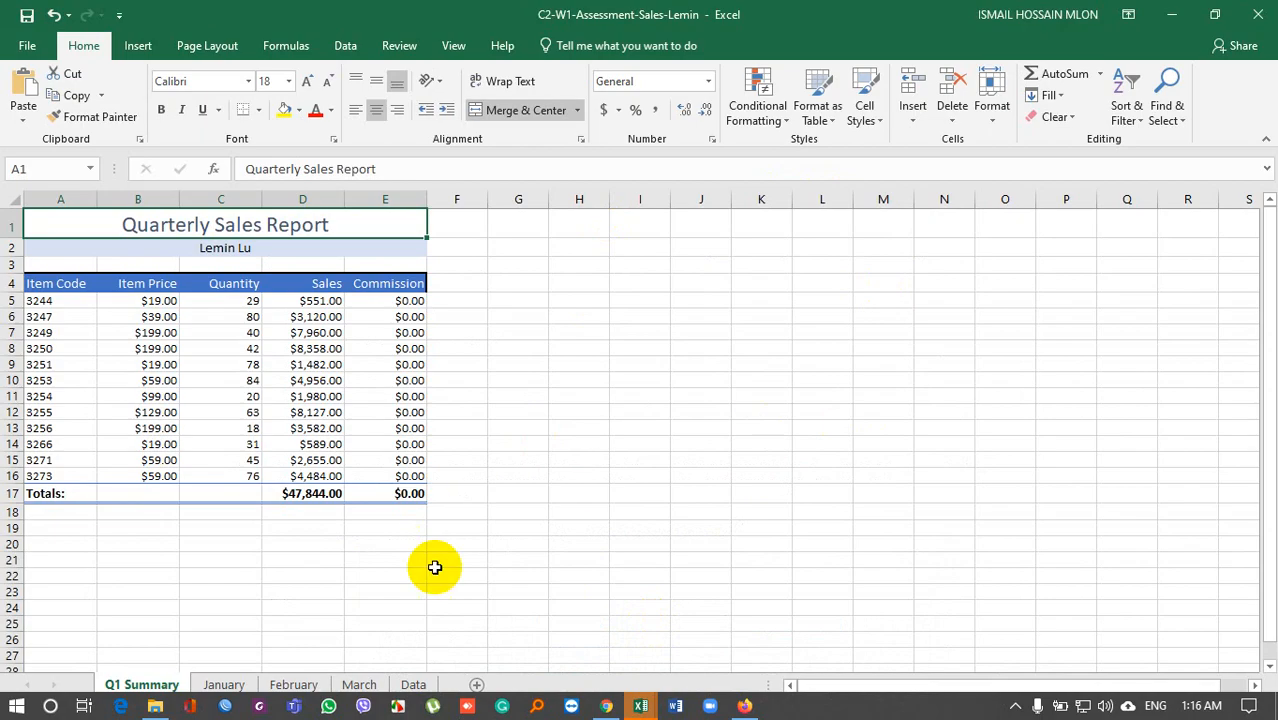
click(412, 684)
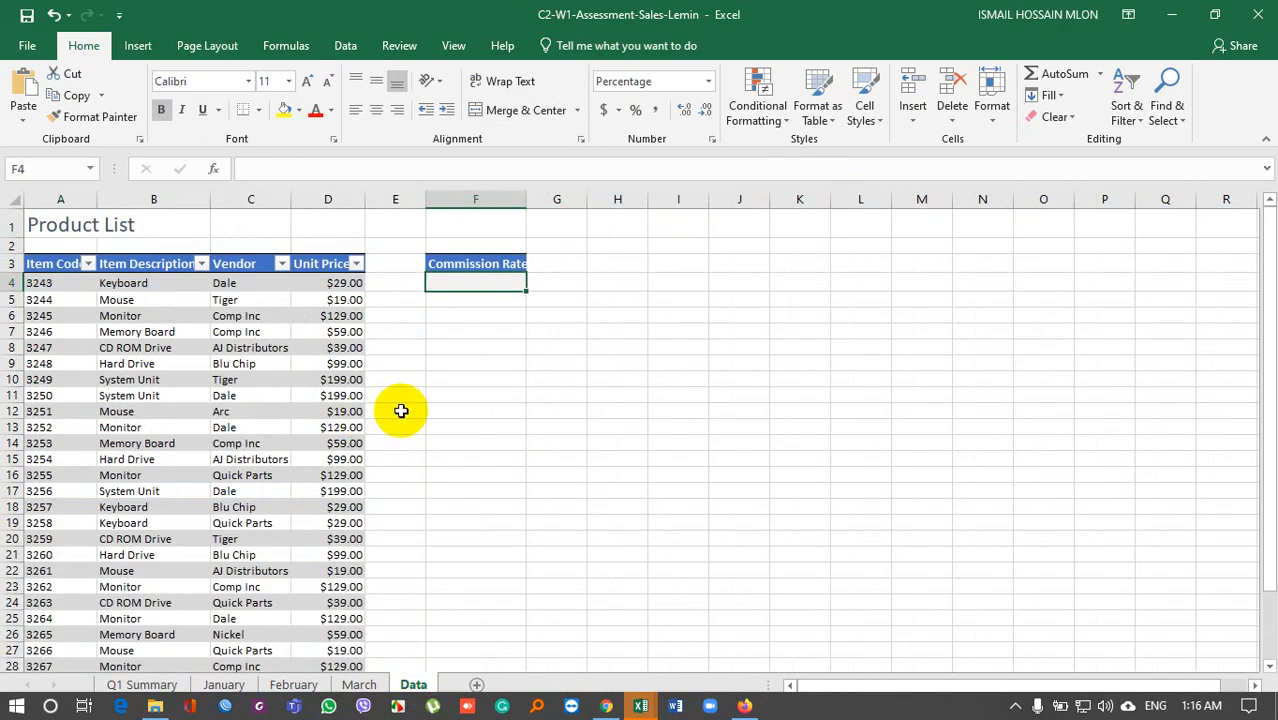
mouse_move(472, 284)
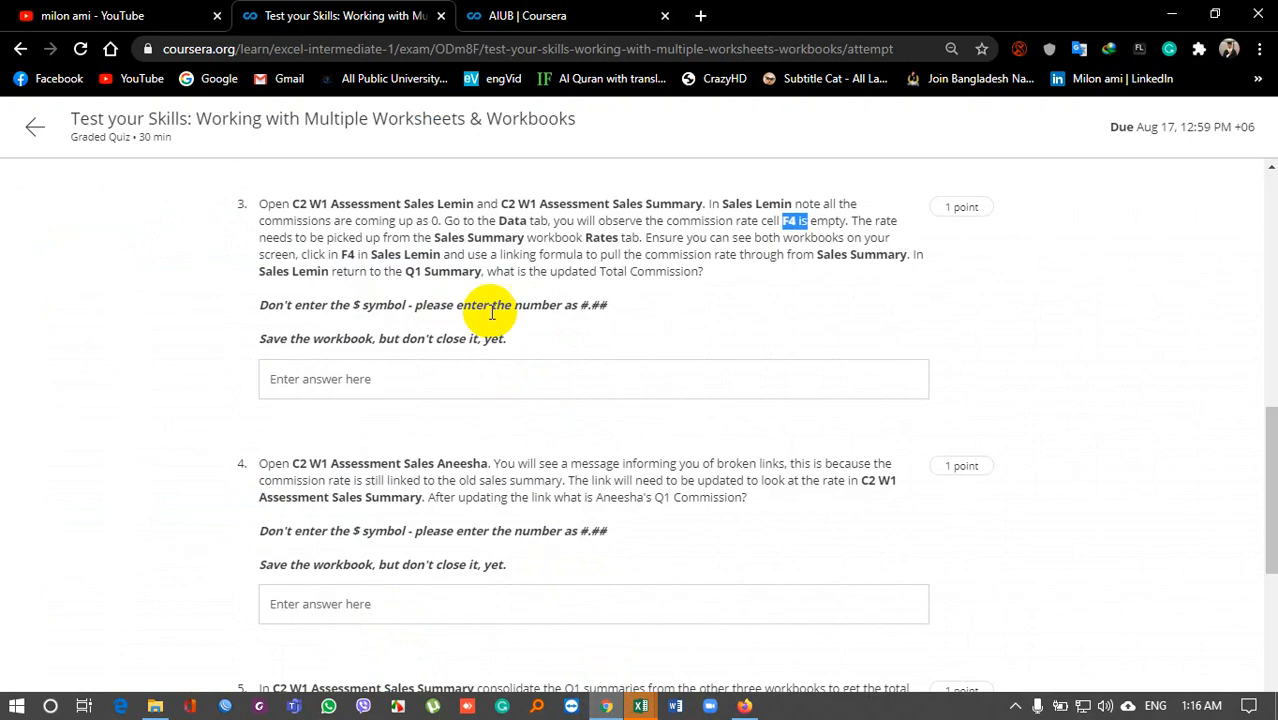
mouse_move(884, 224)
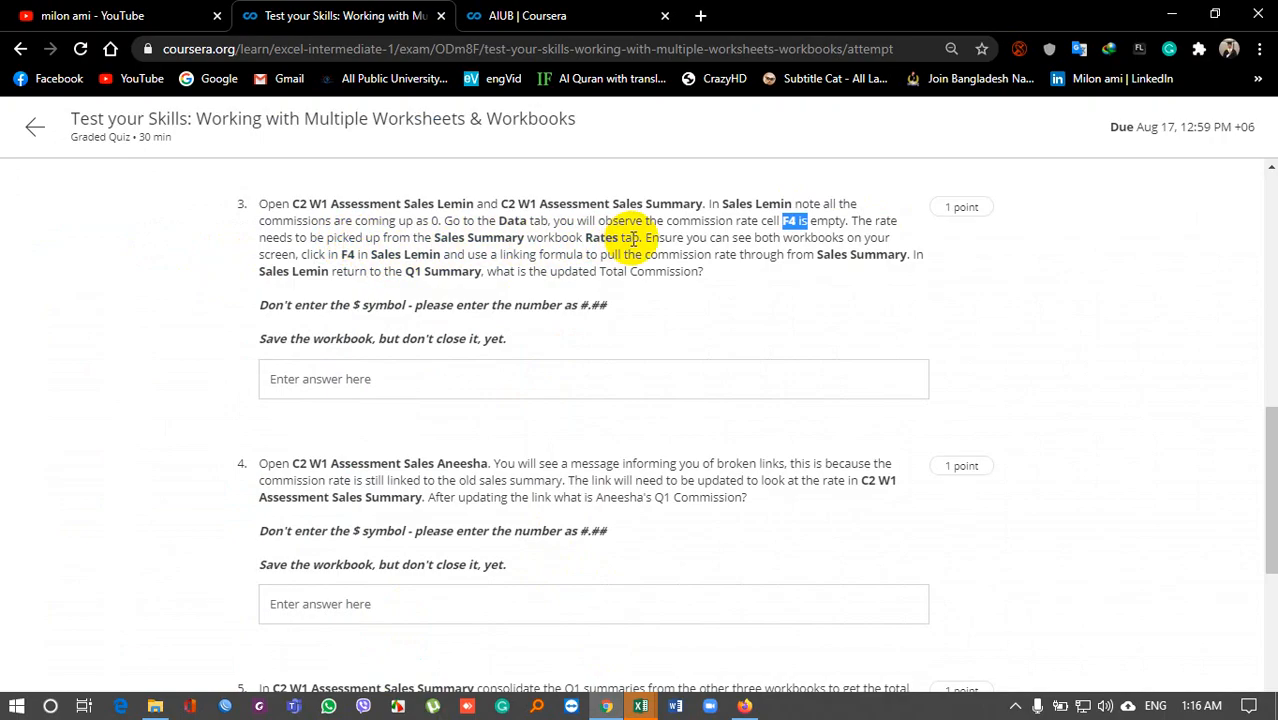
mouse_move(824, 238)
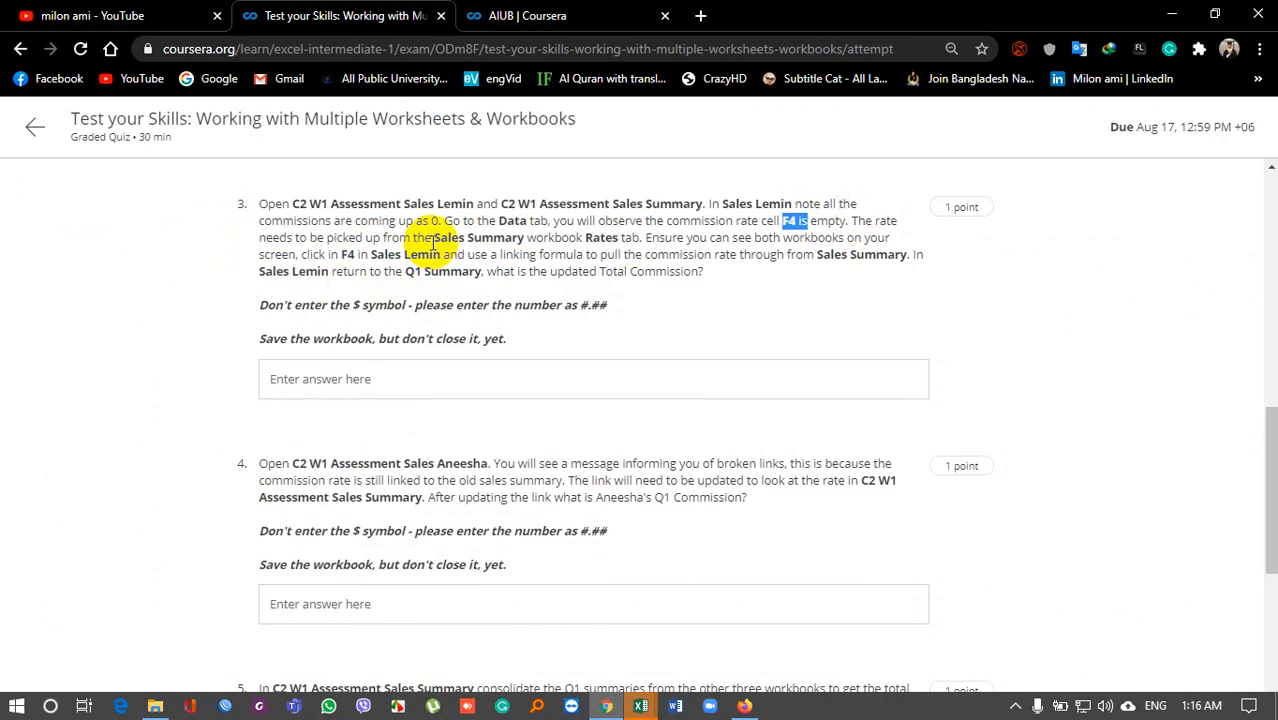
Step: Review question 3 on linking the commission rate and bring up the Summary workbook
drag(432, 236, 624, 236)
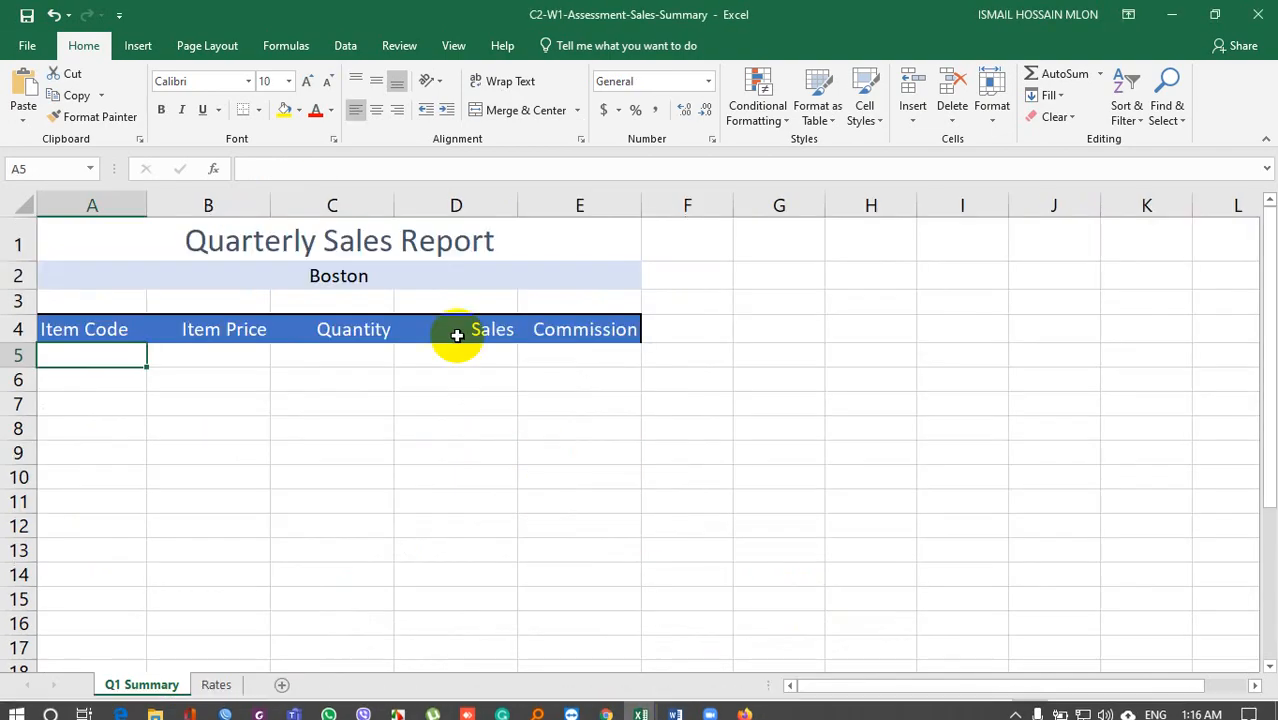
Step: Switch back to the Lemin workbook's Data sheet via the taskbar thumbnail
click(216, 684)
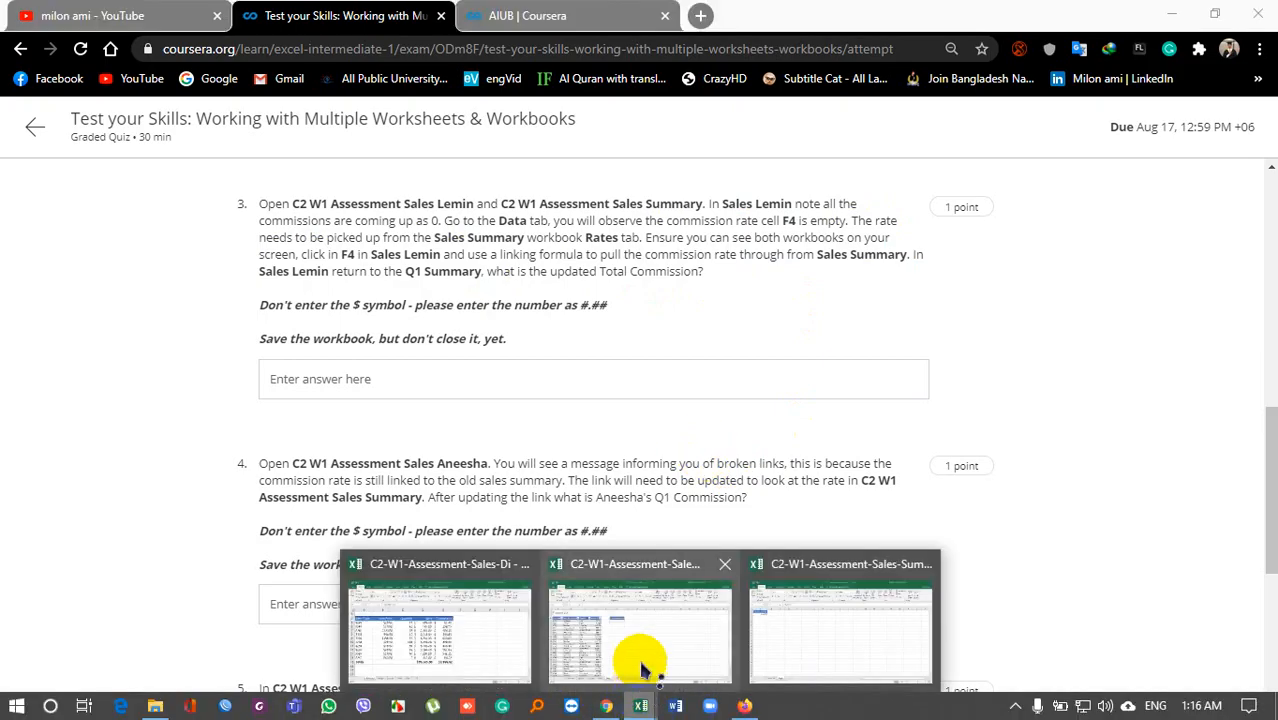
click(640, 620)
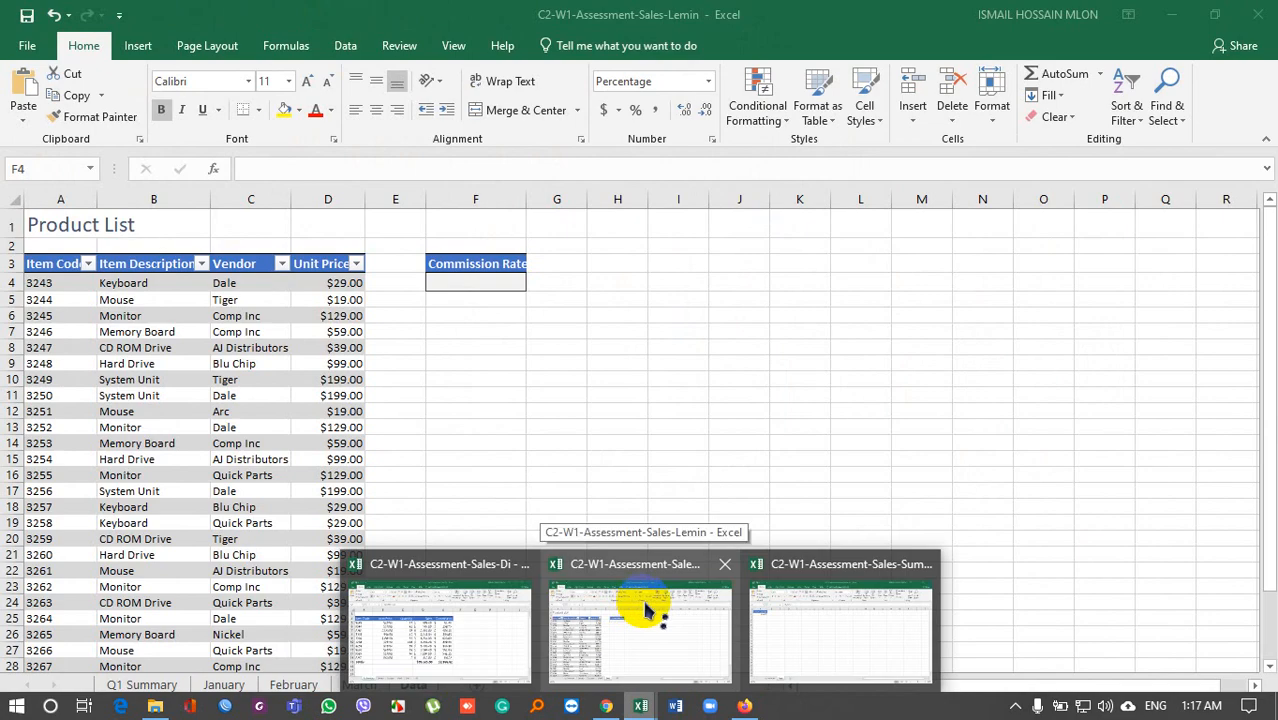
click(640, 630)
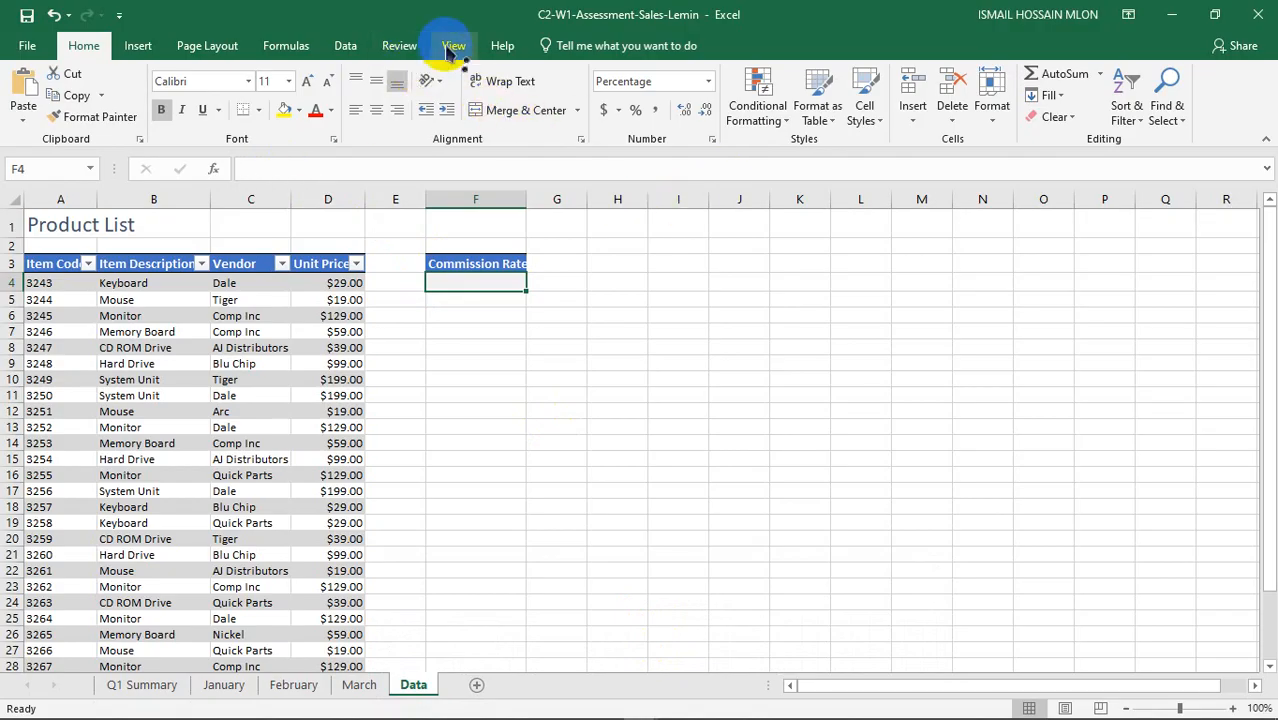
Step: Arrange all open workbooks tiled via View > Arrange All
click(452, 44)
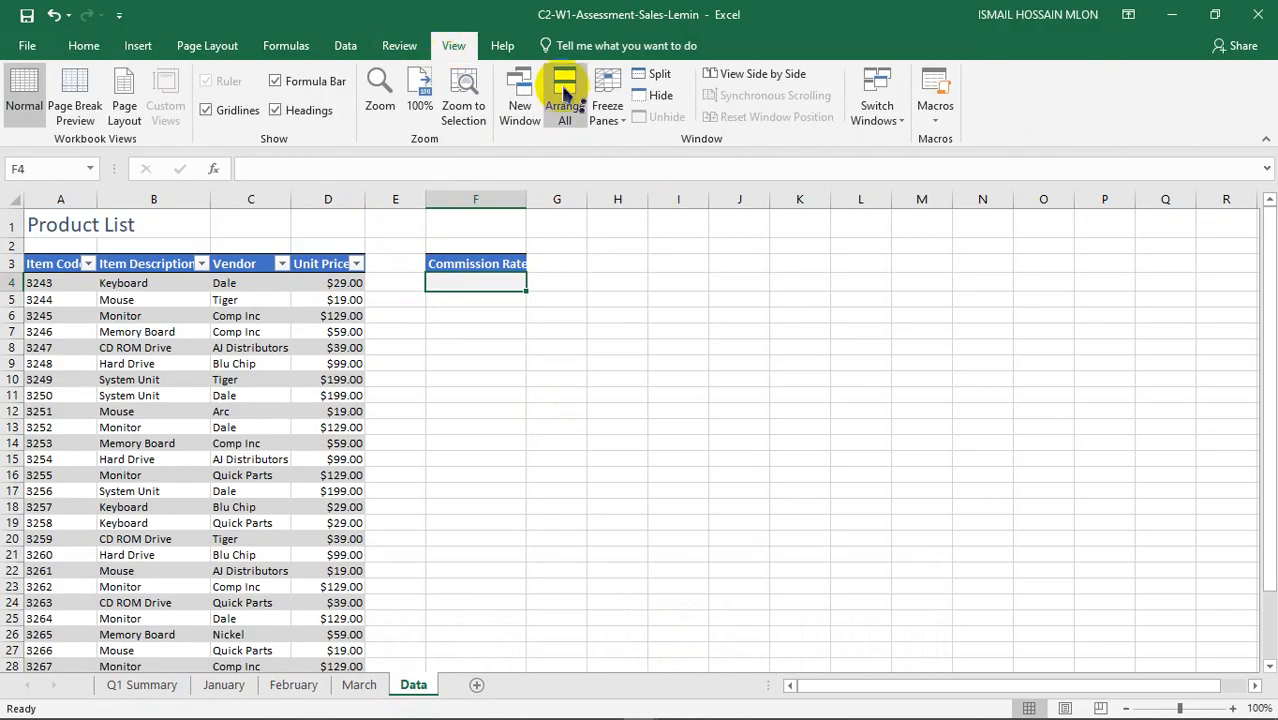
click(564, 90)
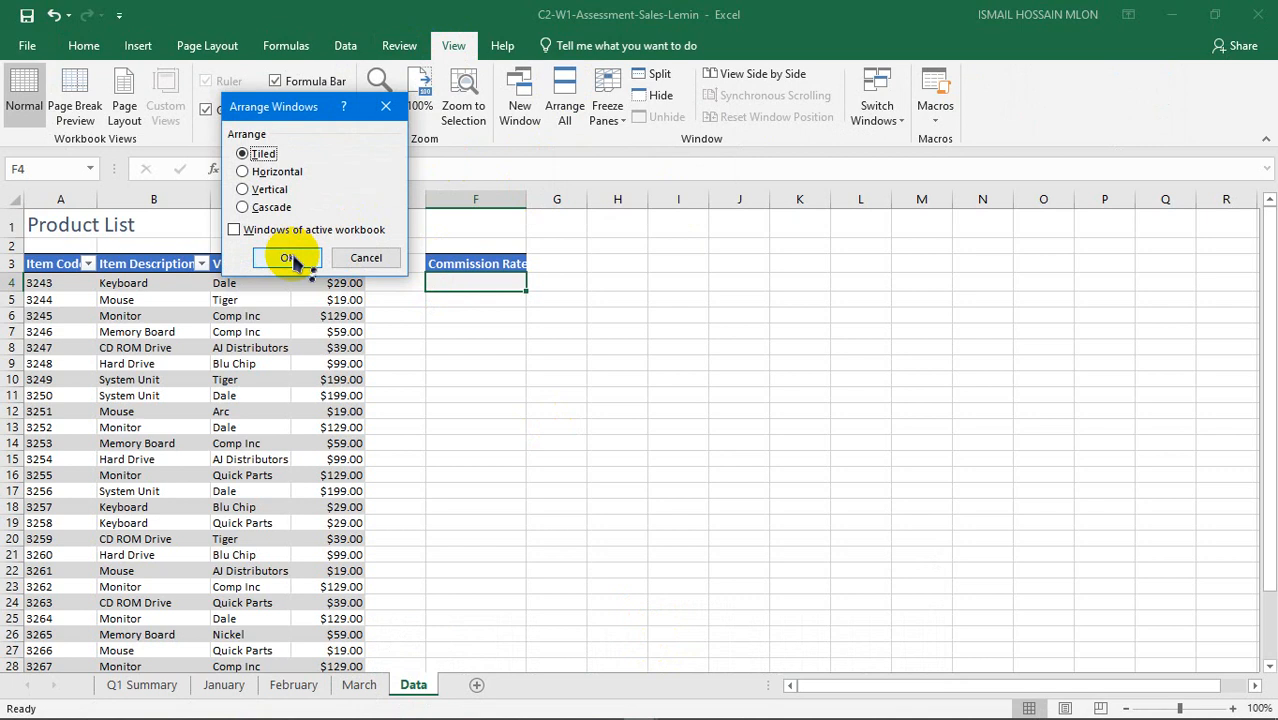
click(288, 256)
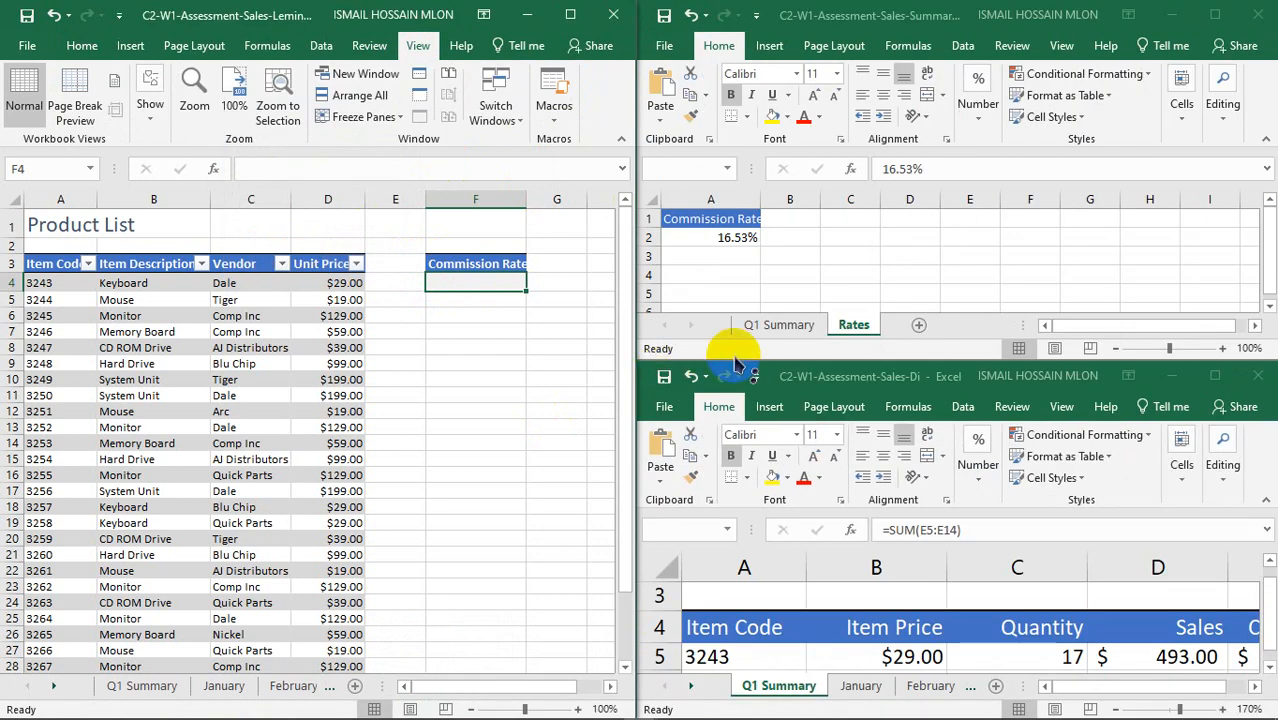
mouse_move(628, 210)
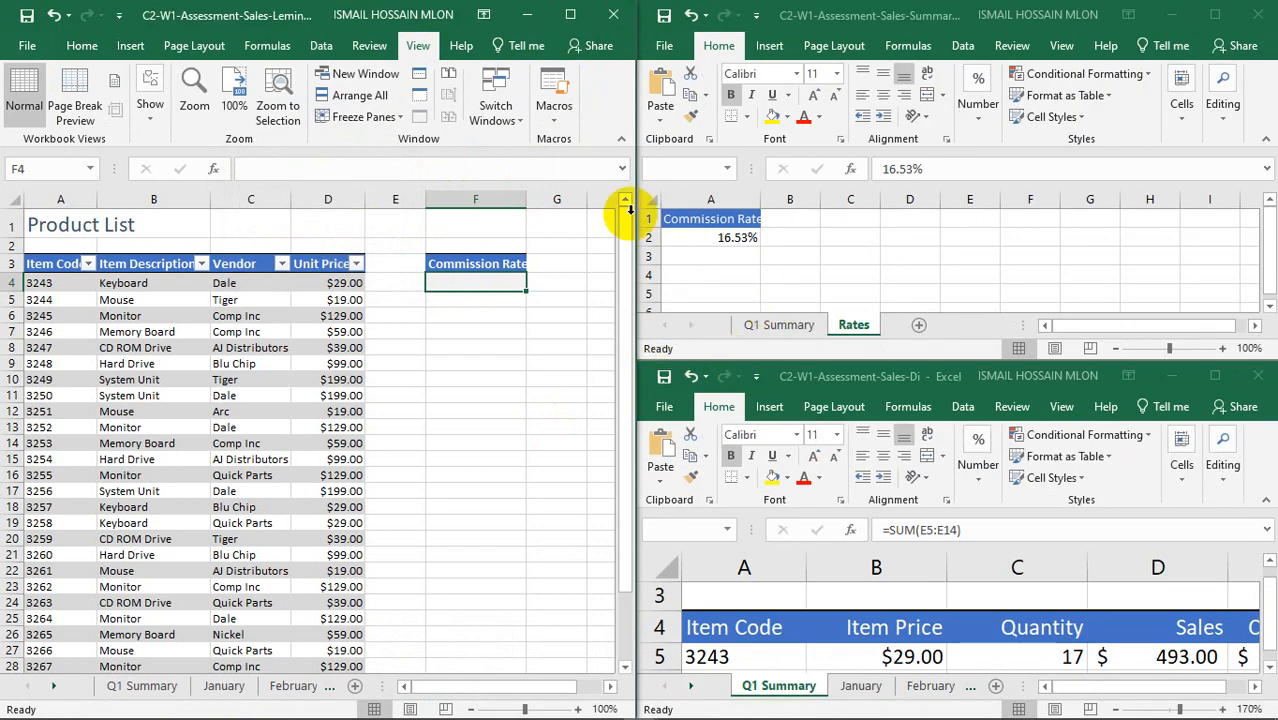
mouse_move(1000, 164)
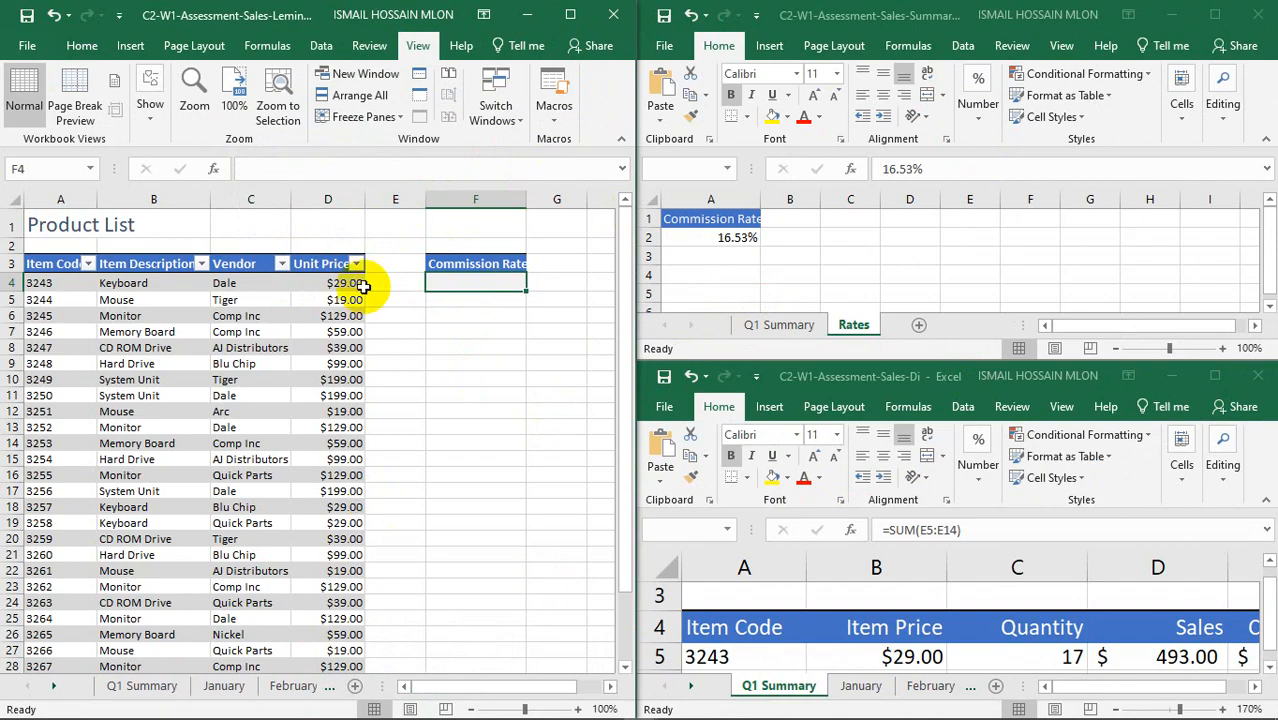
Step: Start a link formula in Lemin's F4 pointing to the 16.53% rate on the Summary Rates sheet
click(712, 236)
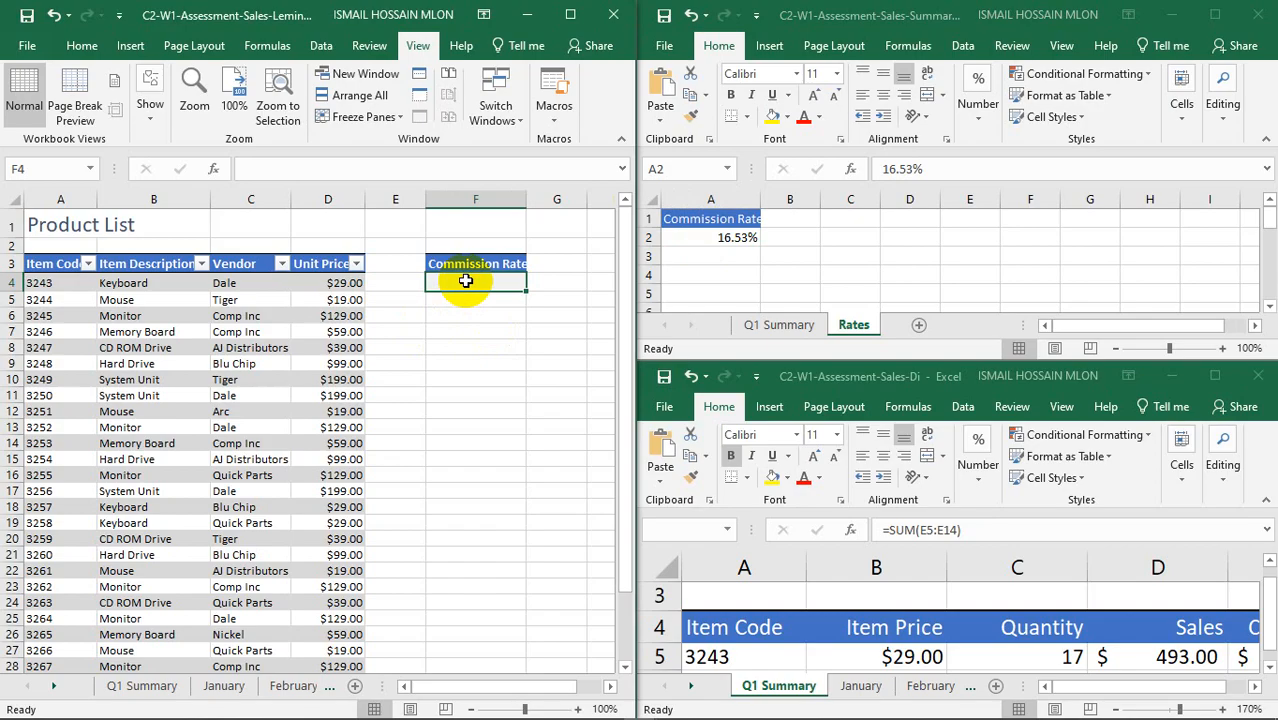
text(=)
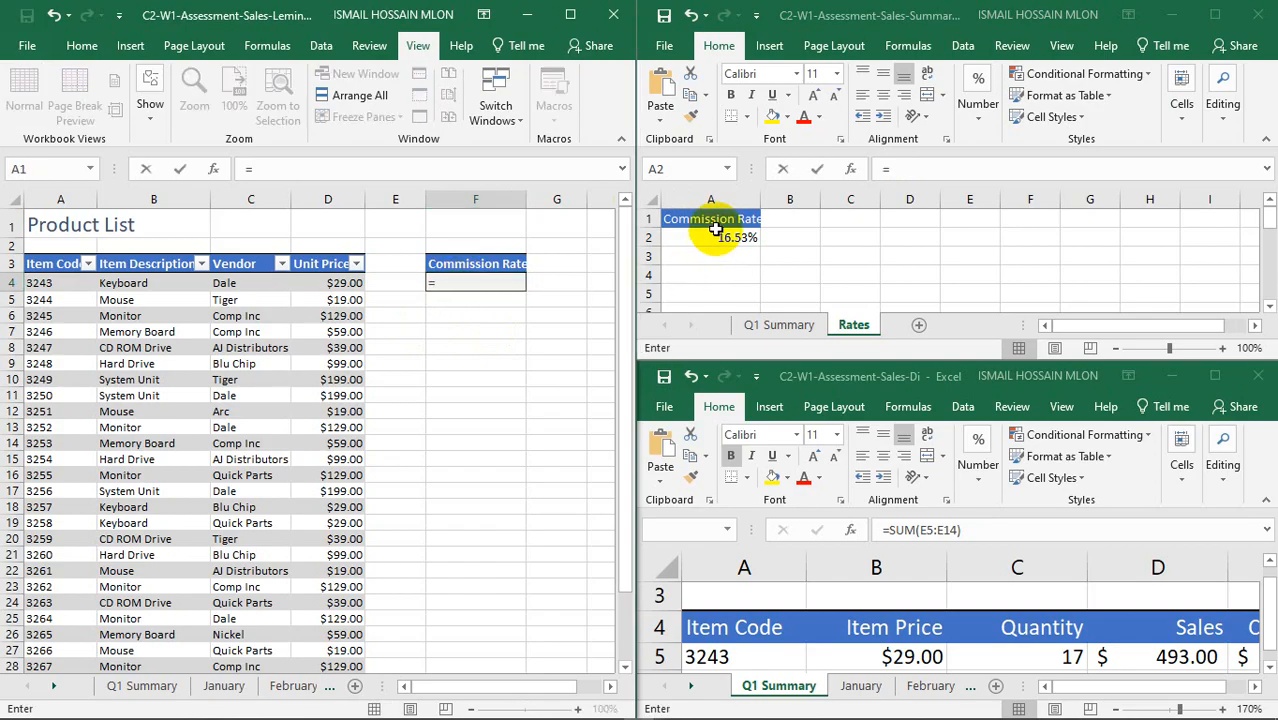
click(712, 236)
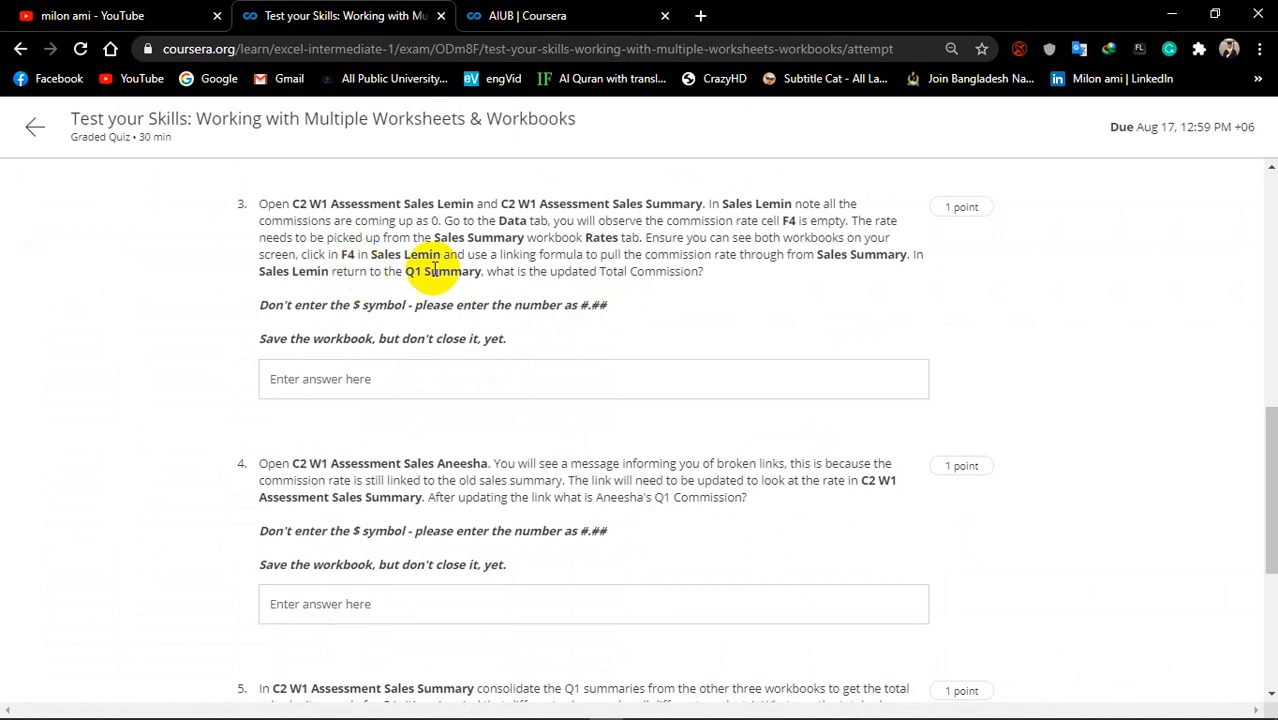
mouse_move(454, 264)
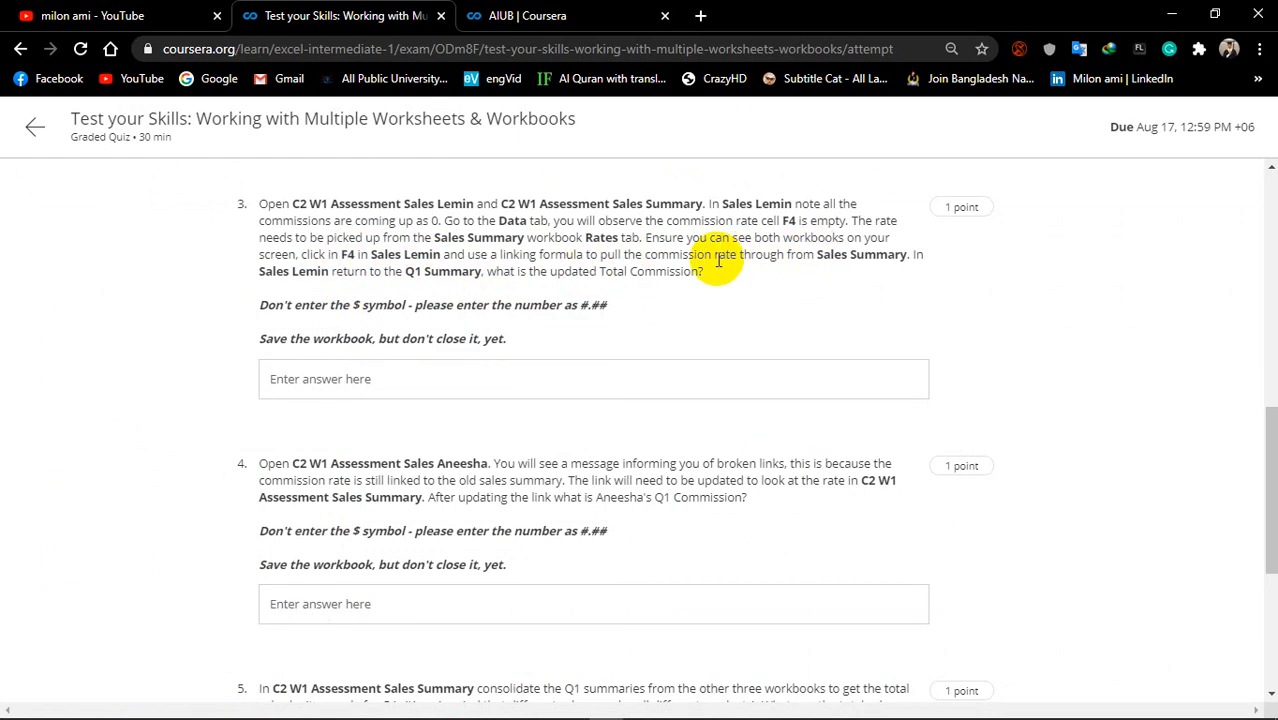
mouse_move(760, 256)
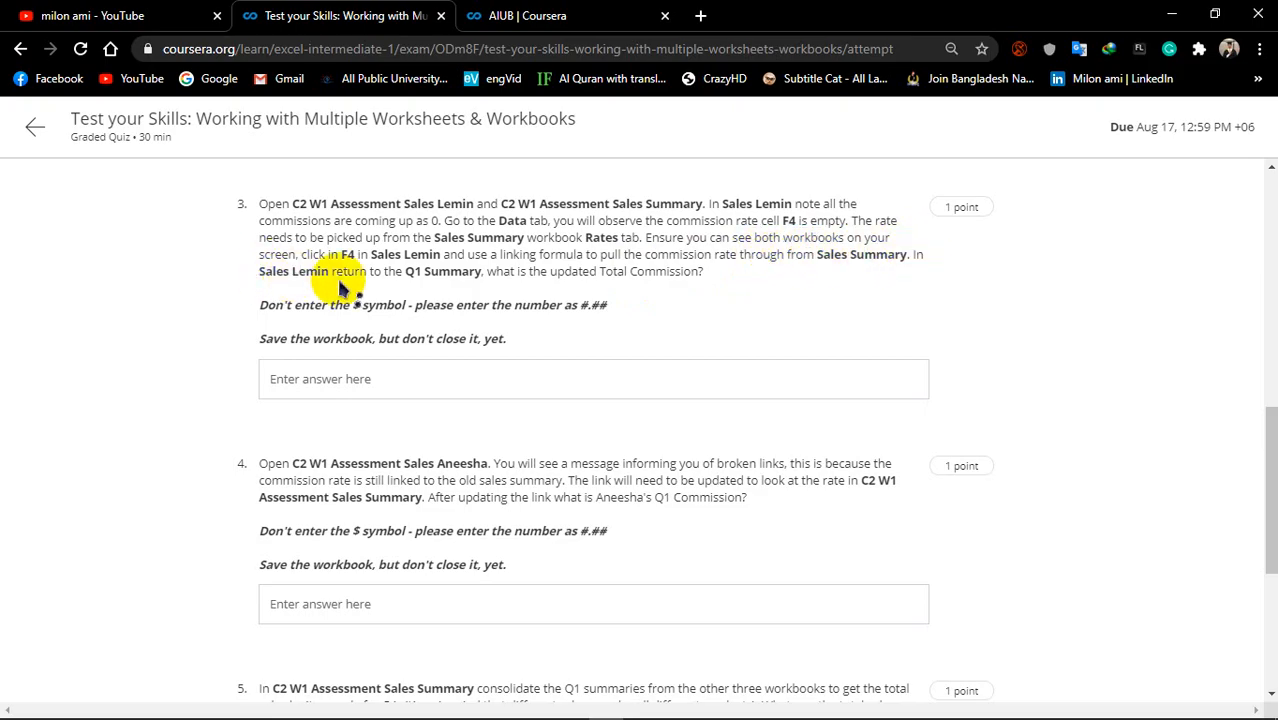
mouse_move(390, 276)
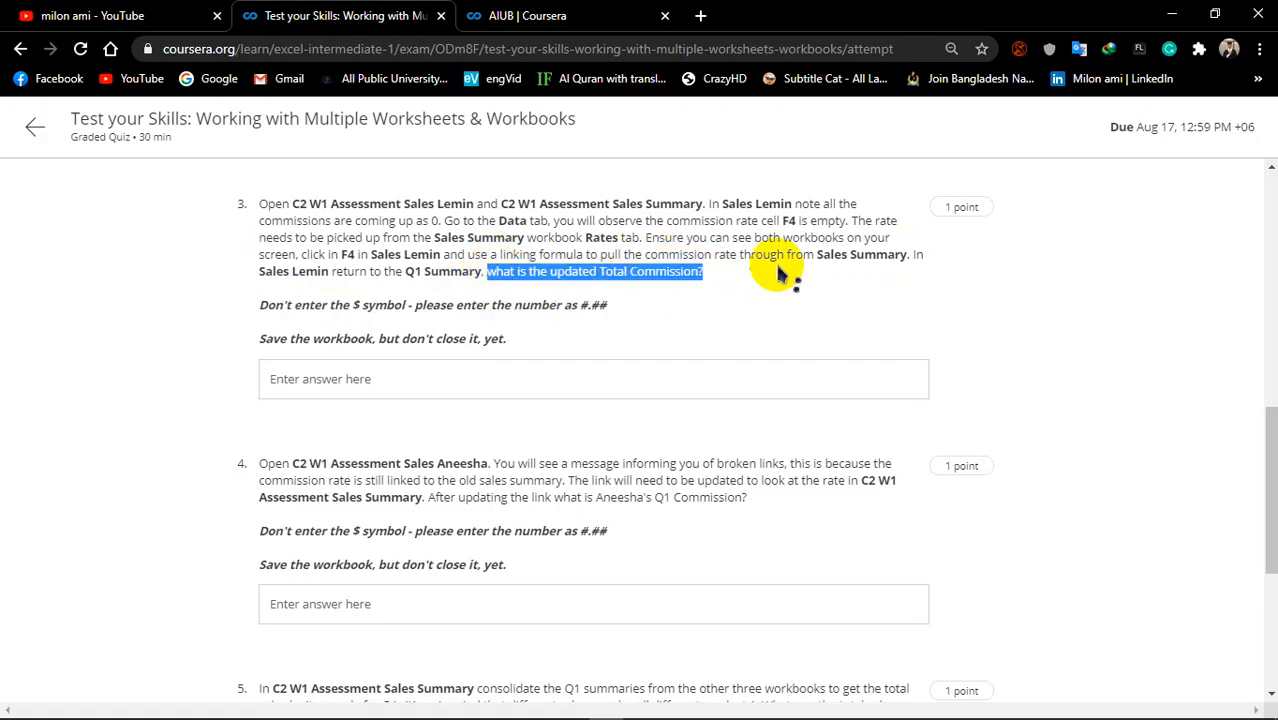
mouse_move(392, 304)
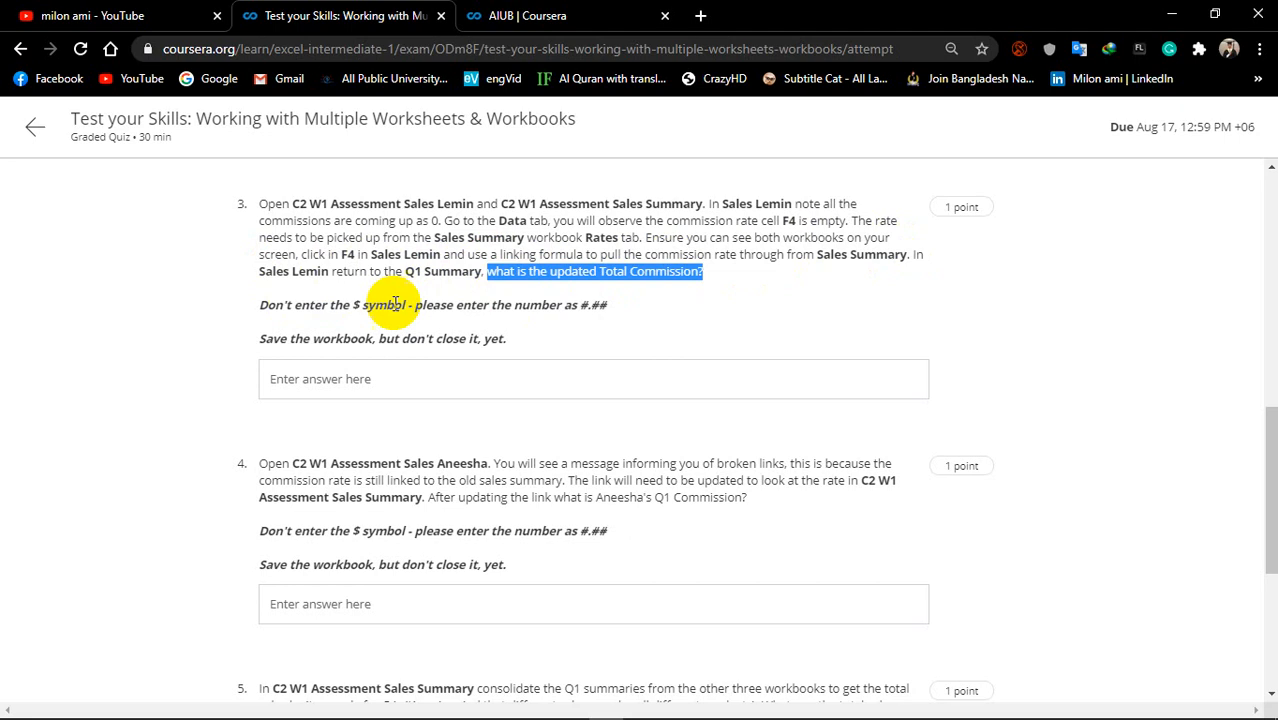
mouse_move(580, 516)
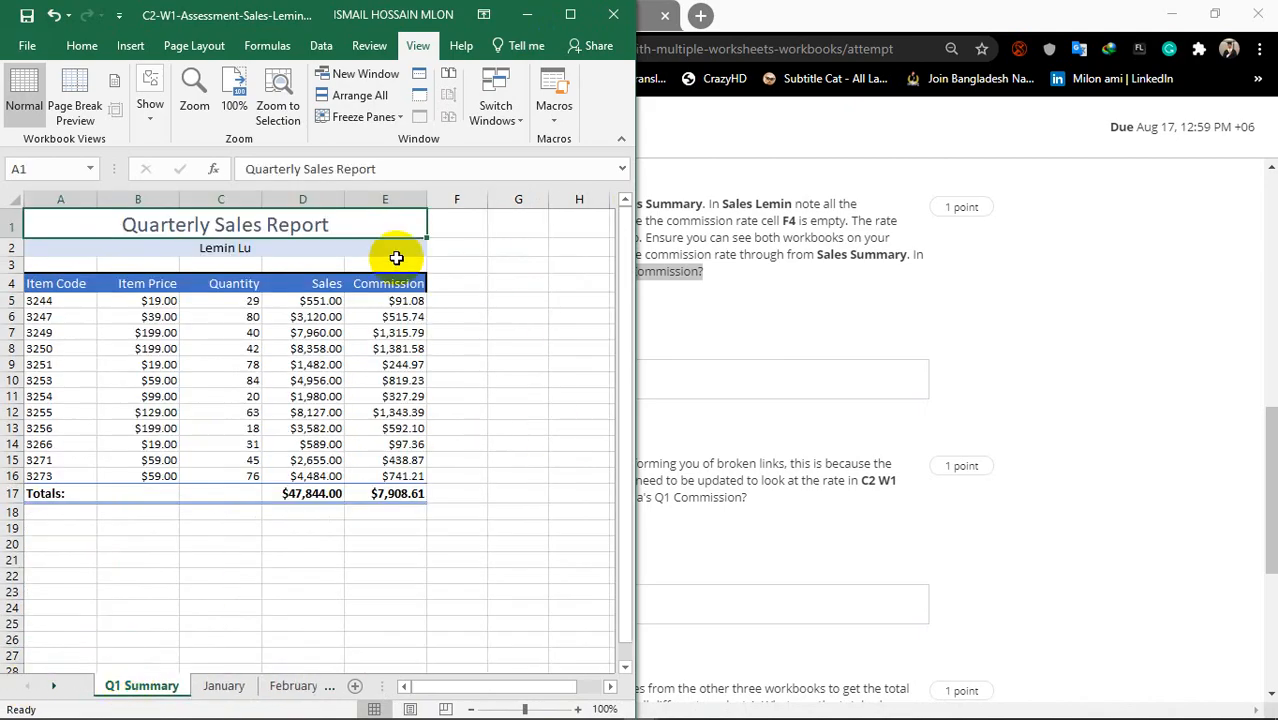
mouse_move(384, 492)
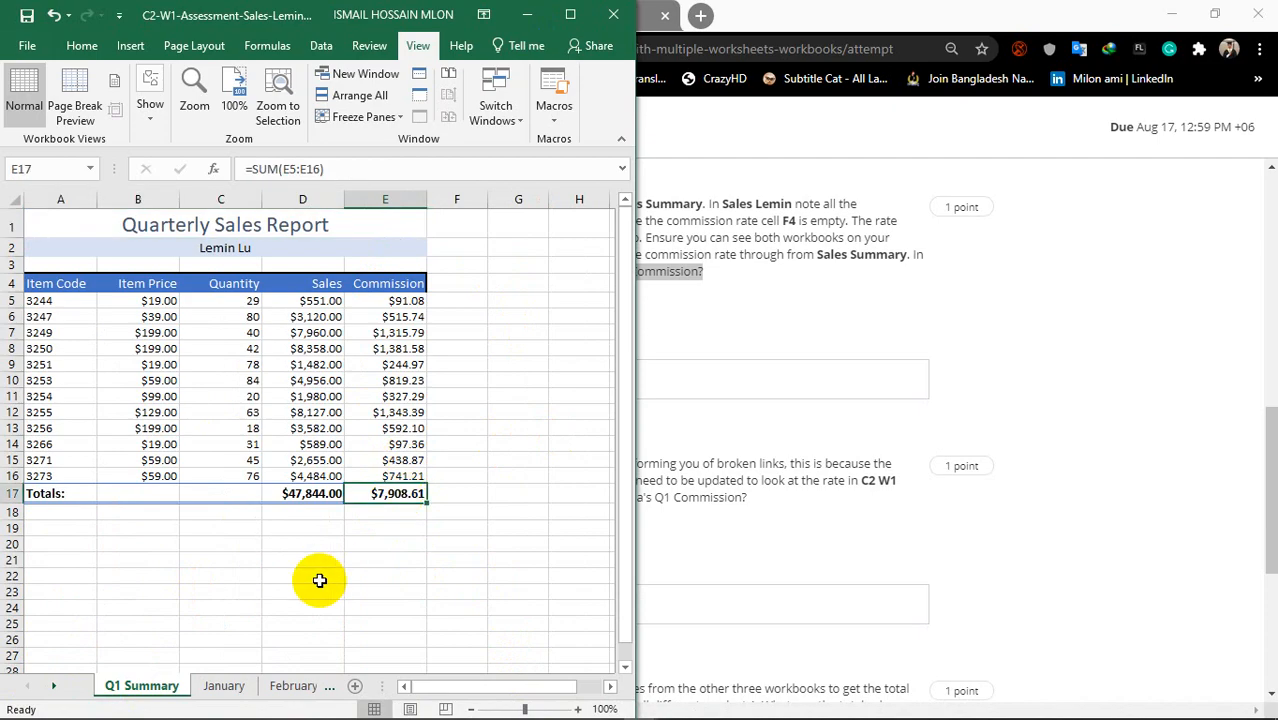
mouse_move(1040, 322)
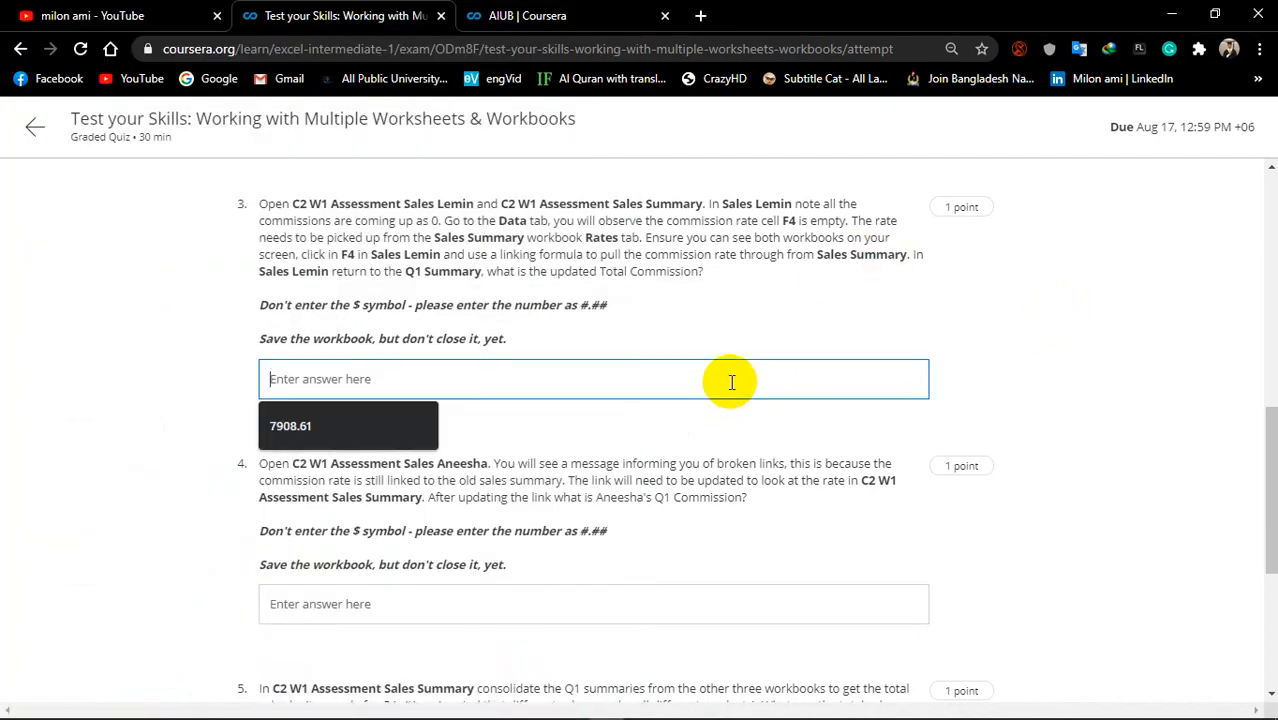
Step: Enter 7908.61 as question 3's answer and switch to the Sales Aneesha workbook
text(7908.61)
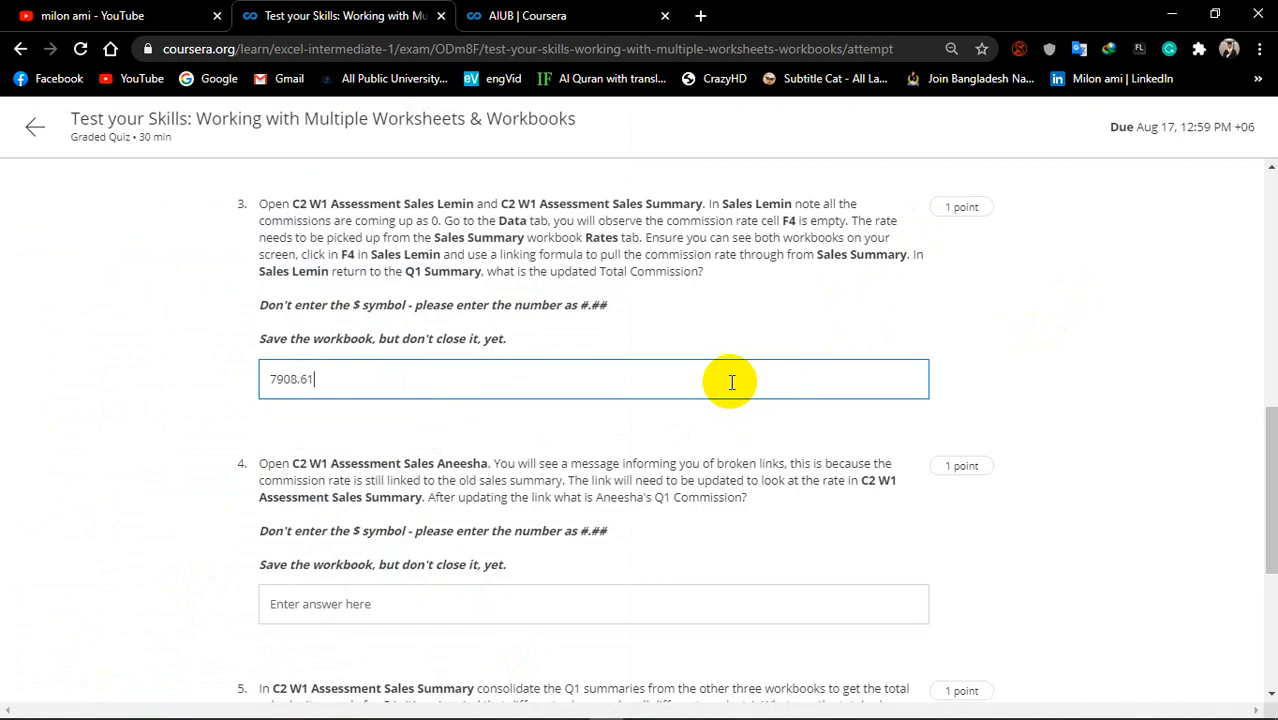
scroll(down, 3)
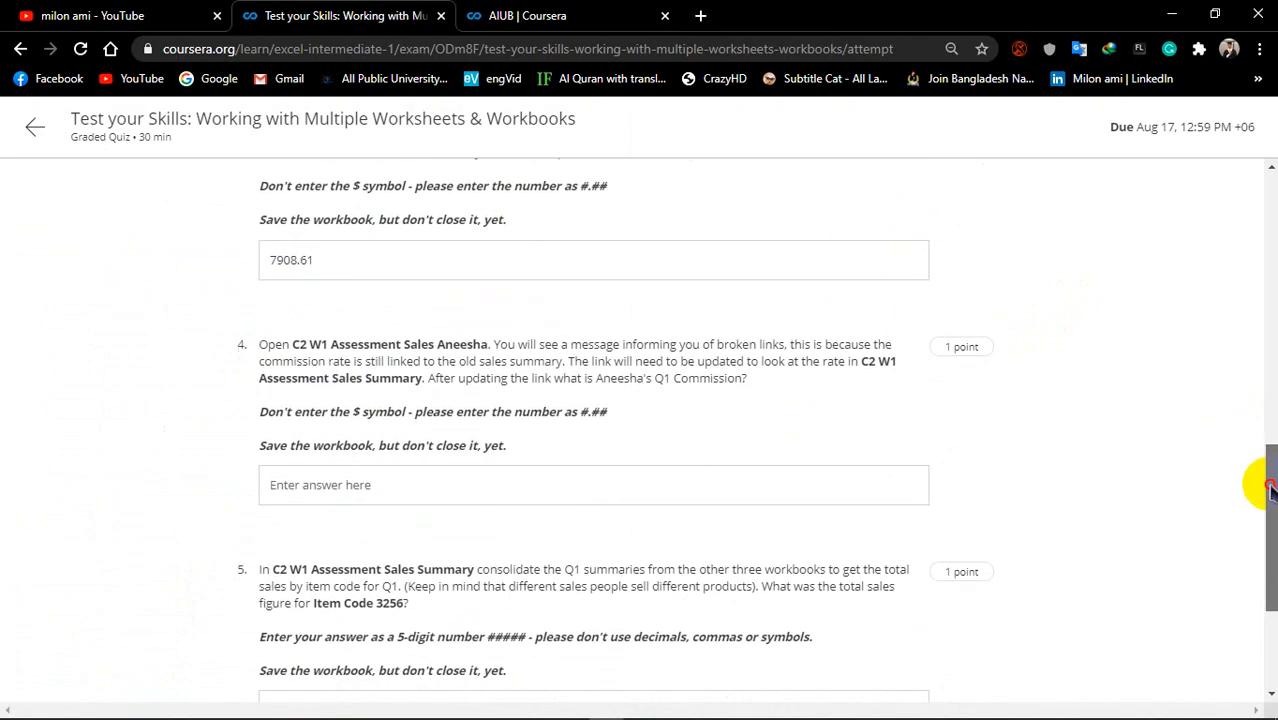
scroll(down, 3)
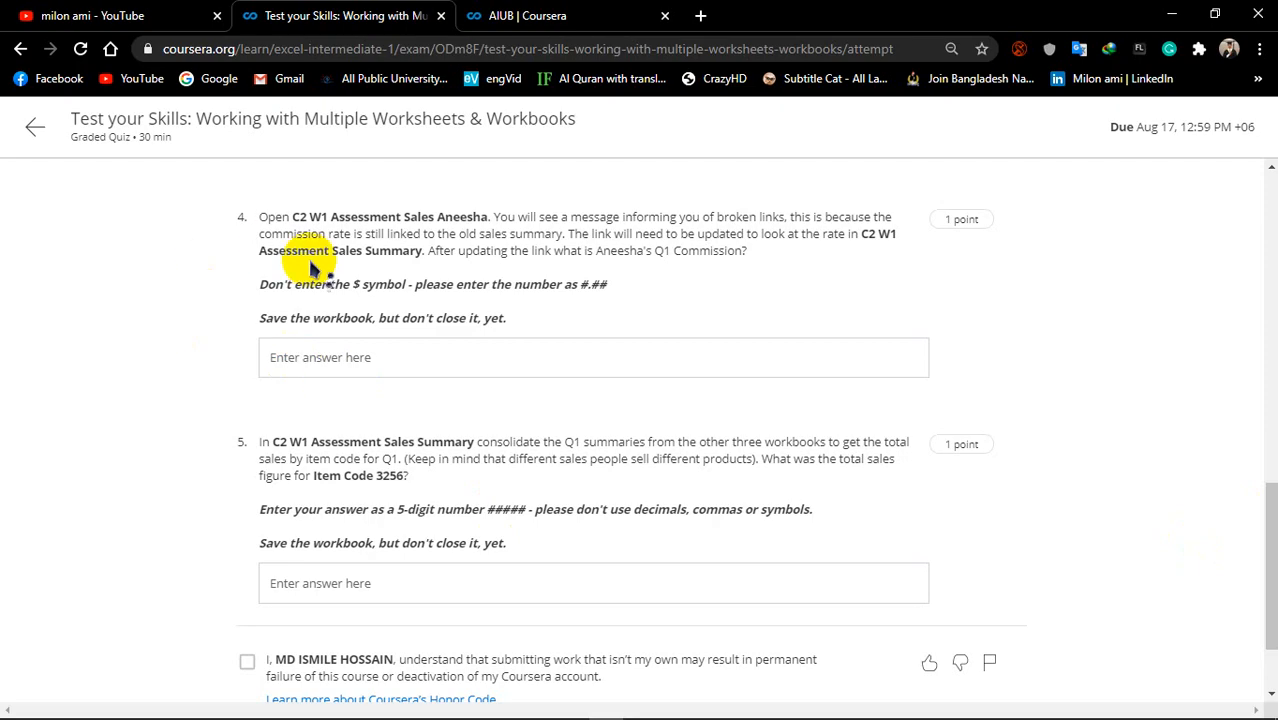
mouse_move(420, 212)
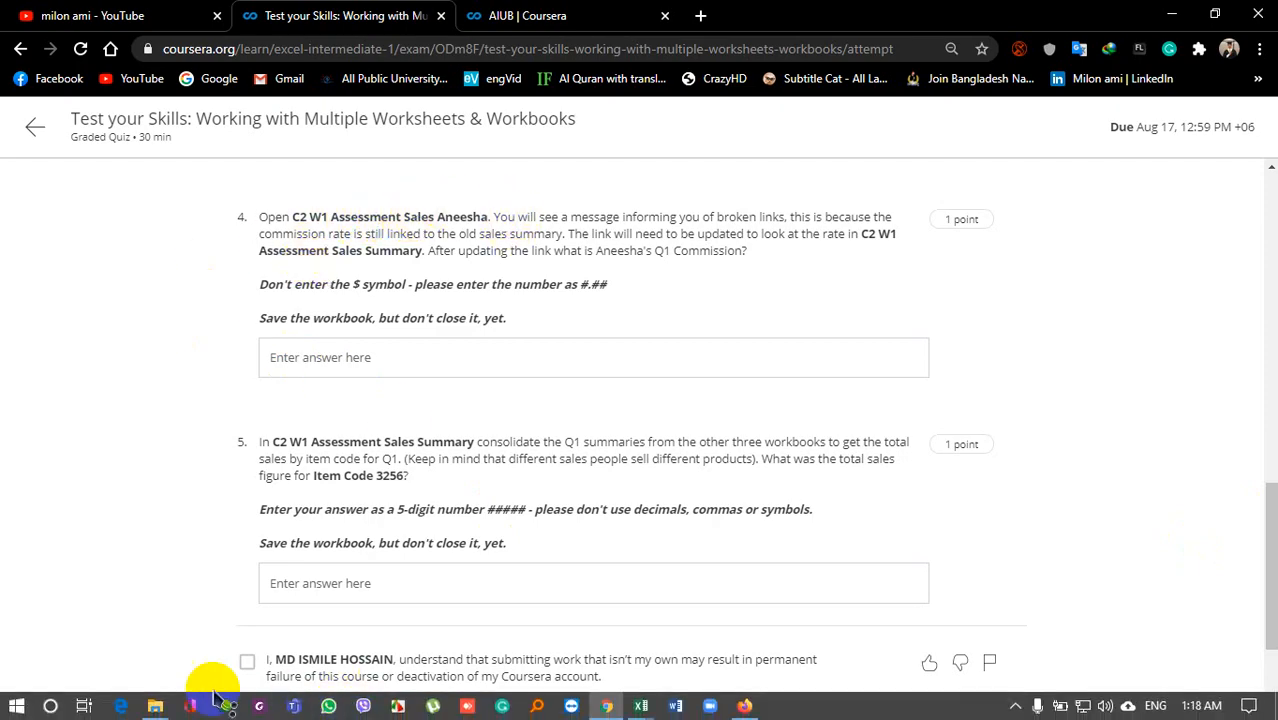
click(188, 706)
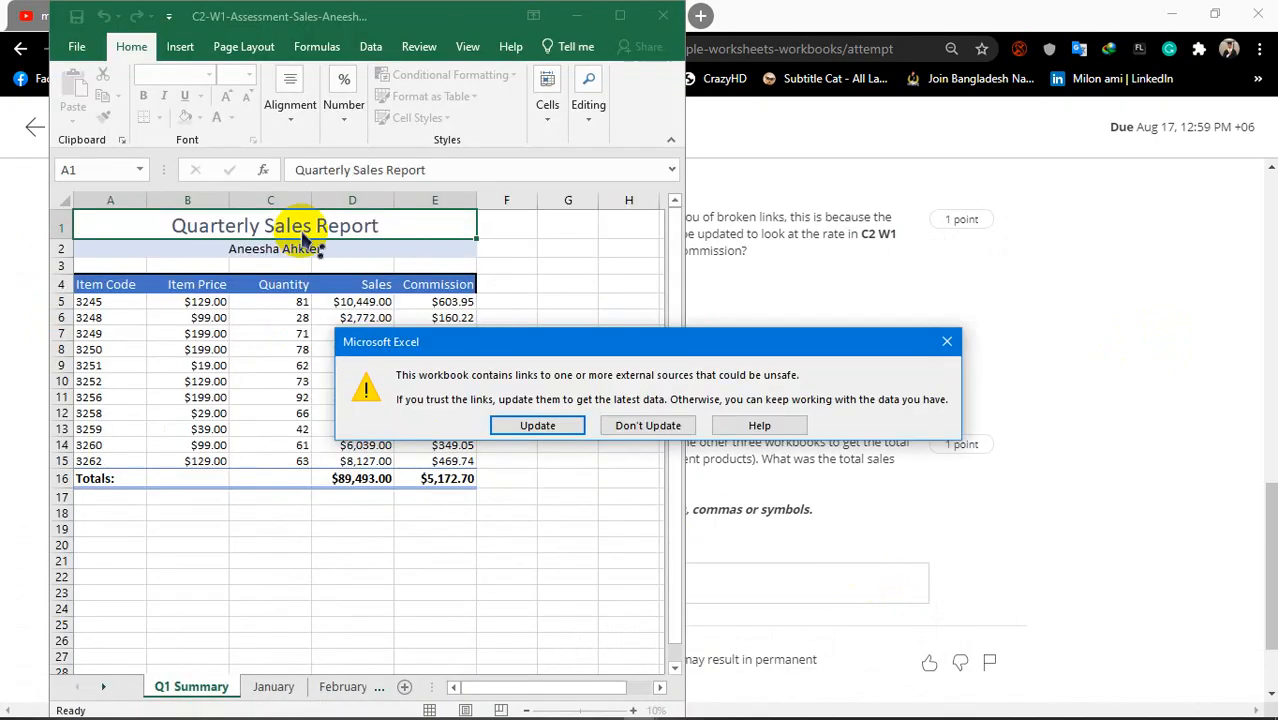
Step: Update the external links and continue past the broken-links message
click(536, 424)
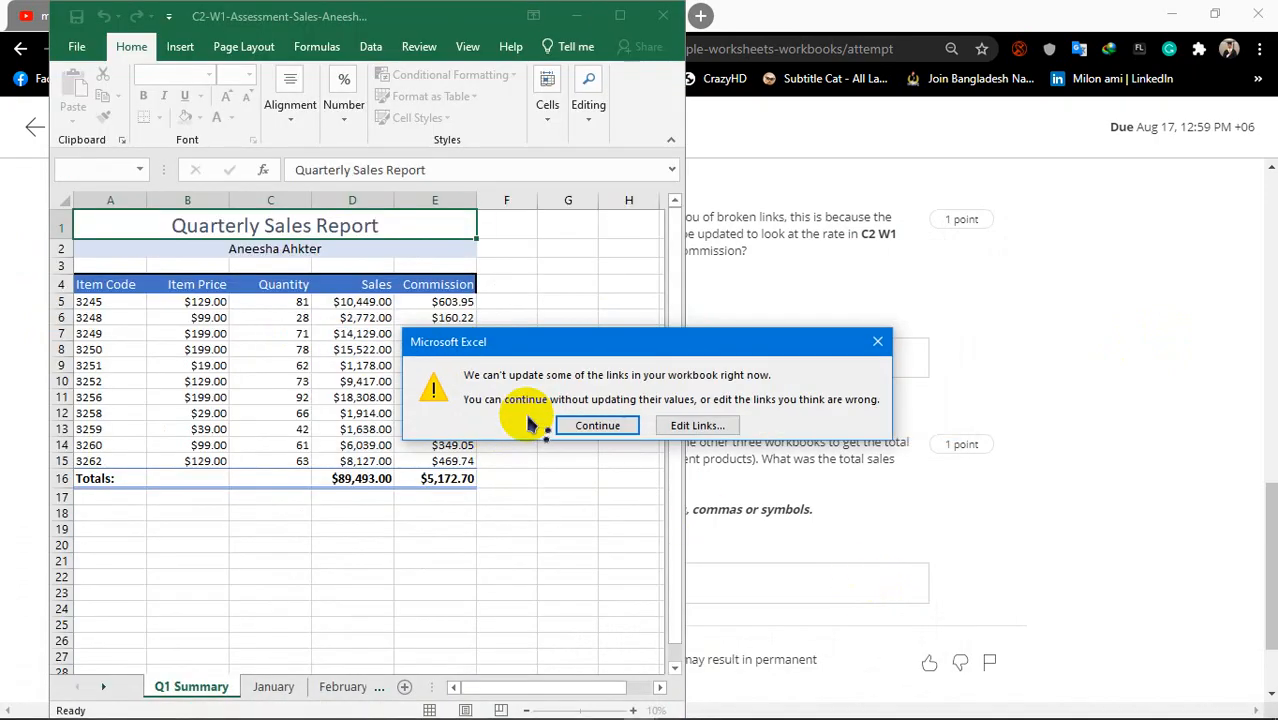
mouse_move(520, 400)
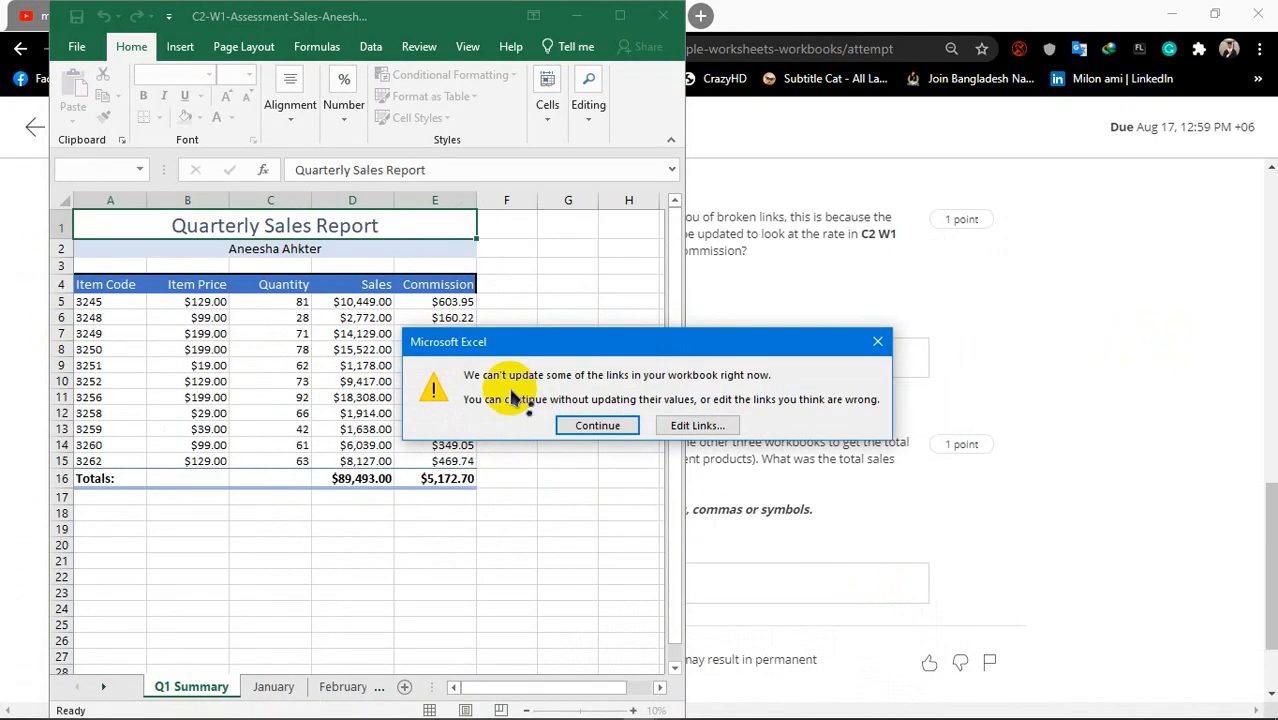
click(596, 424)
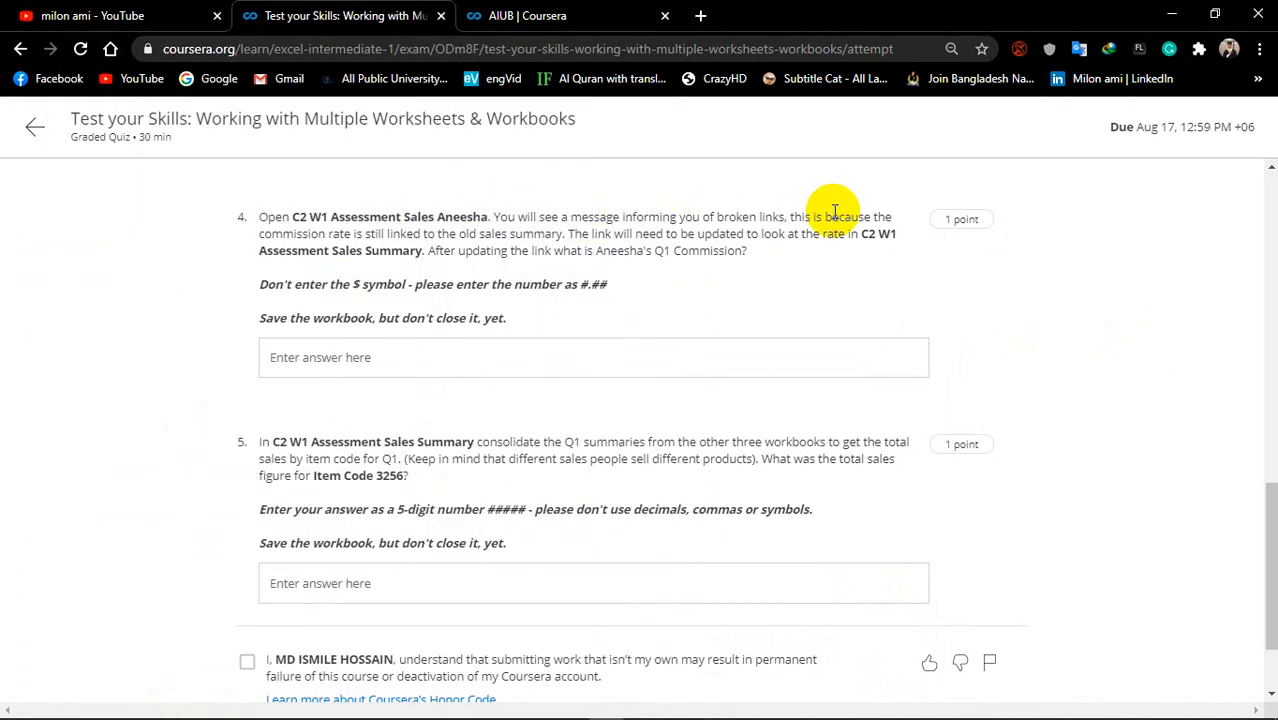
mouse_move(822, 214)
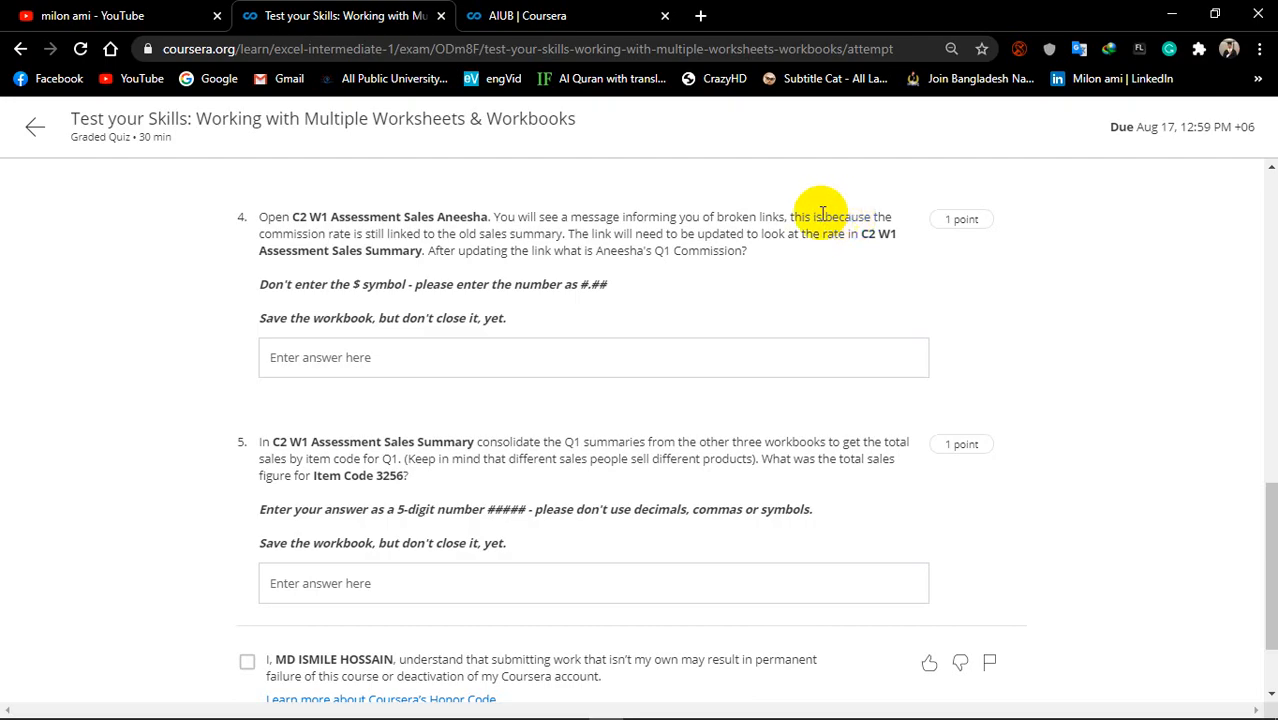
mouse_move(344, 238)
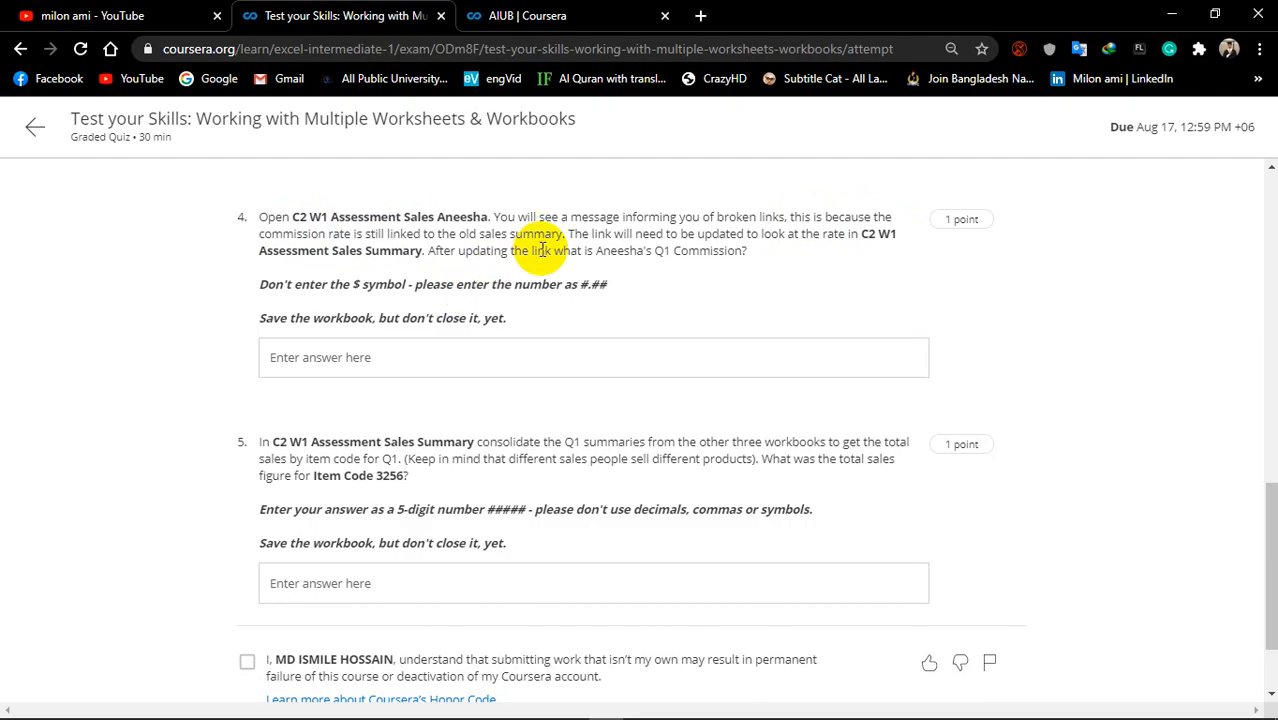
mouse_move(594, 232)
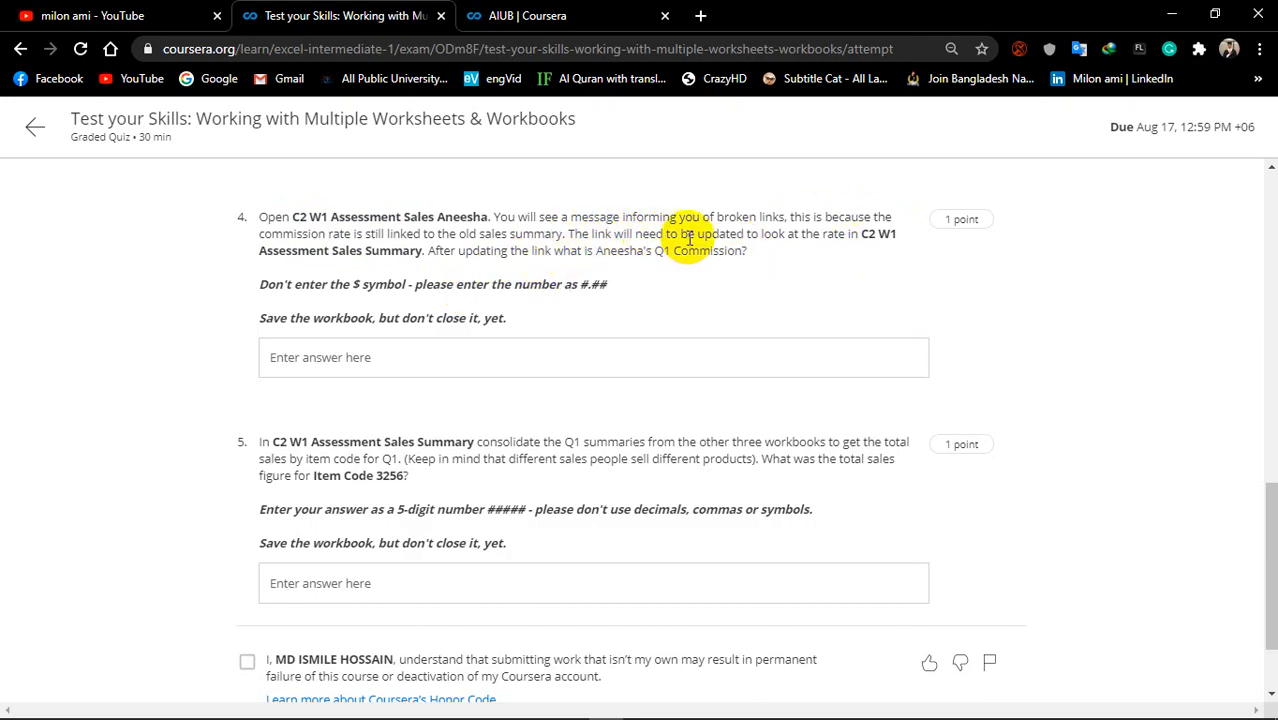
mouse_move(816, 238)
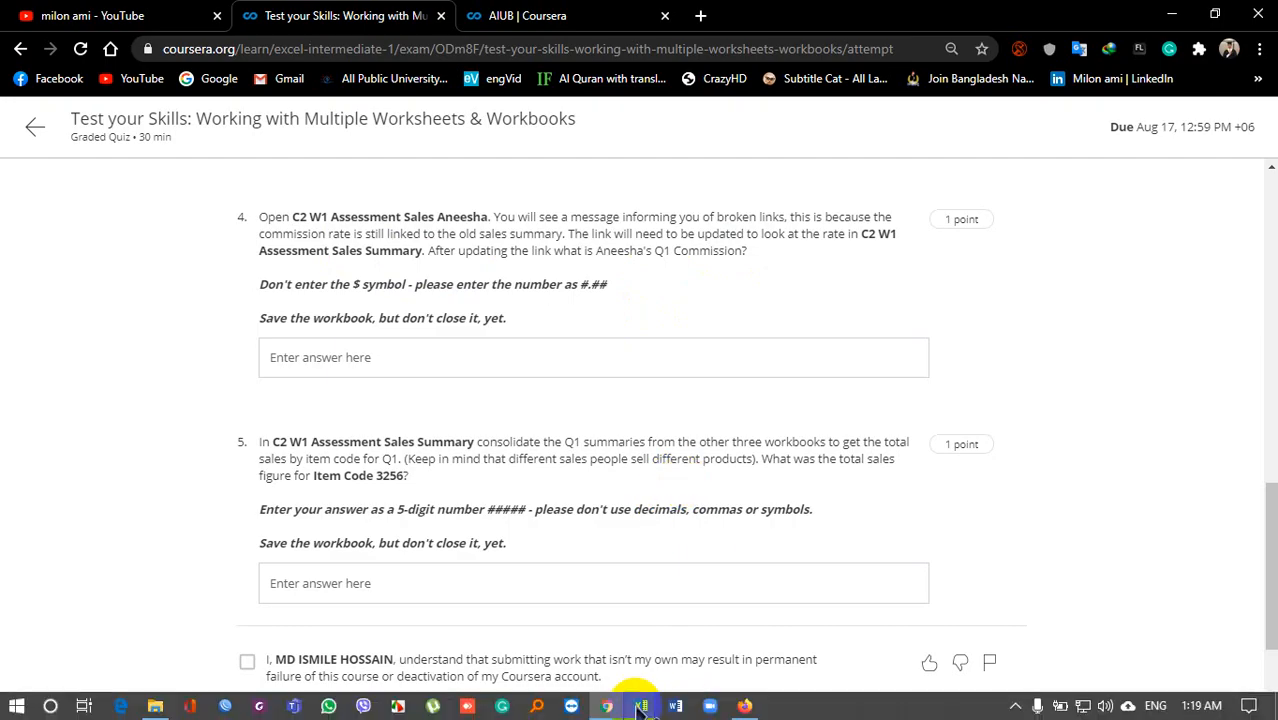
Step: Return to the Sales Aneesha workbook from the taskbar
click(640, 706)
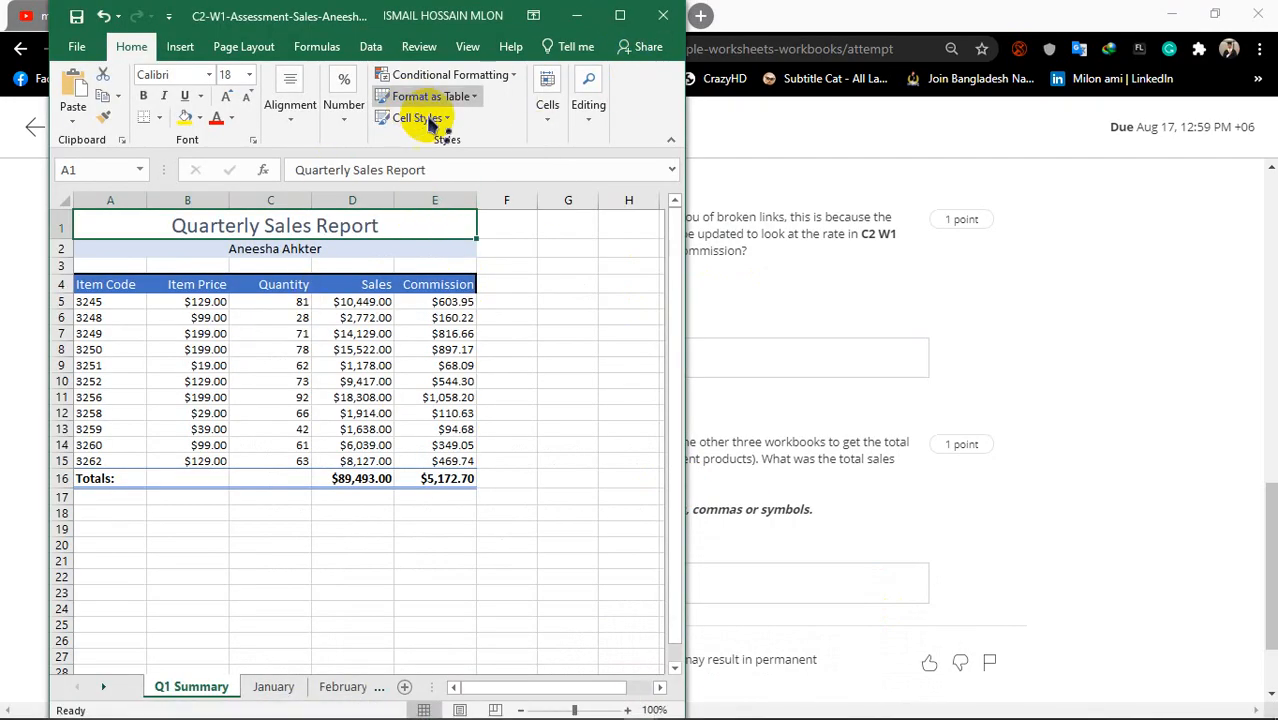
Step: Tile all four open sales workbooks and browse Aneesha's sheet tabs
click(620, 16)
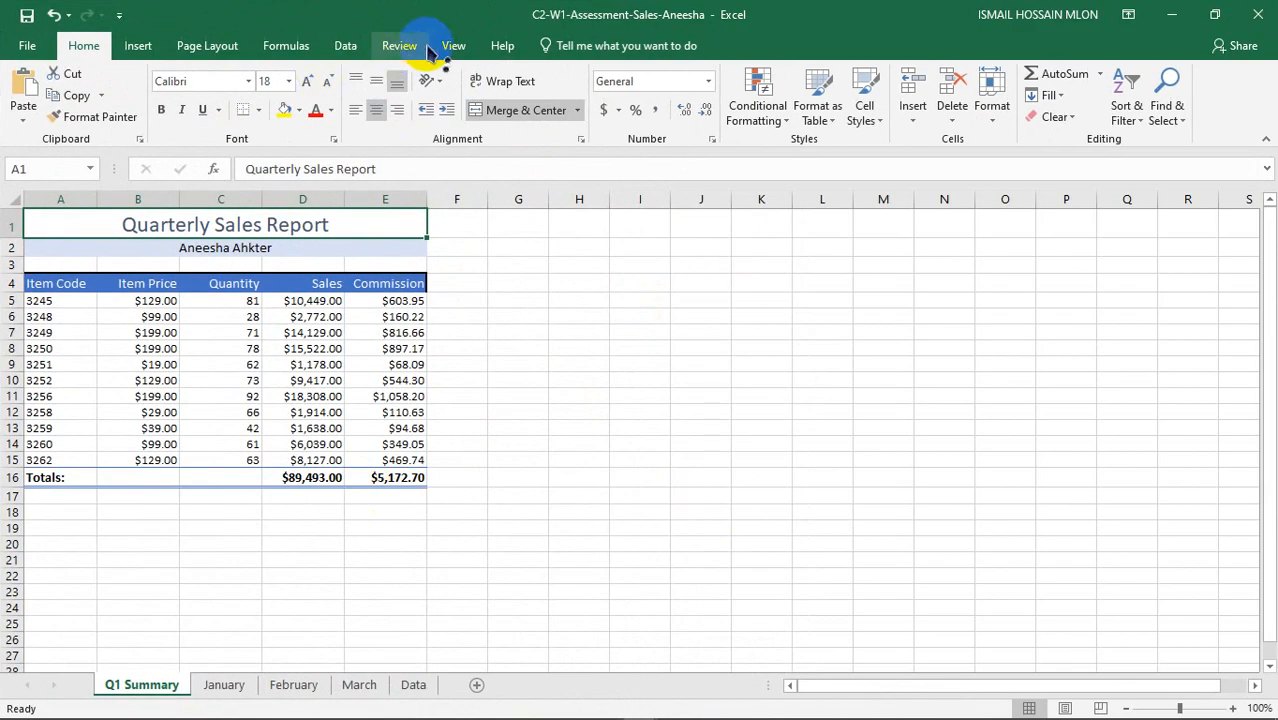
click(452, 44)
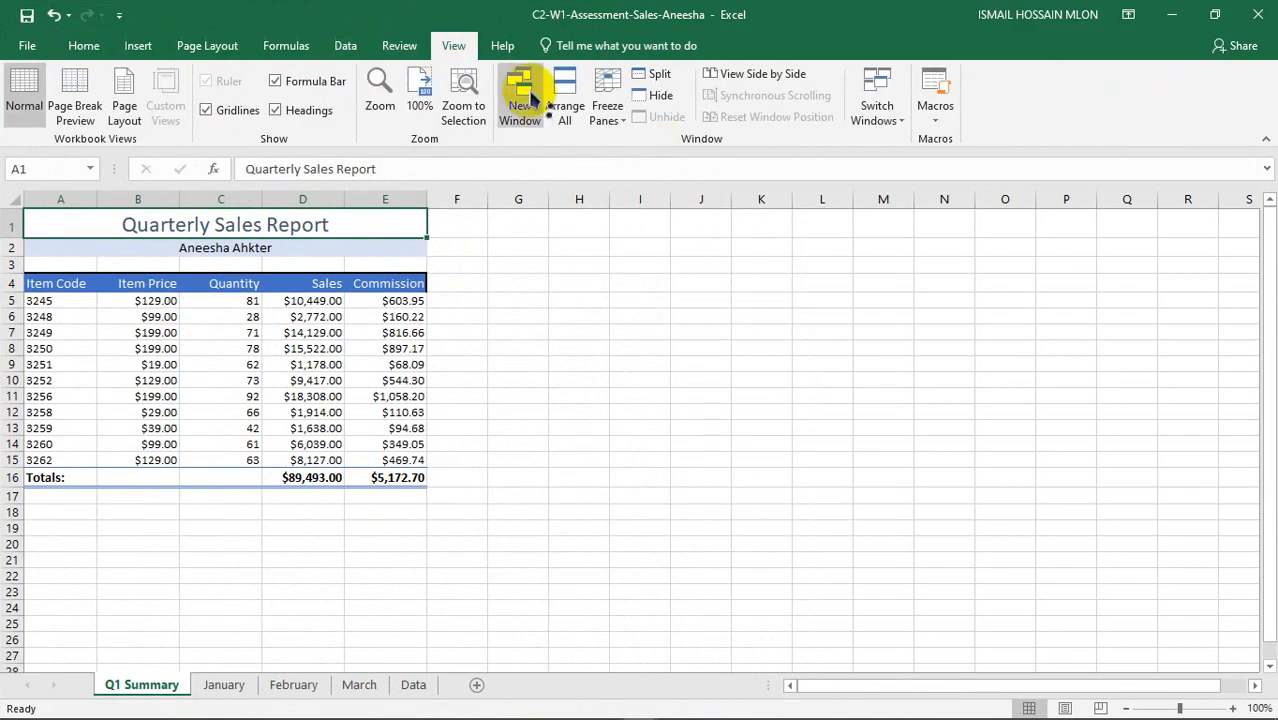
click(564, 96)
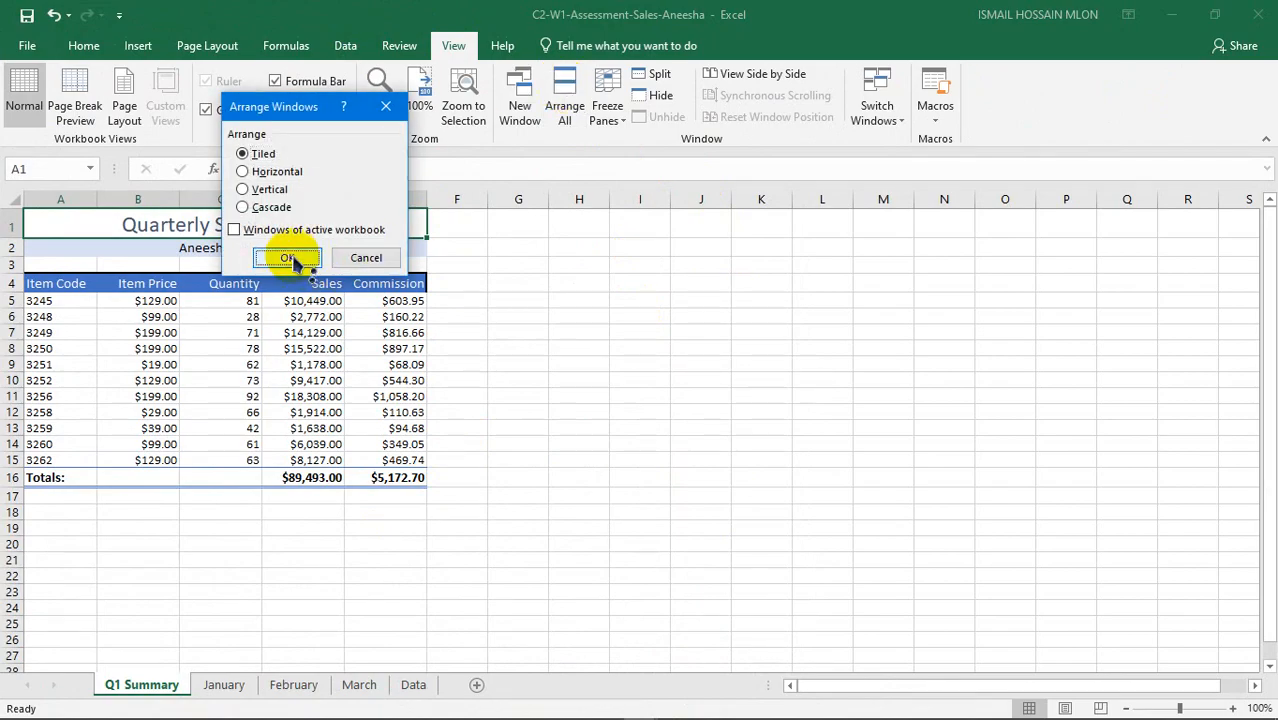
click(288, 258)
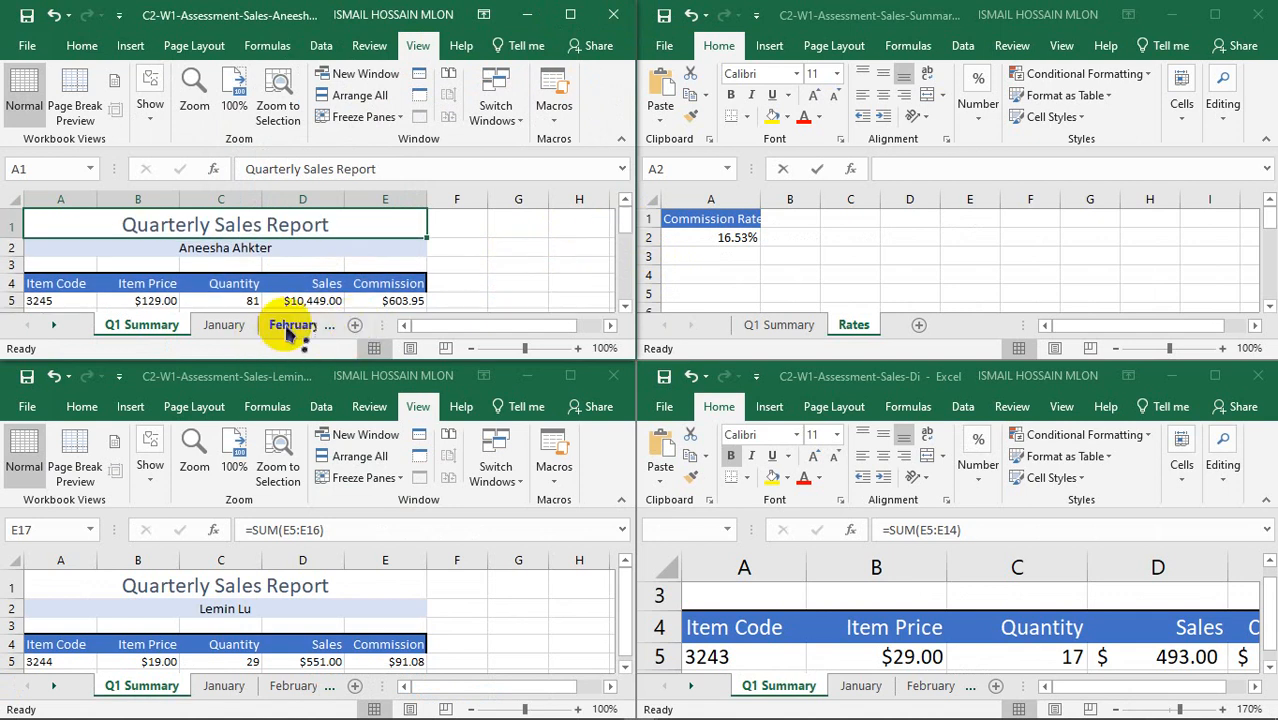
click(248, 324)
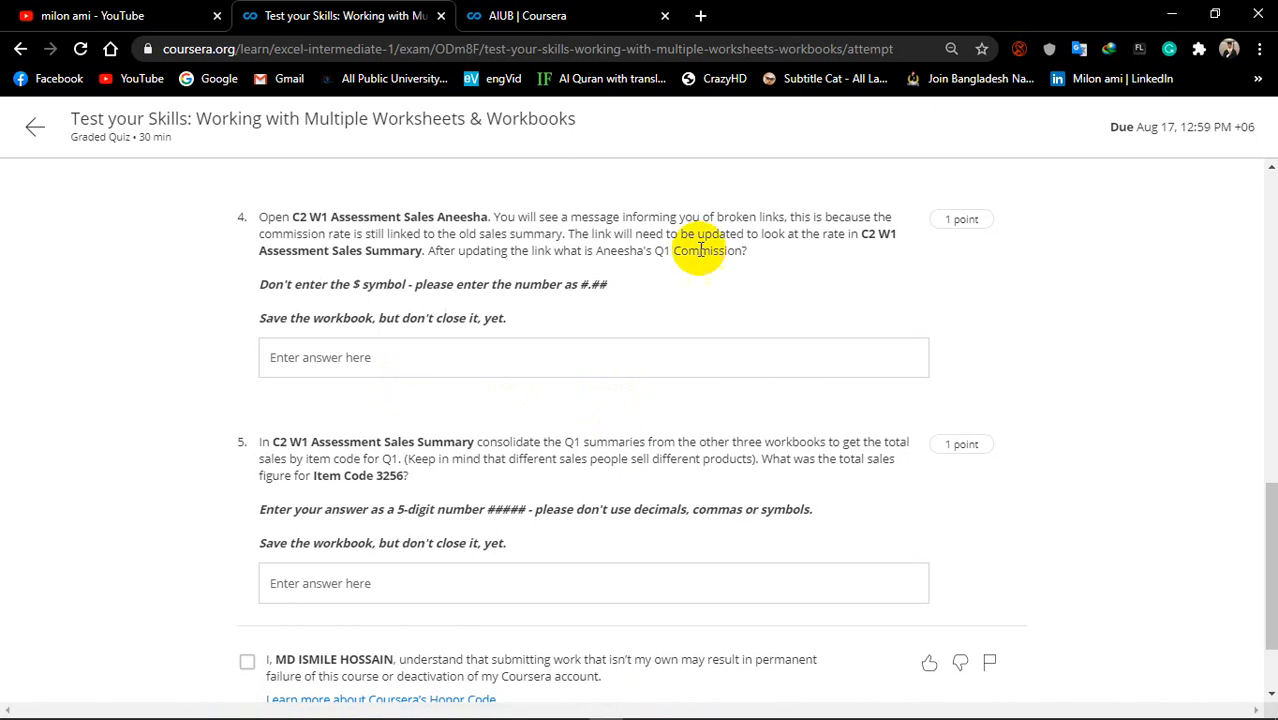
mouse_move(752, 216)
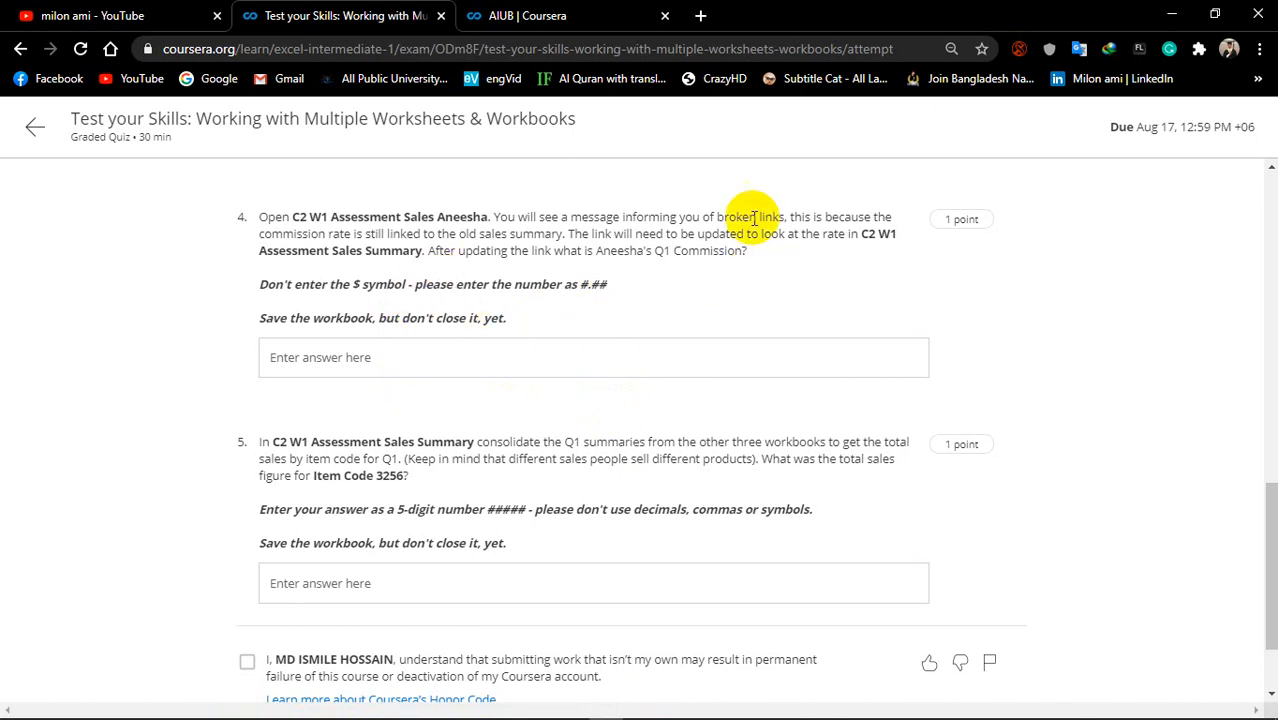
mouse_move(520, 254)
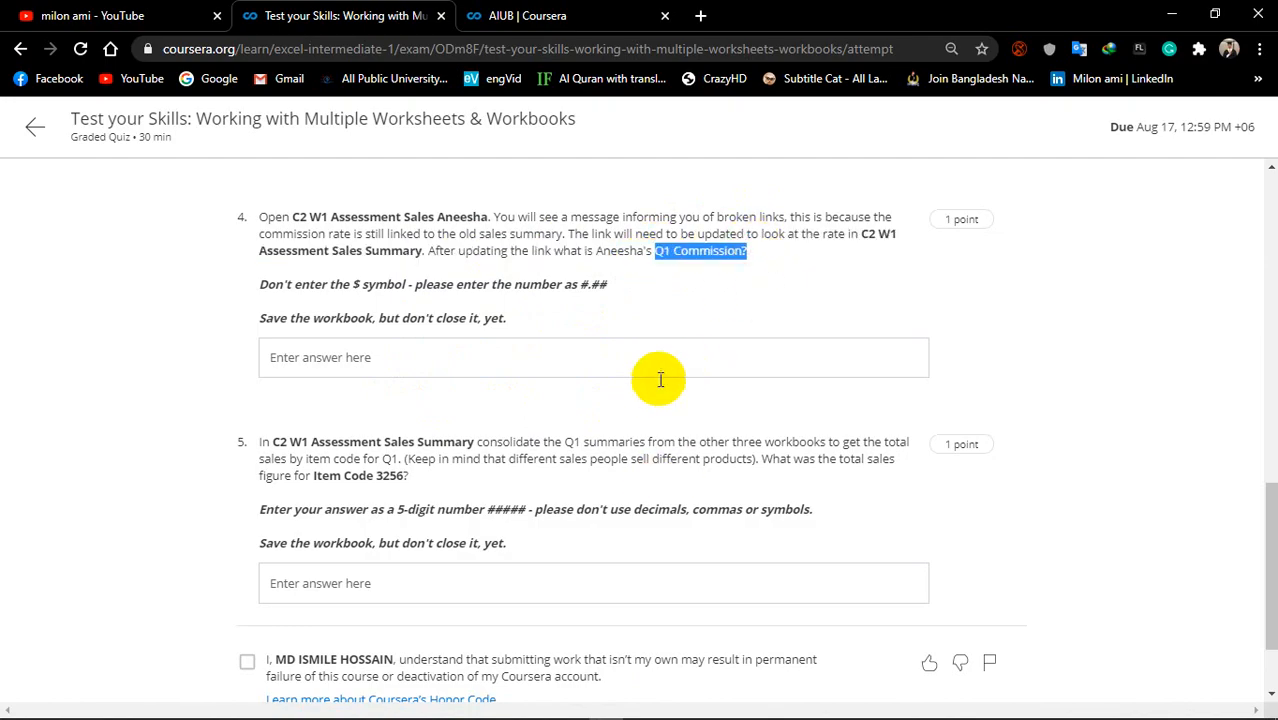
mouse_move(990, 204)
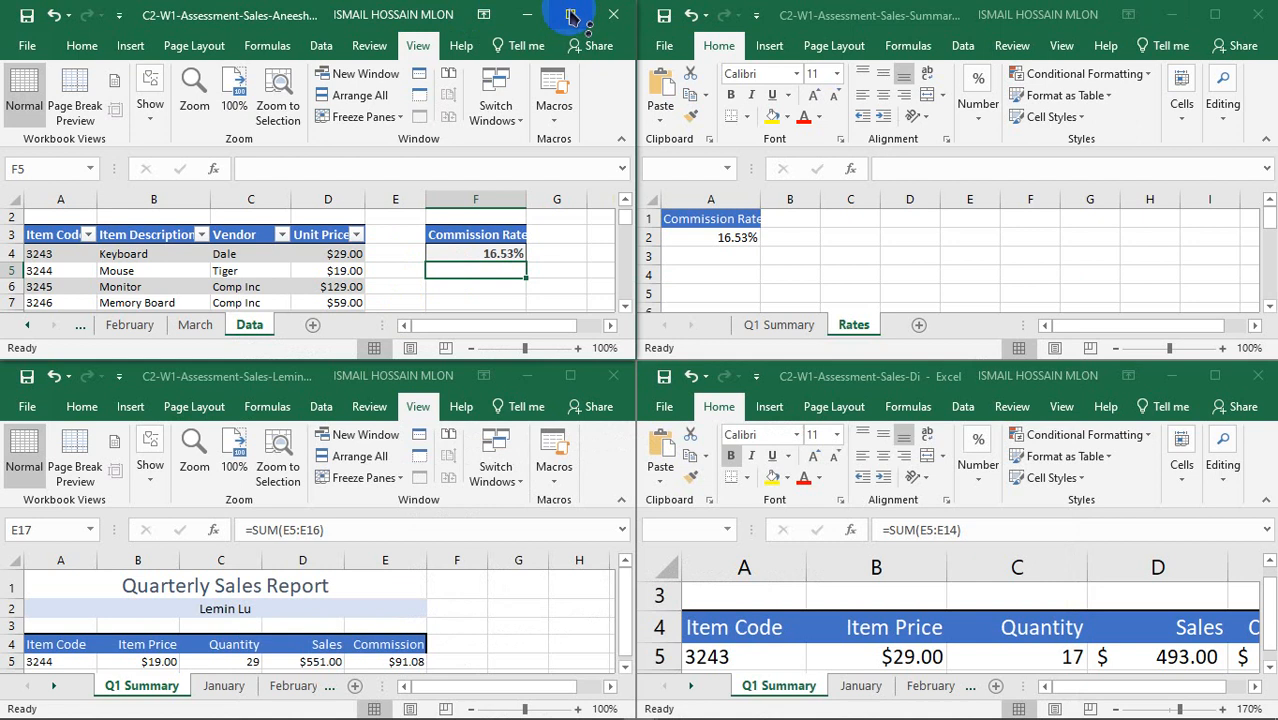
Step: Maximize Aneesha's workbook and show her Q1 Summary totalling $14,793.19
click(568, 16)
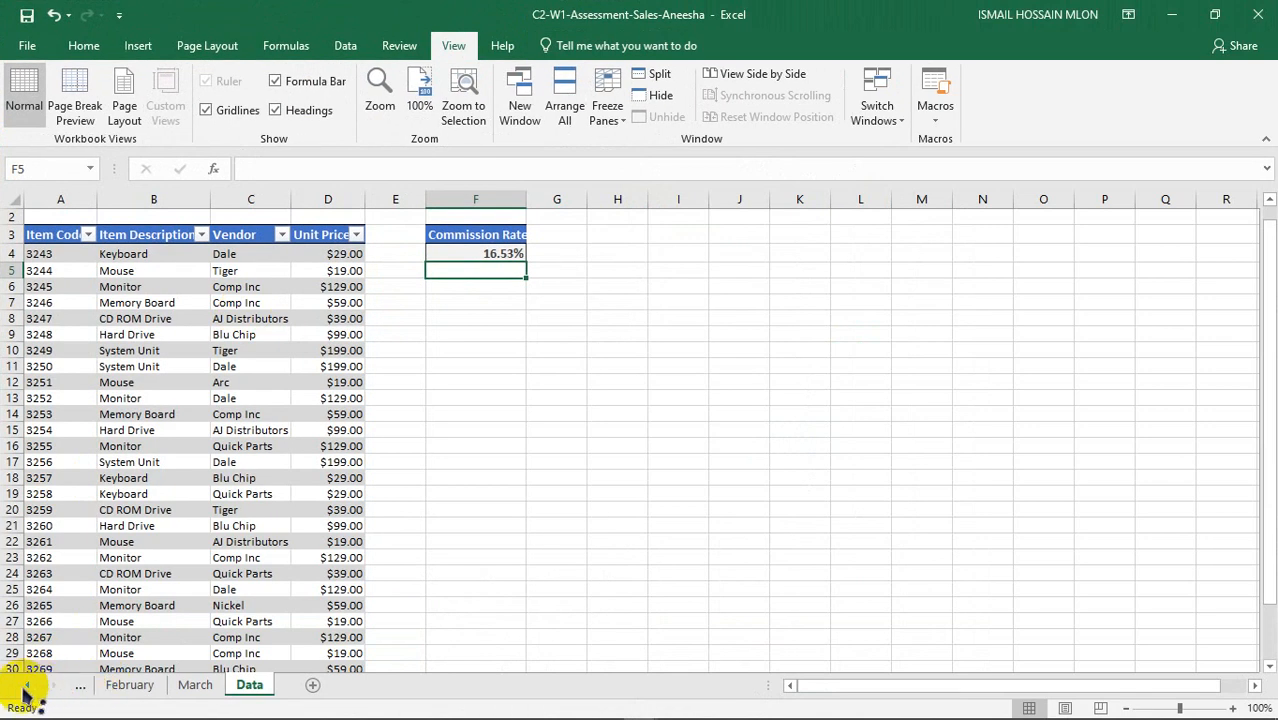
click(140, 684)
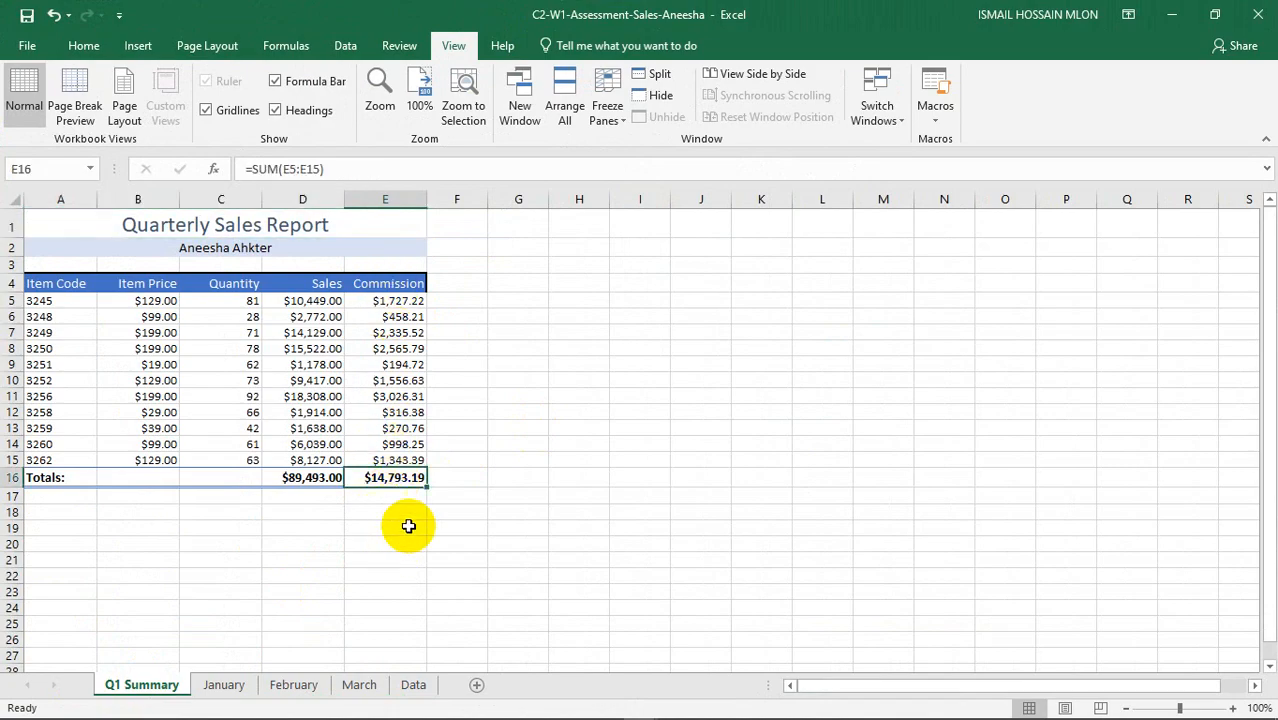
mouse_move(452, 360)
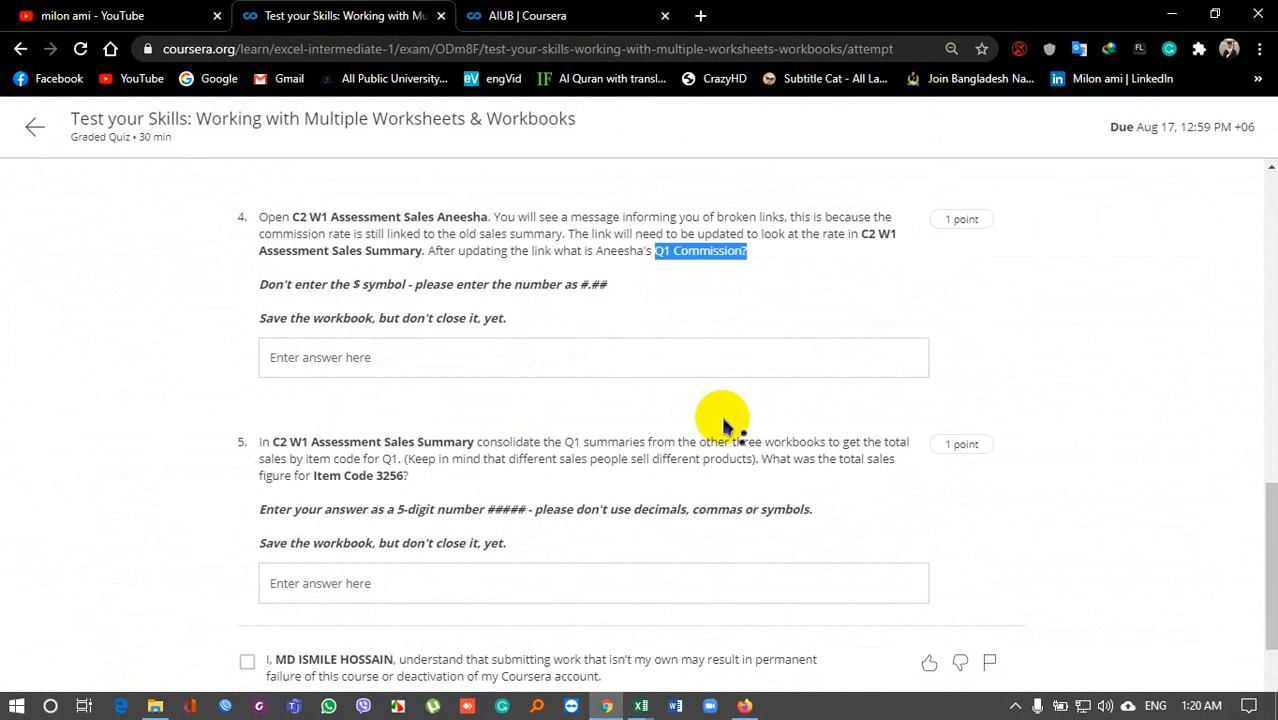
Step: Enter 14793.19 as question 4's answer and scroll to question 5
click(592, 356)
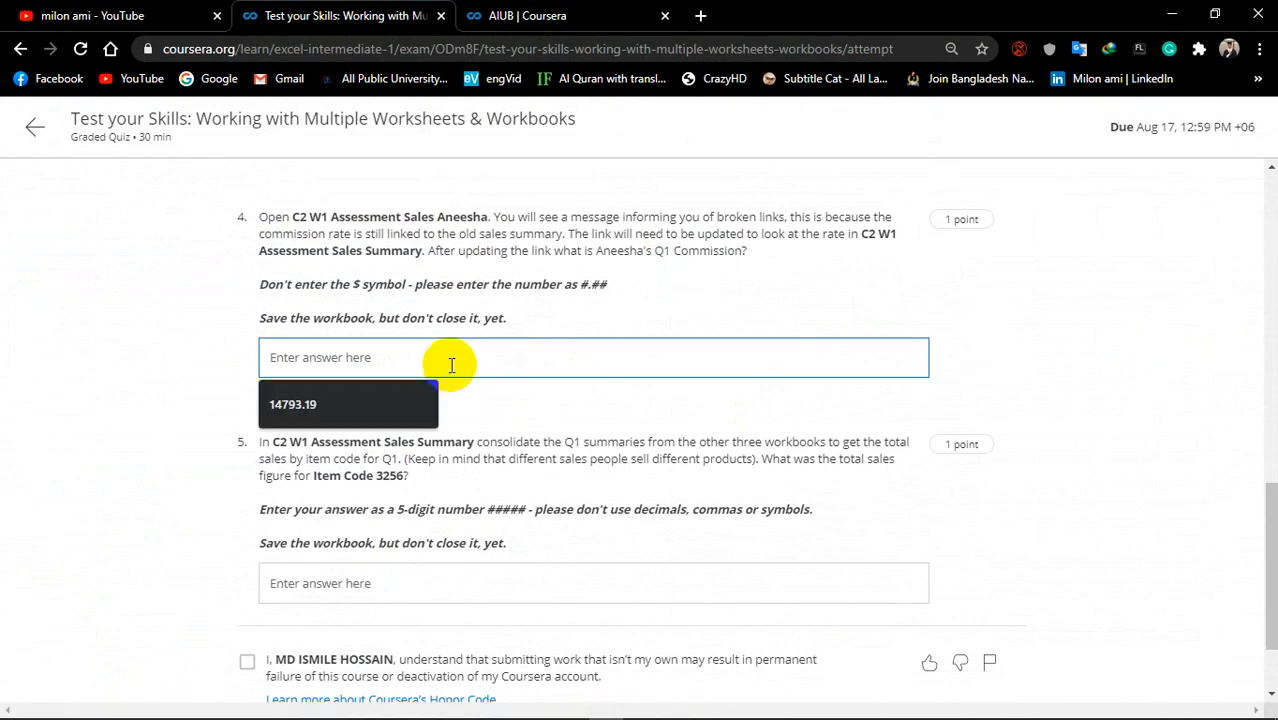
text(14793)
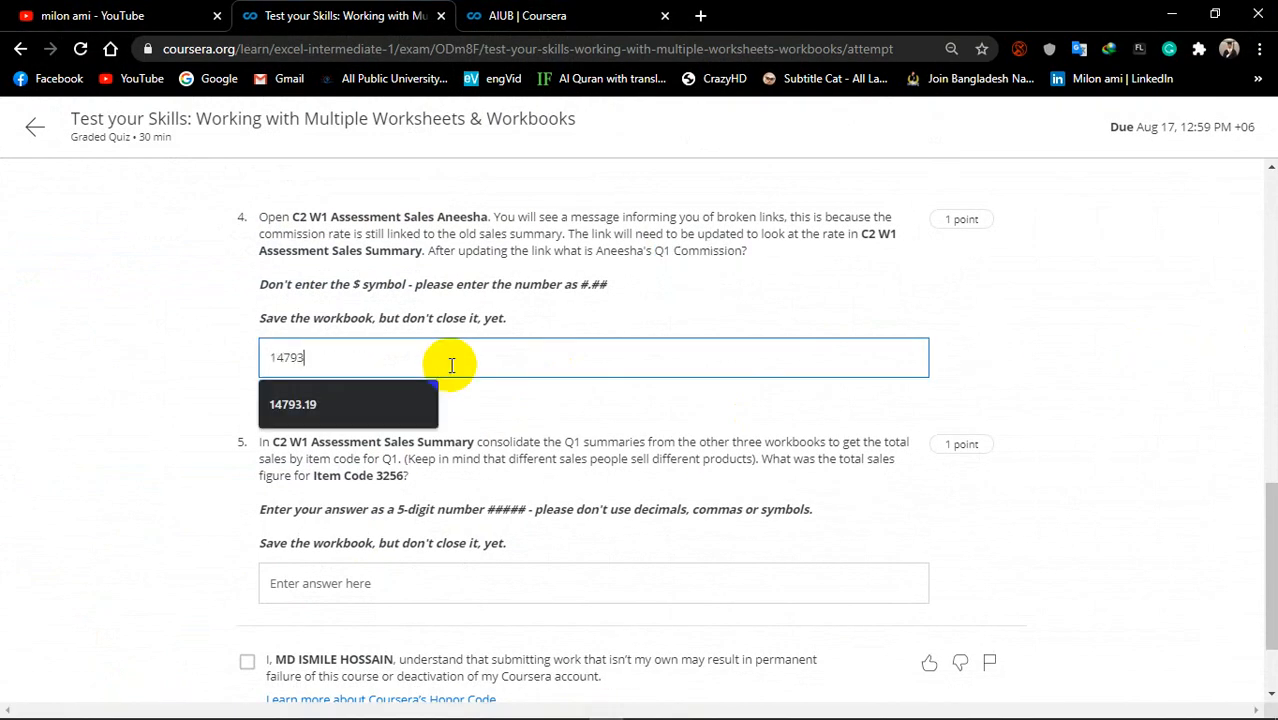
click(292, 404)
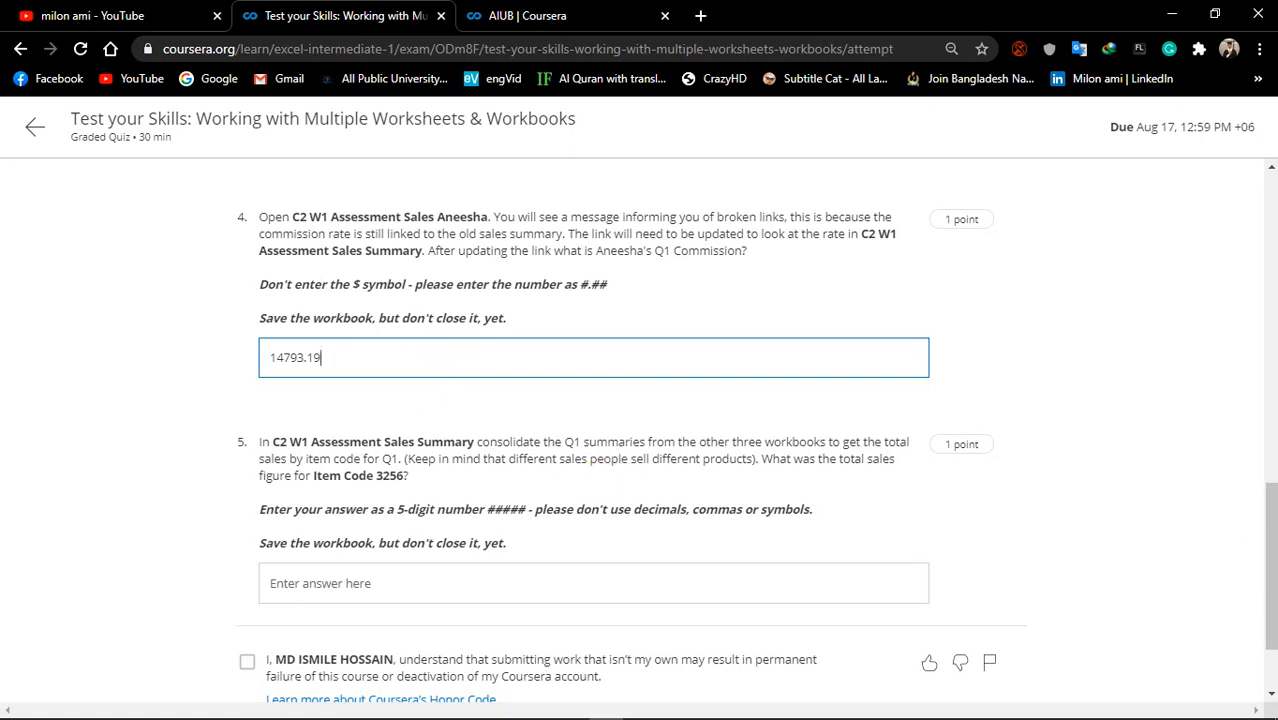
scroll(down, 3)
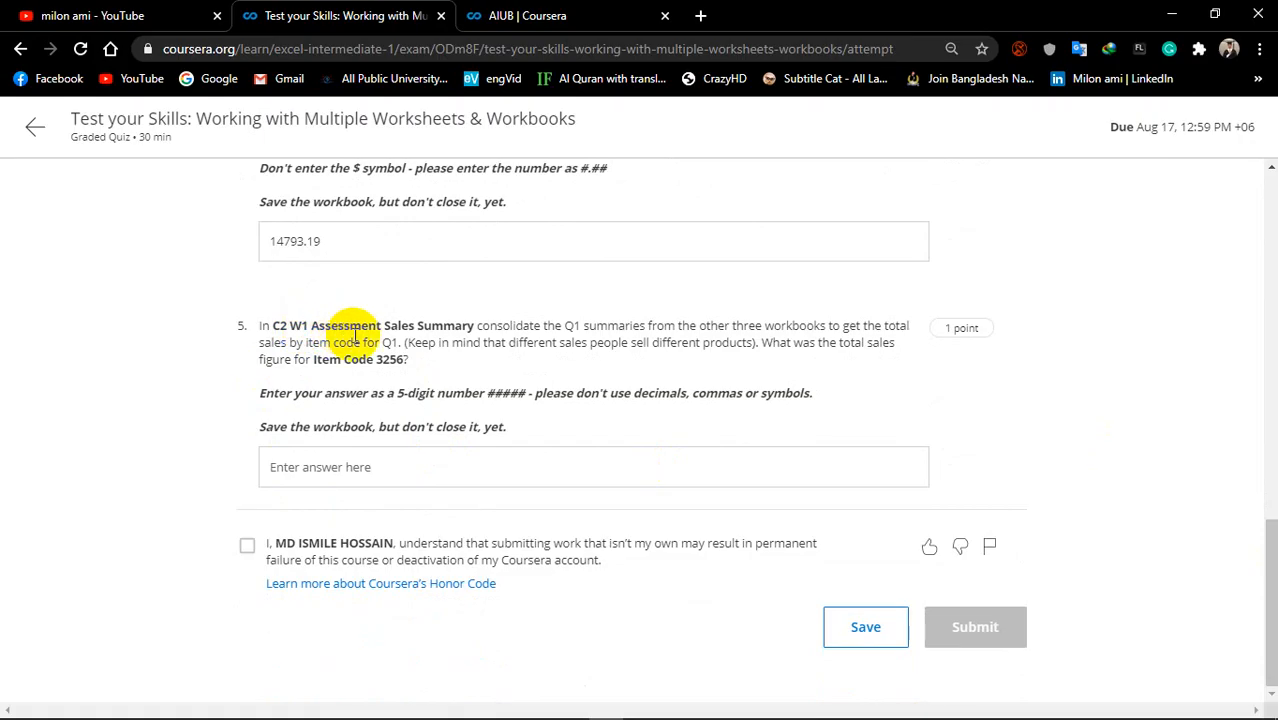
mouse_move(588, 330)
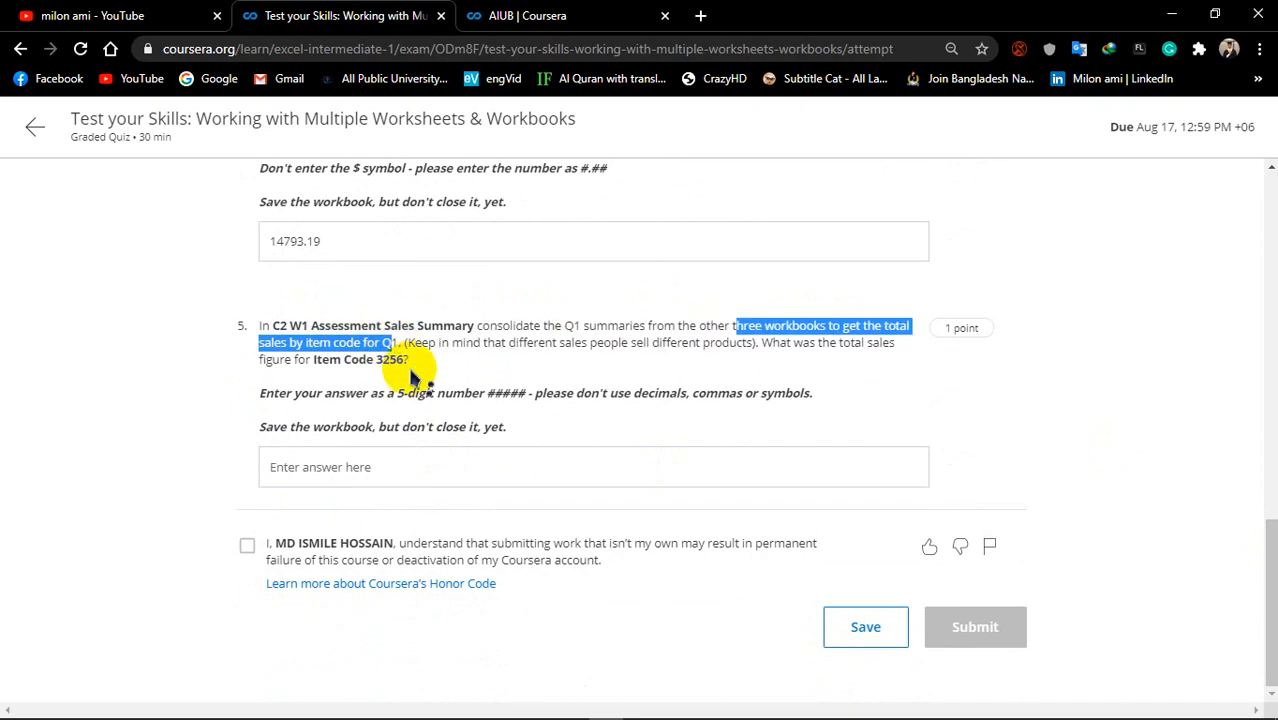
mouse_move(496, 376)
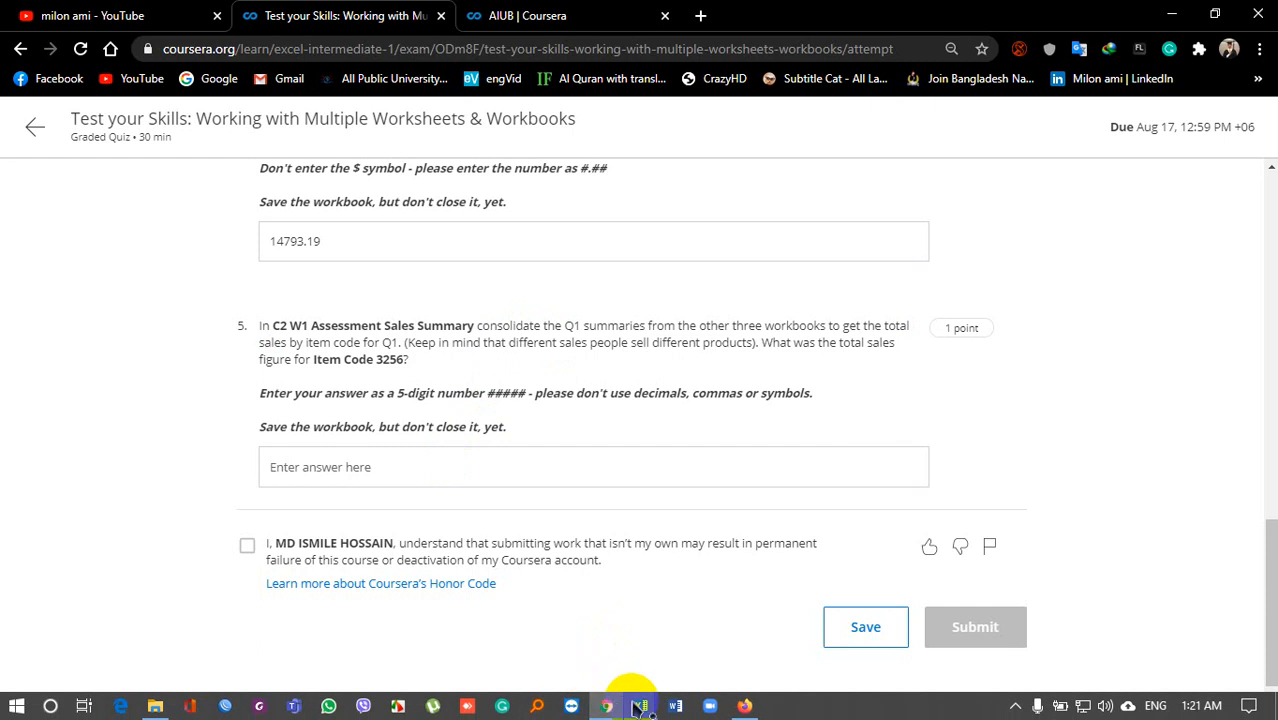
click(640, 708)
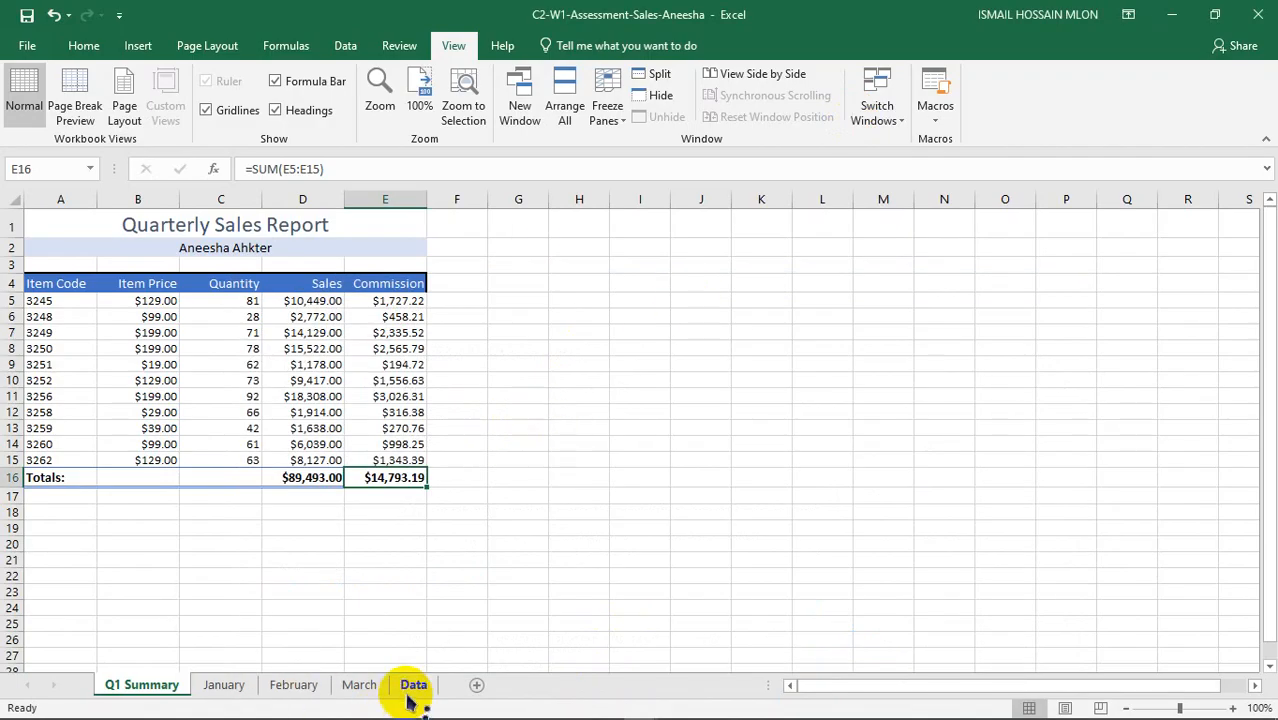
click(412, 684)
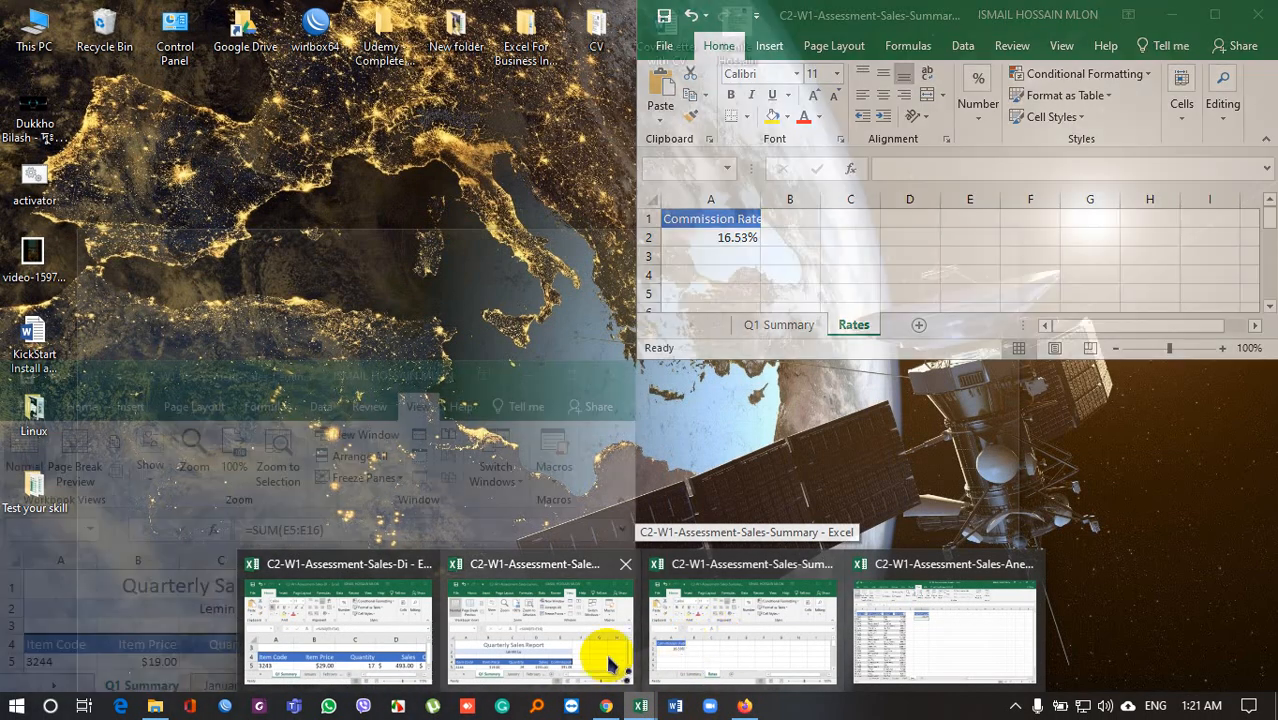
click(338, 630)
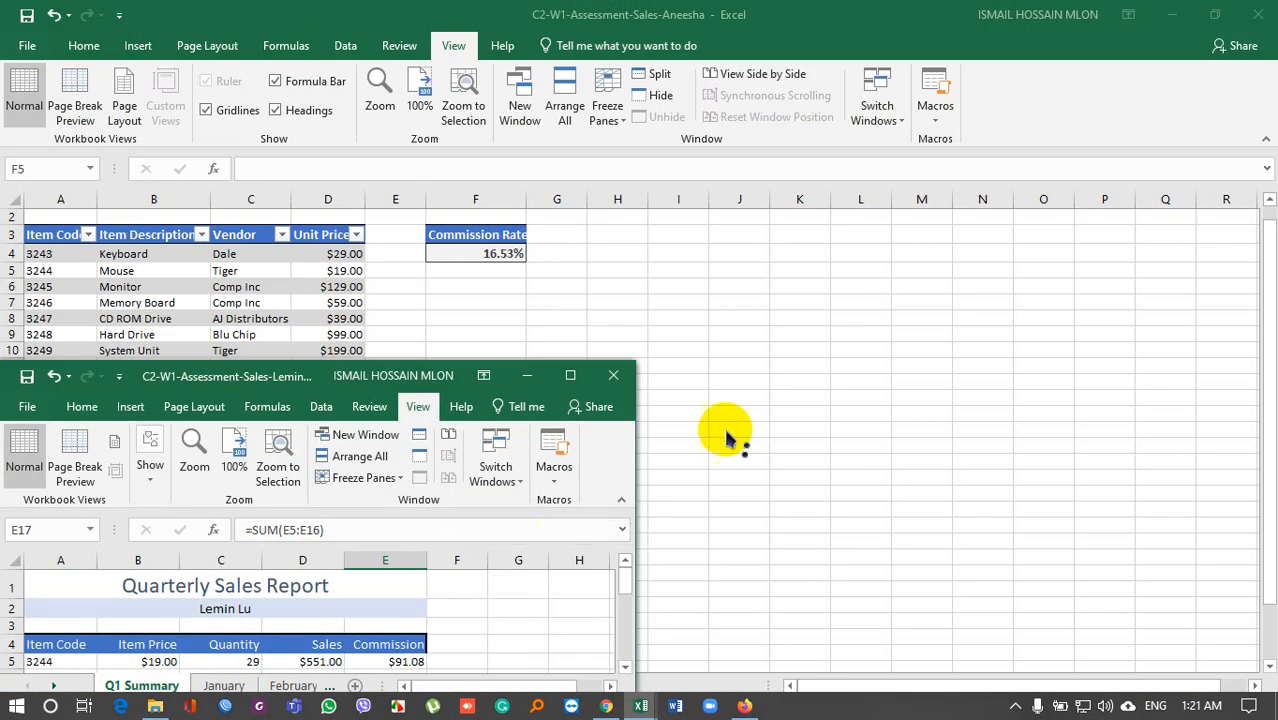
click(570, 376)
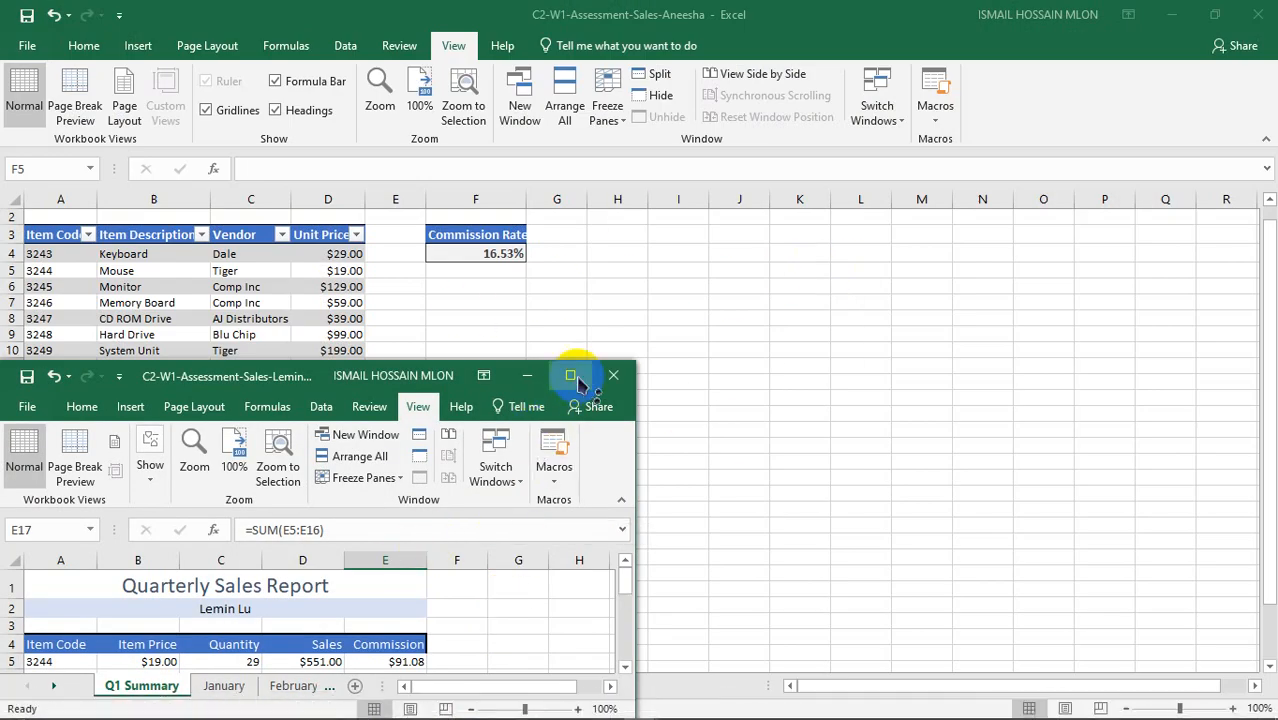
click(572, 376)
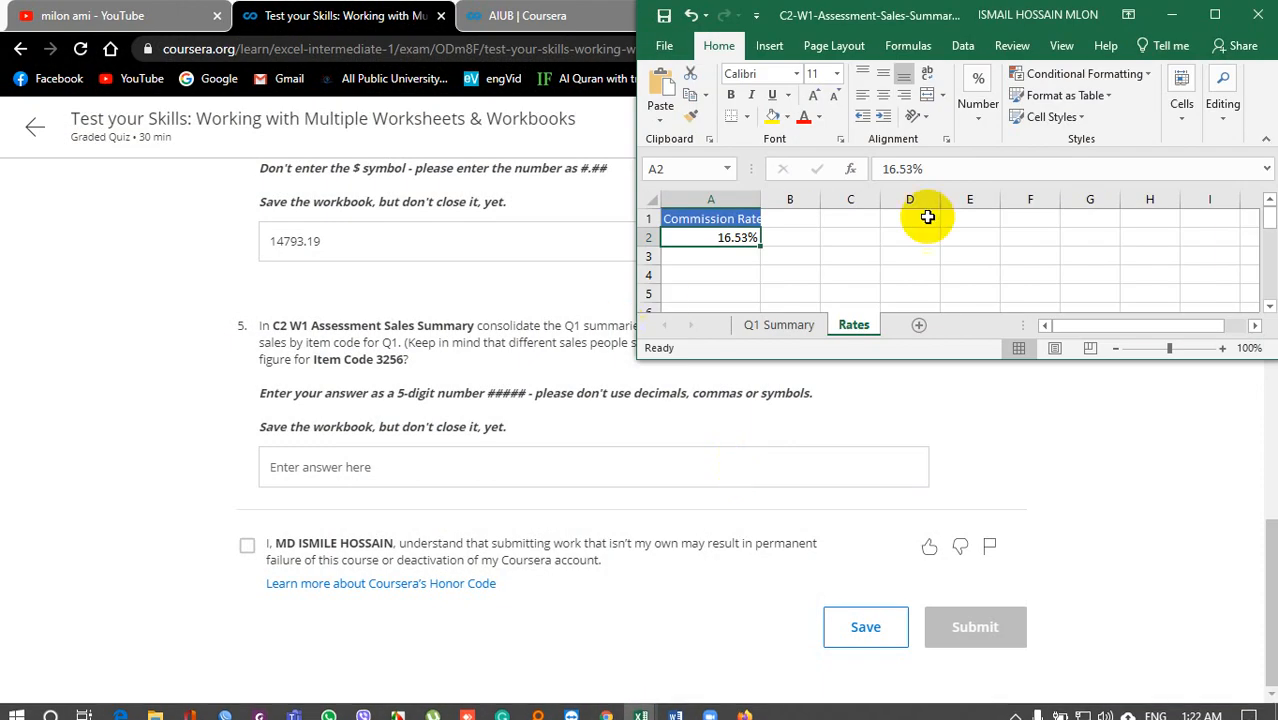
Step: Show the Summary workbook's Boston Q1 Summary sheet full screen
click(780, 324)
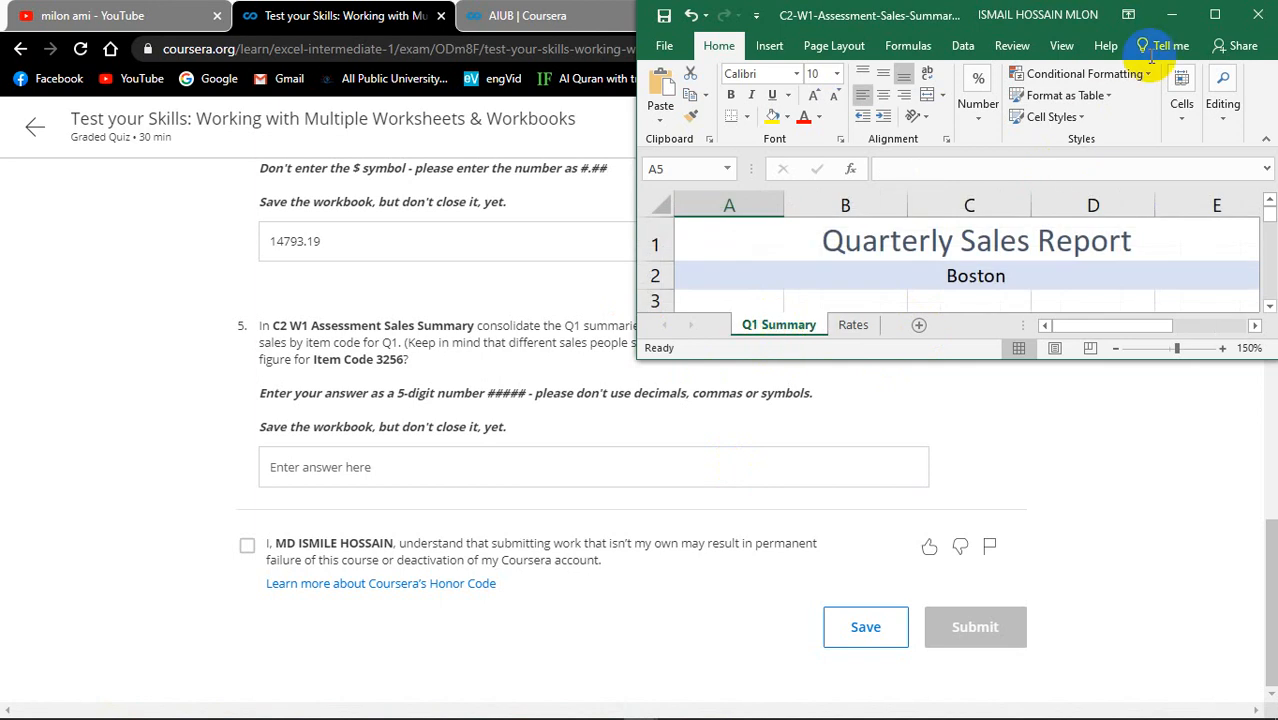
click(1214, 16)
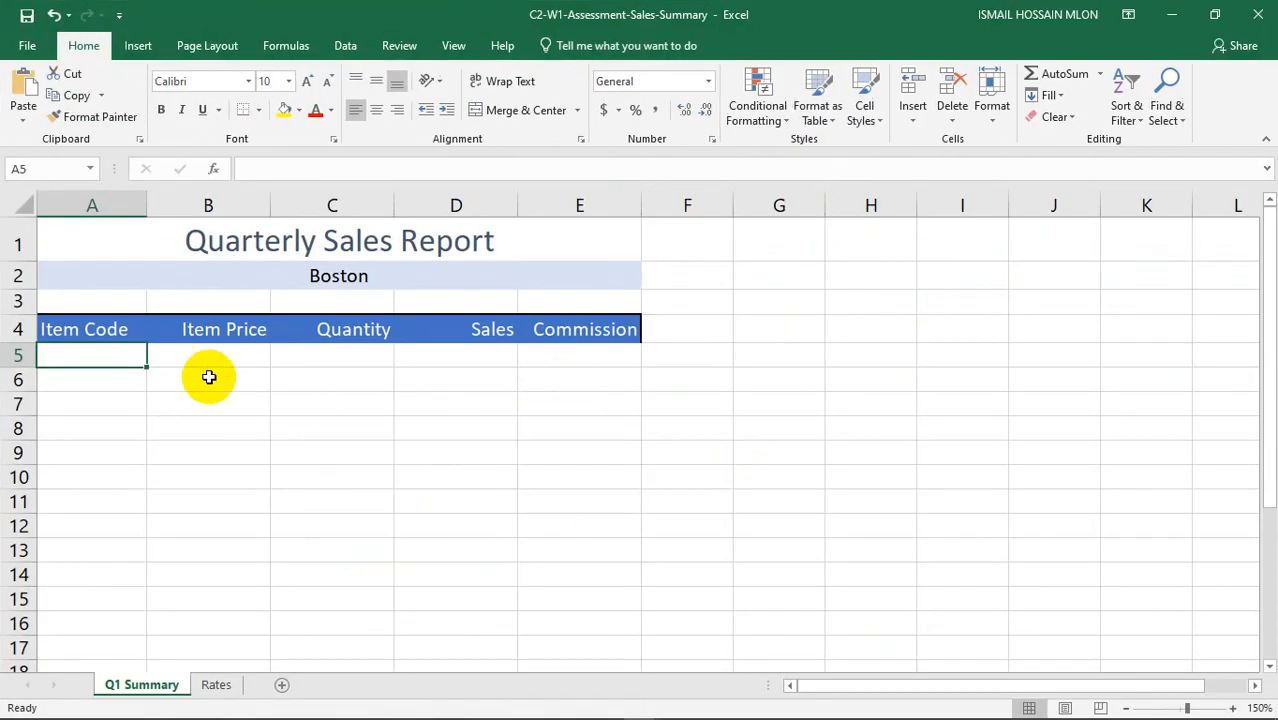
mouse_move(584, 416)
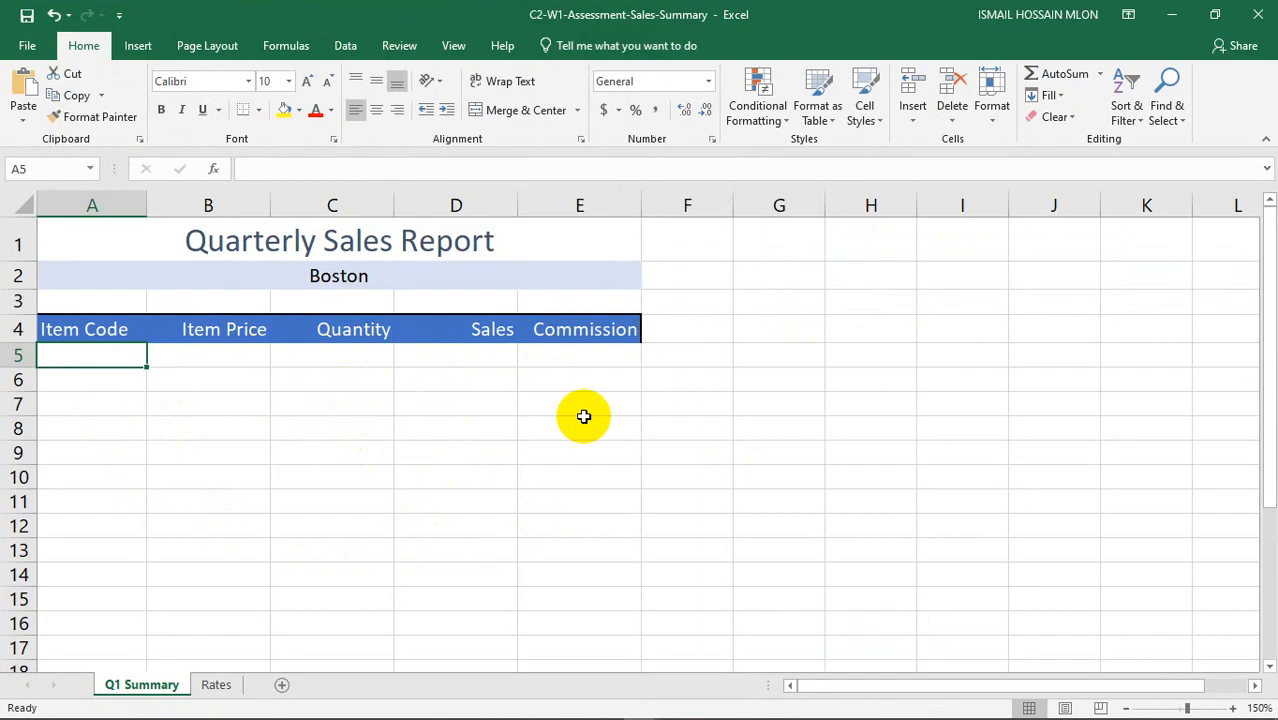
mouse_move(496, 408)
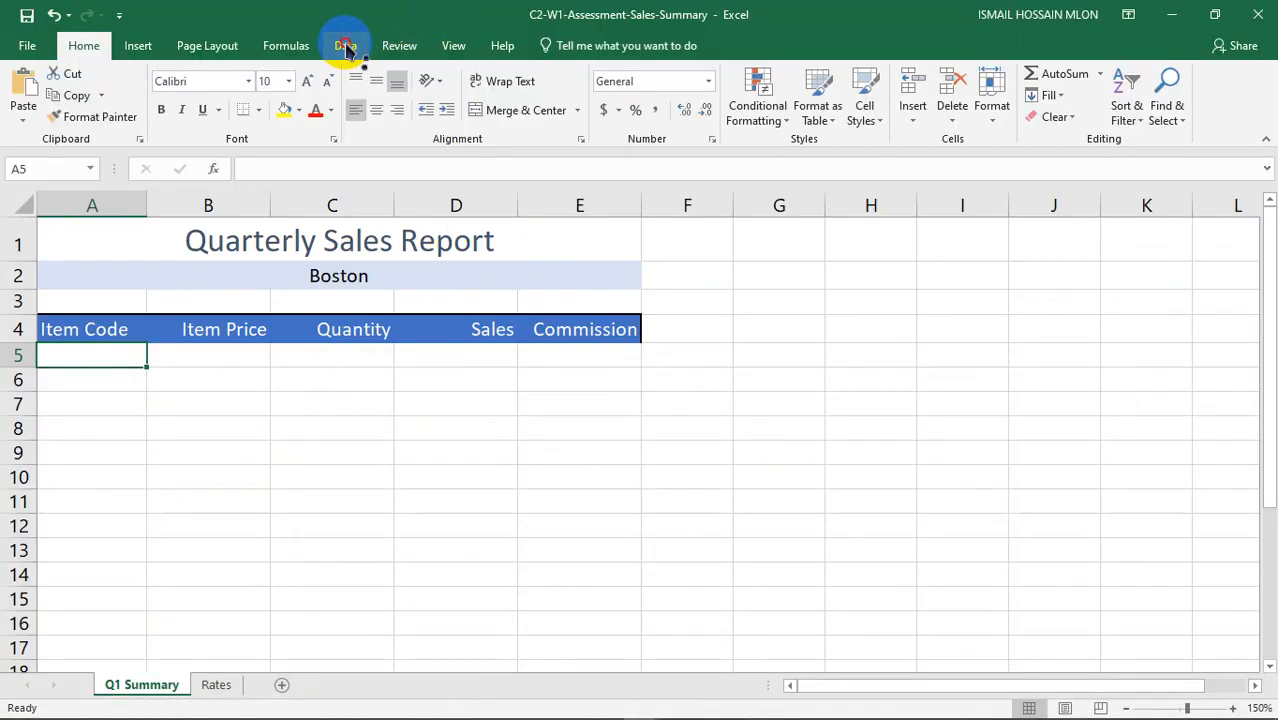
Step: Look at the Data ribbon's Consolidate tool, then switch to View options
click(344, 44)
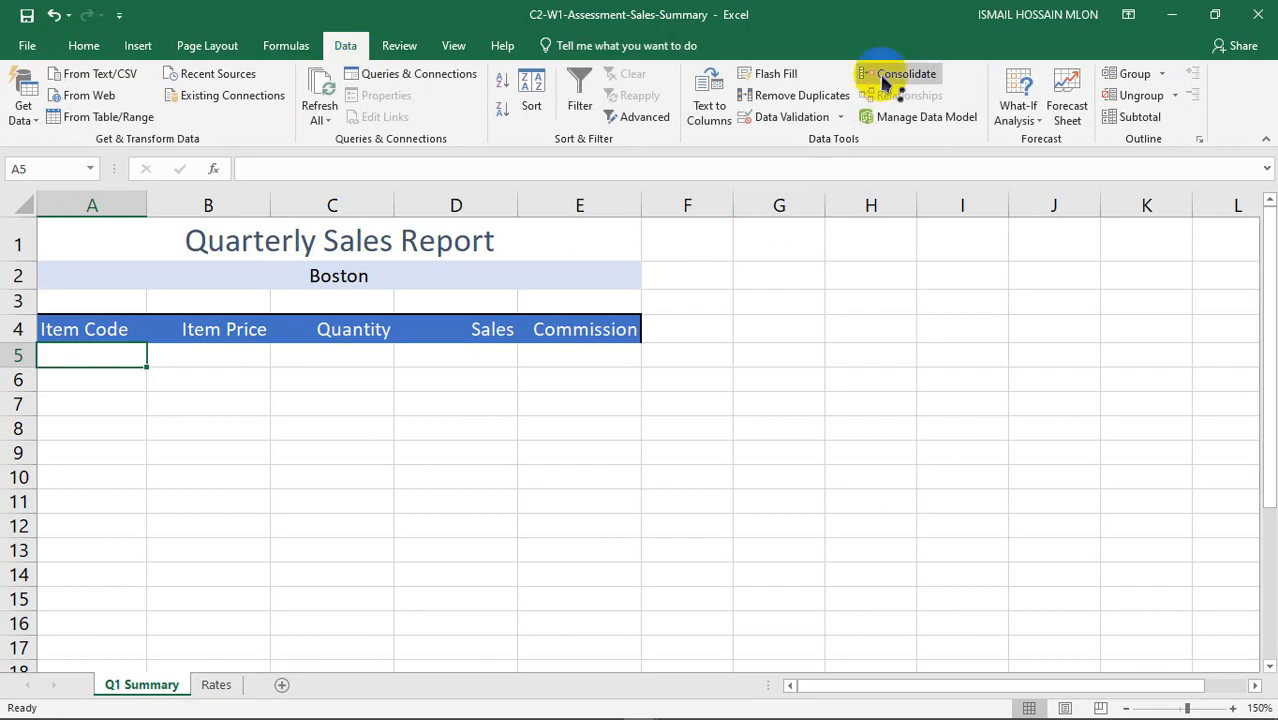
click(904, 72)
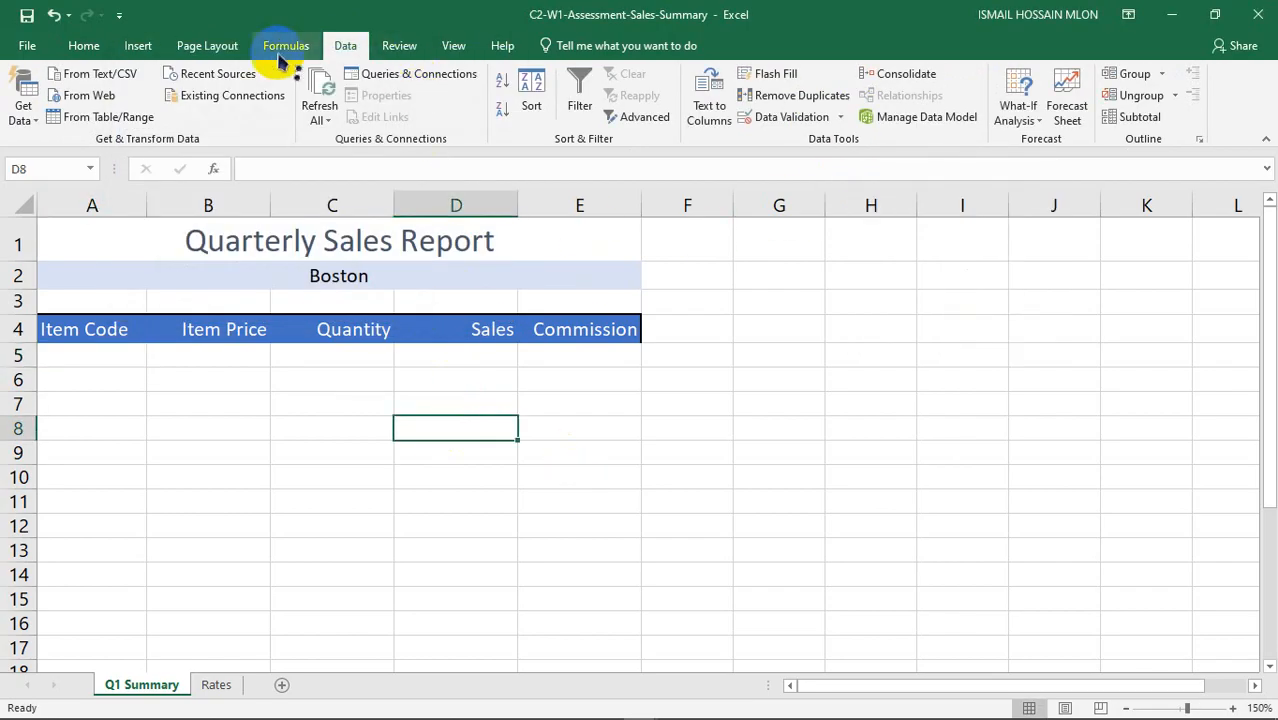
click(452, 44)
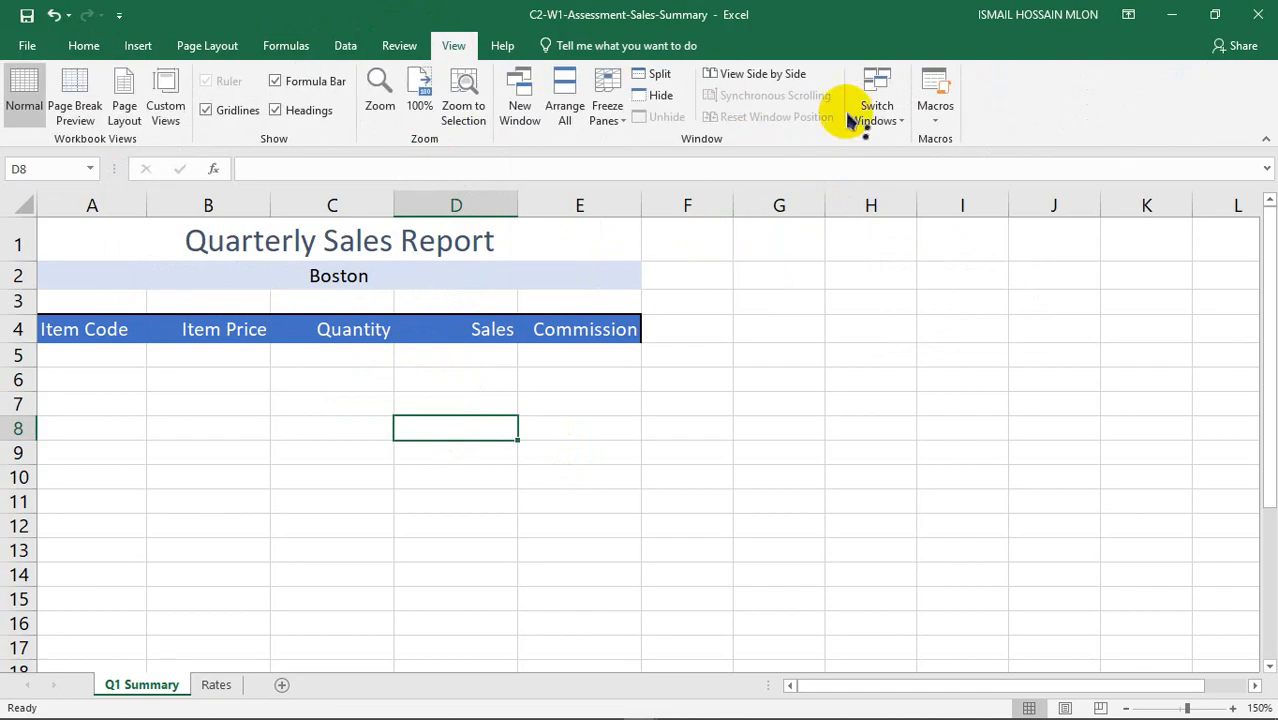
Step: Tile all four workbooks again so Lemin's and Di's figures sit beside the empty Summary
click(564, 96)
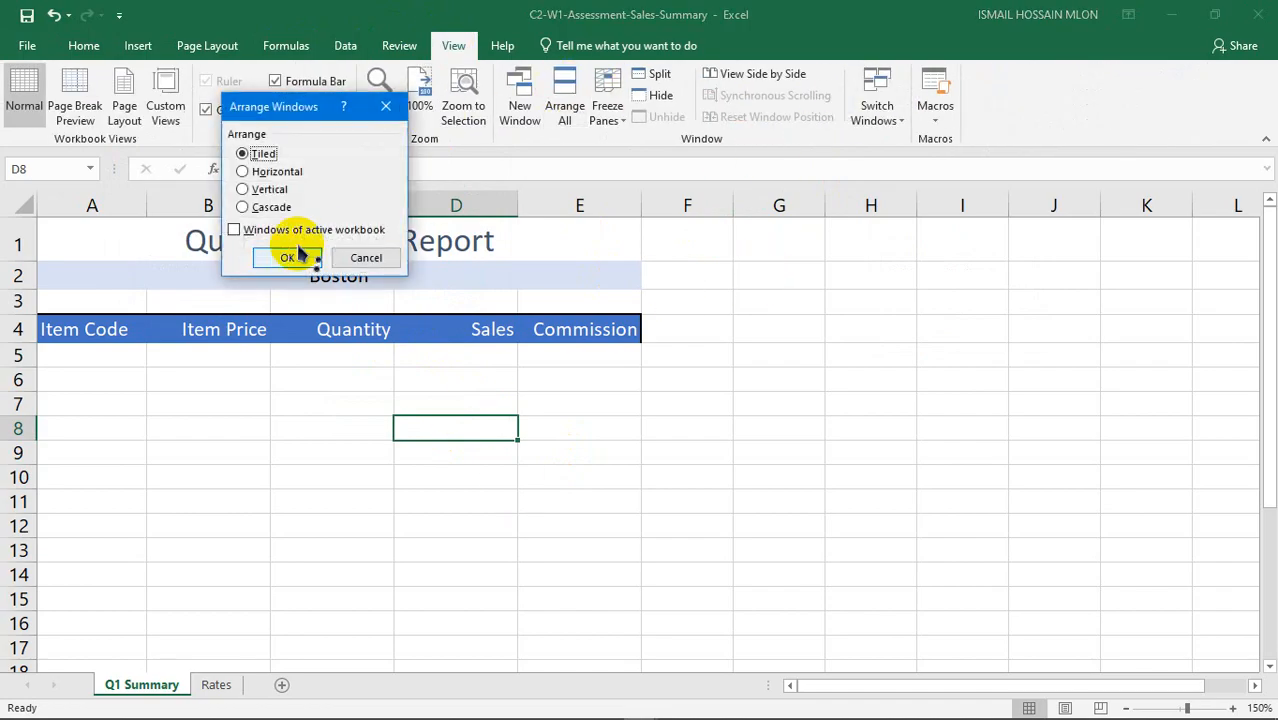
click(288, 256)
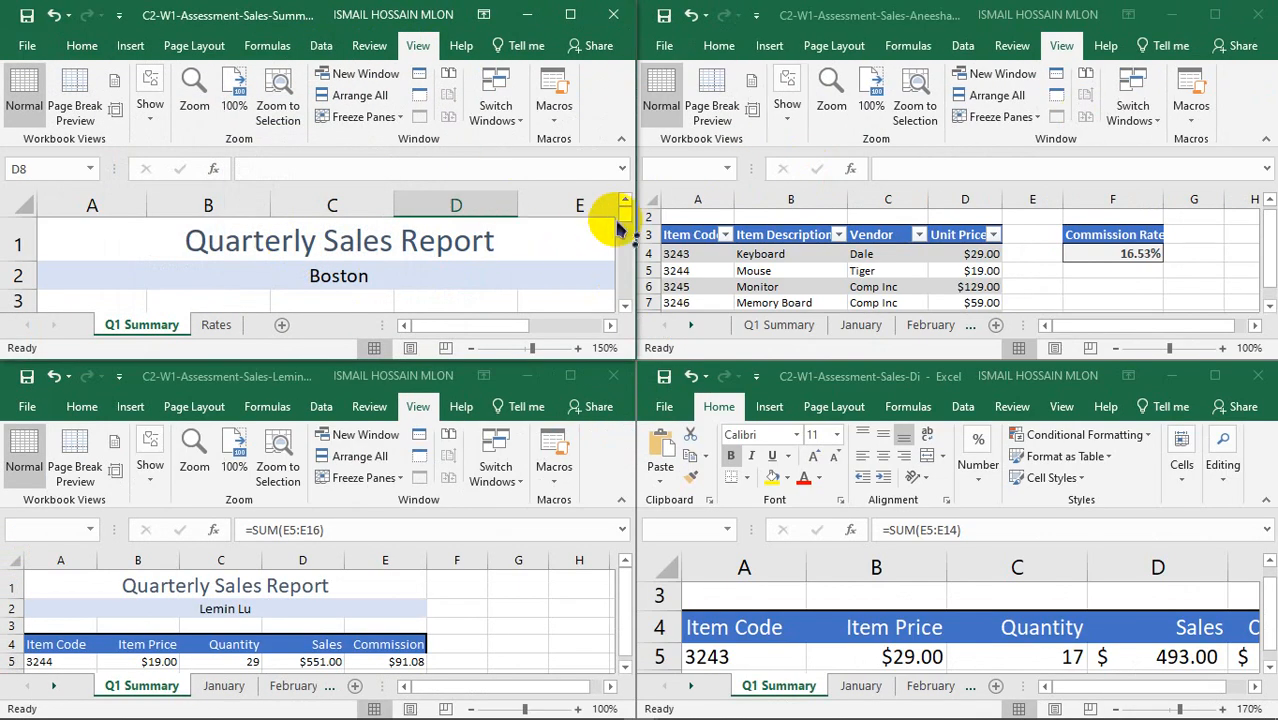
scroll(down, 3)
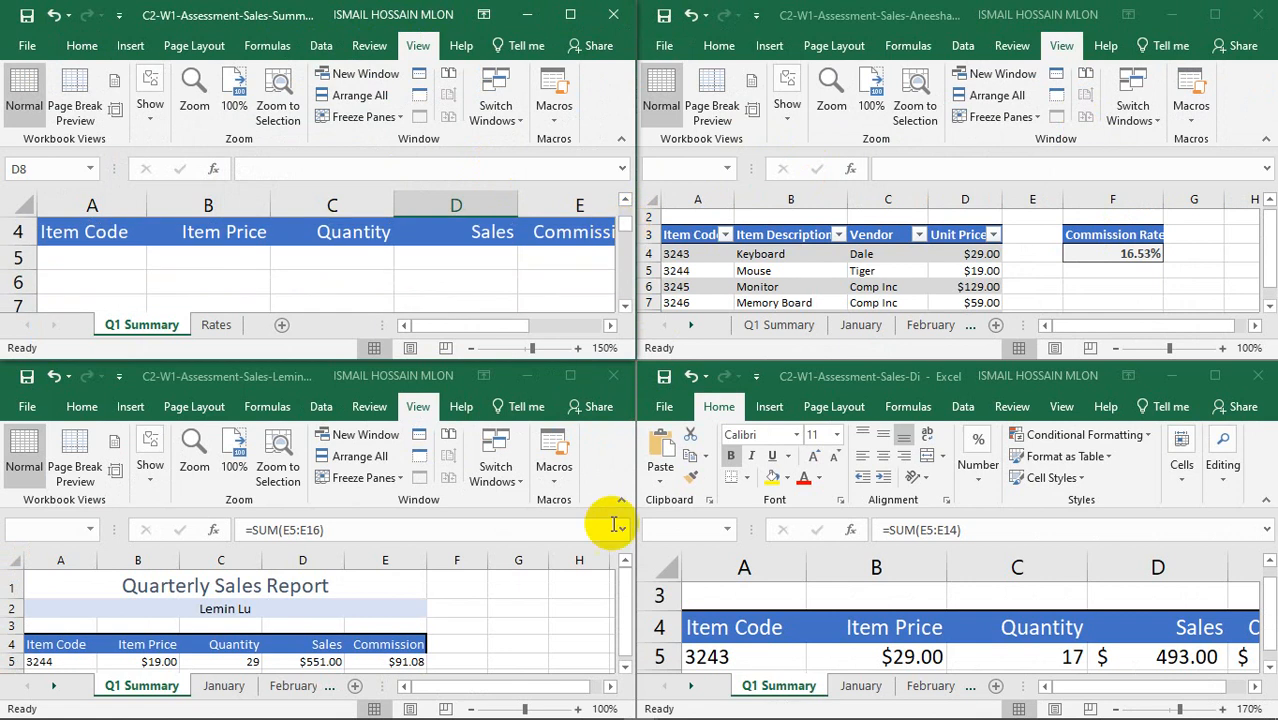
mouse_move(624, 612)
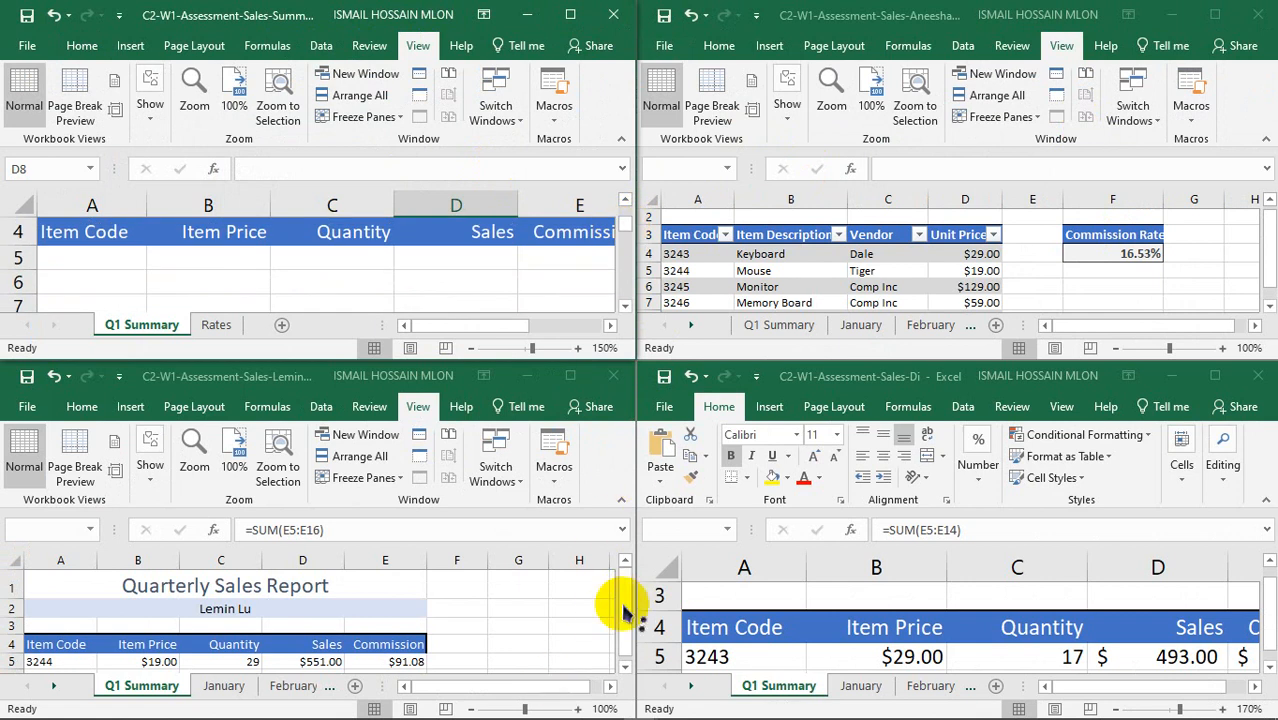
scroll(down, 3)
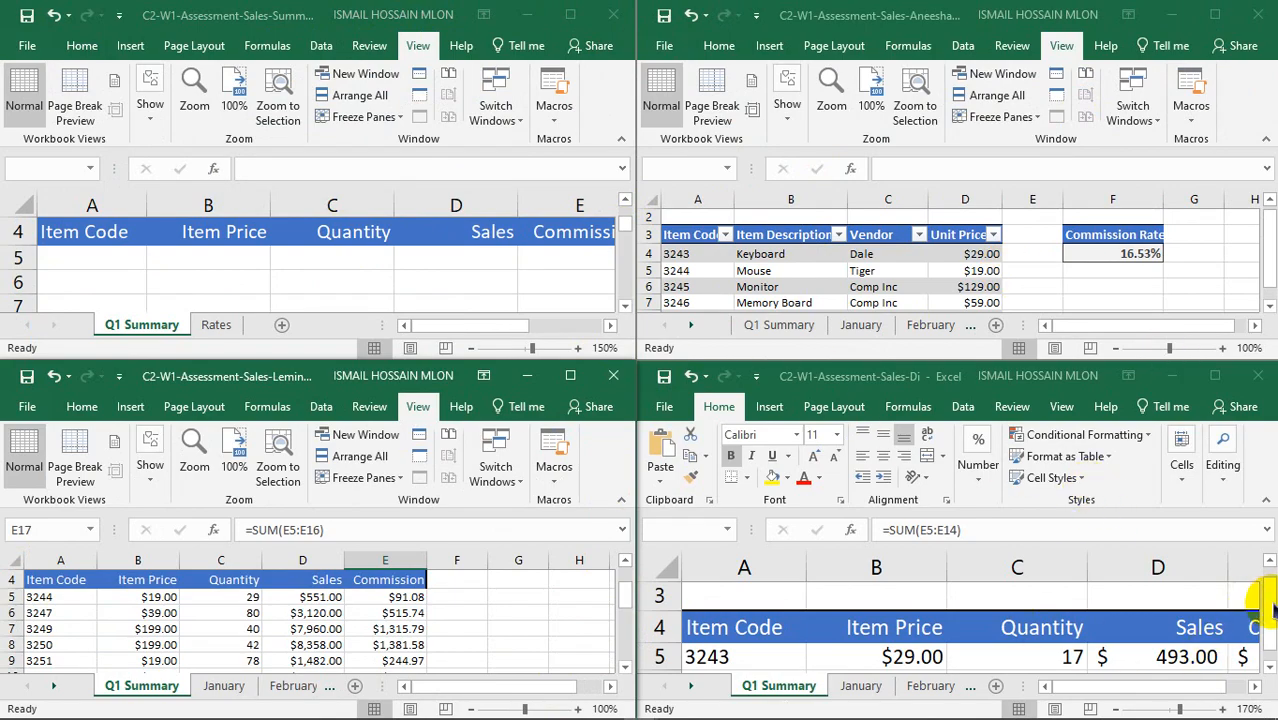
scroll(down, 3)
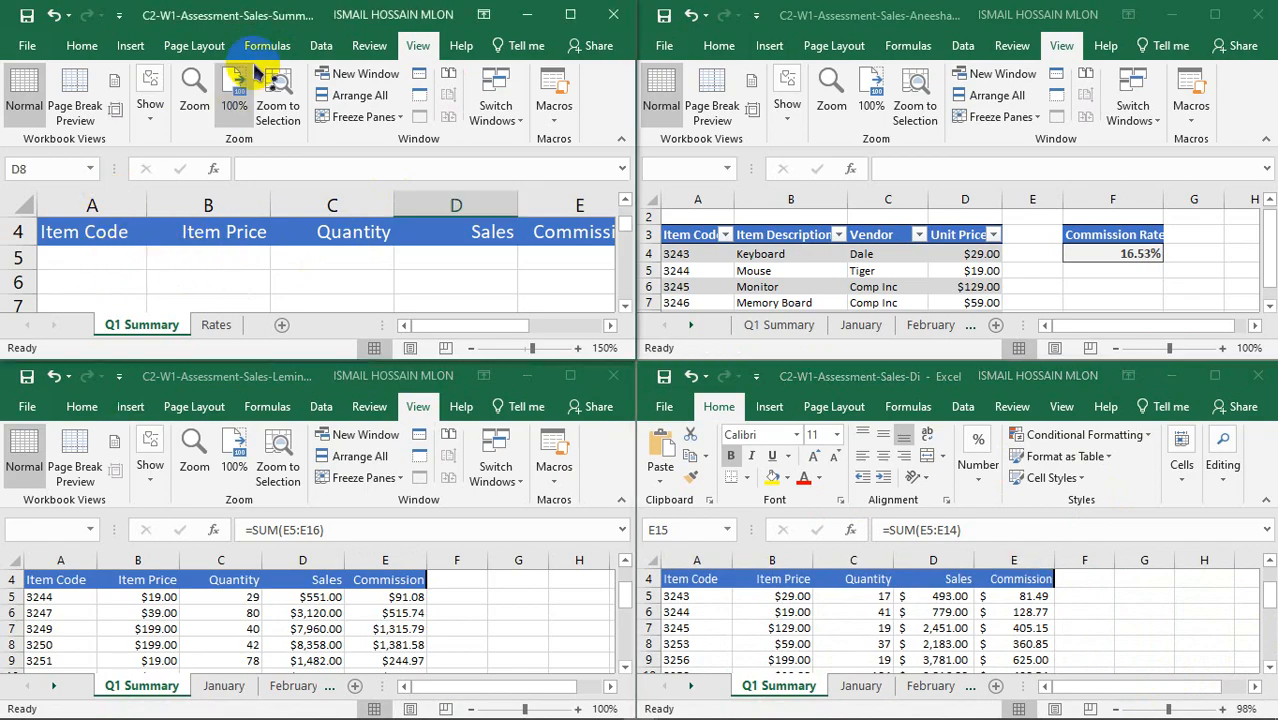
Step: Consolidate the Di, Aneesha and Lemin Q1 Summary A5:E15 ranges with Sum and left-column labels
click(320, 44)
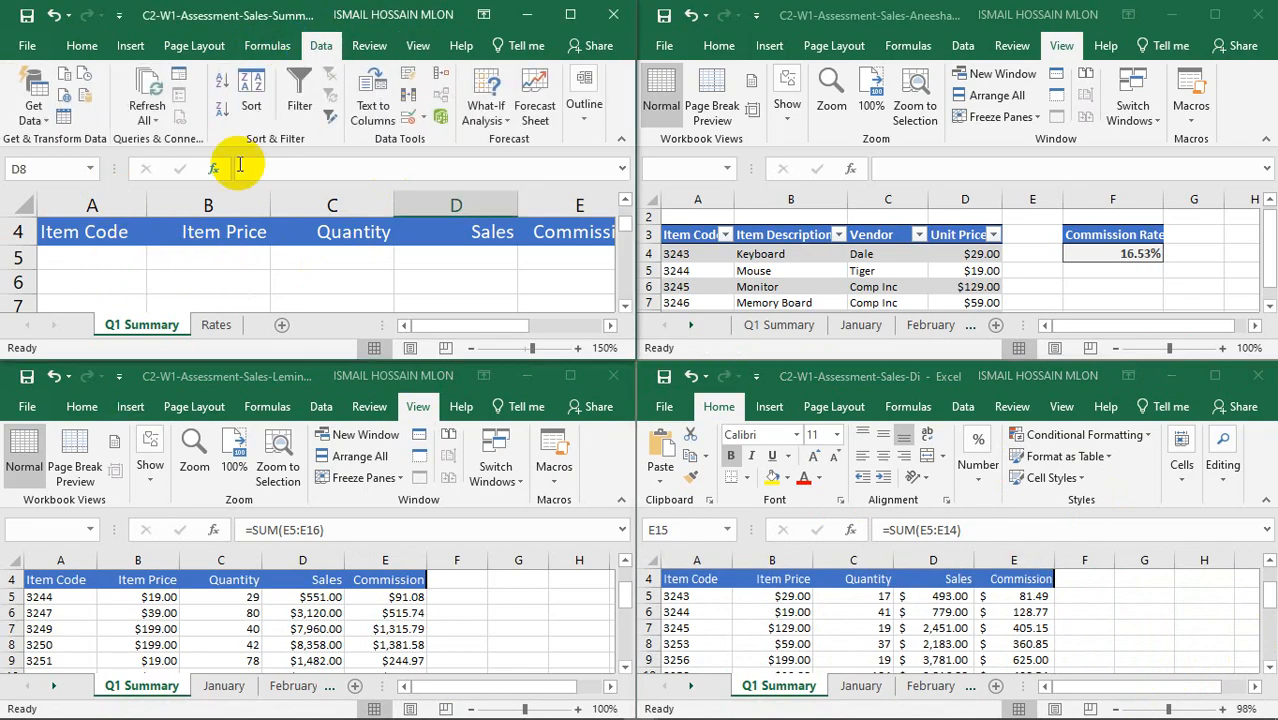
mouse_move(440, 90)
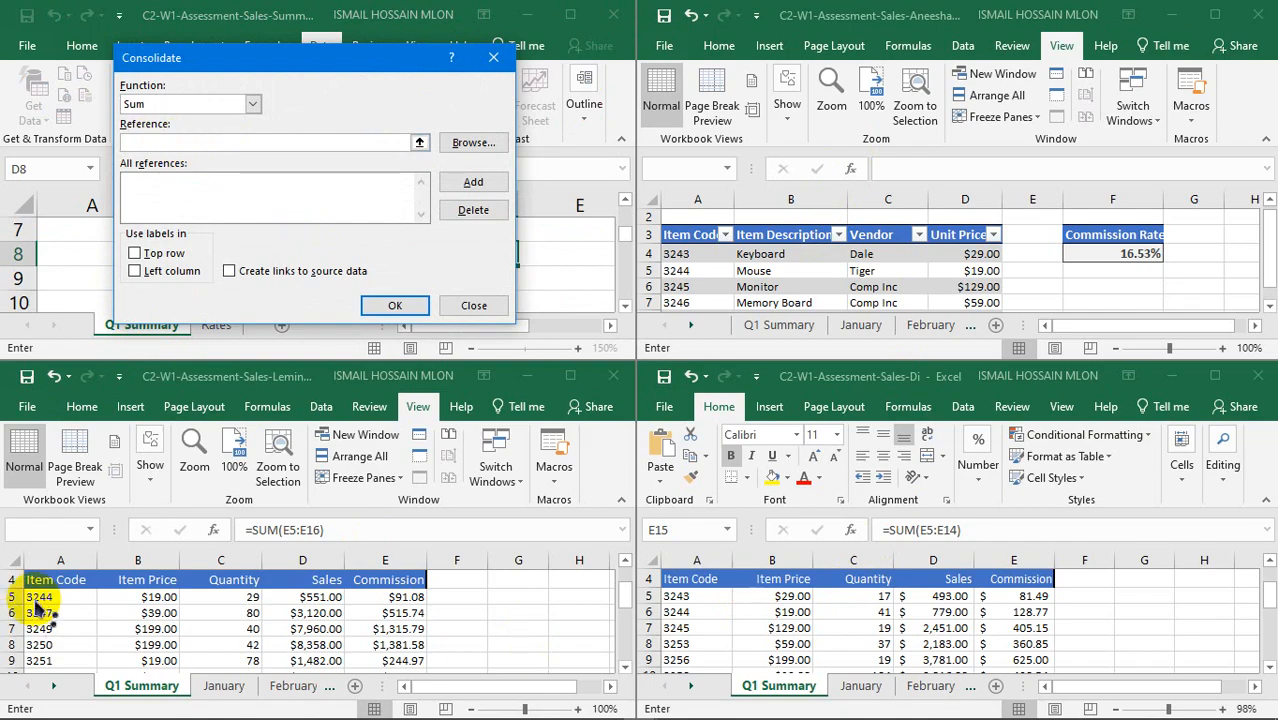
click(60, 612)
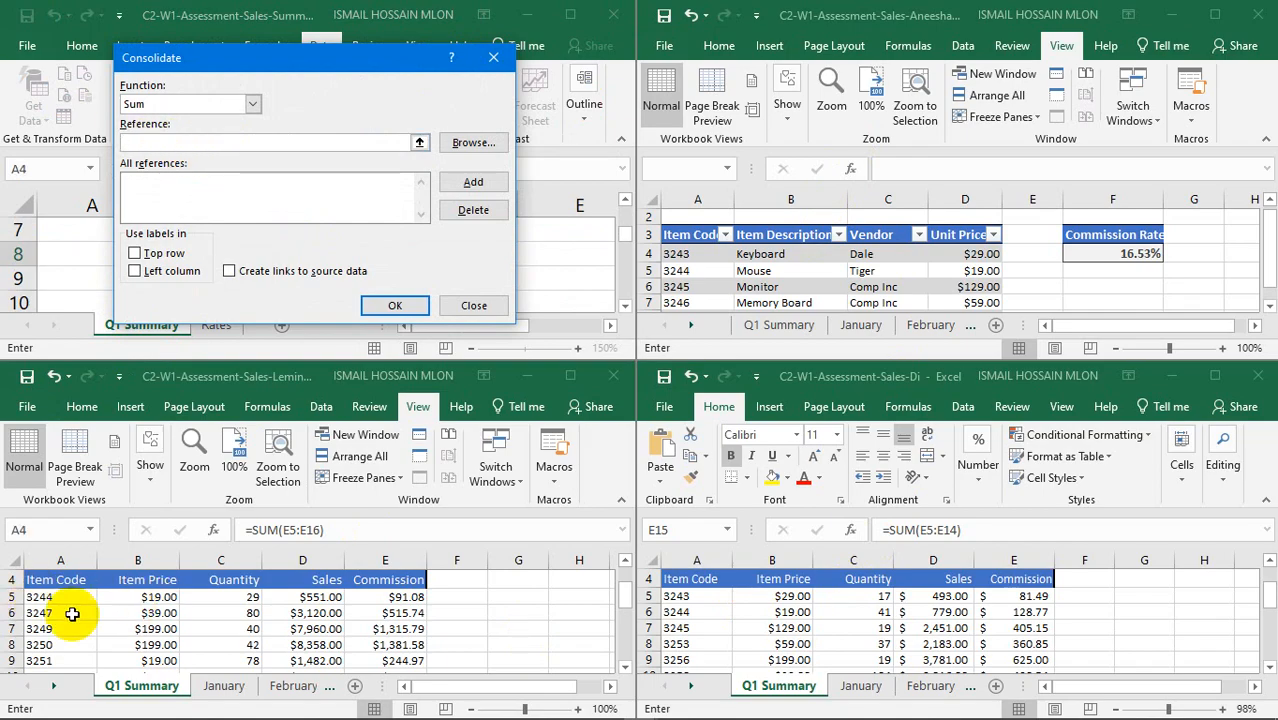
drag(60, 596, 220, 596)
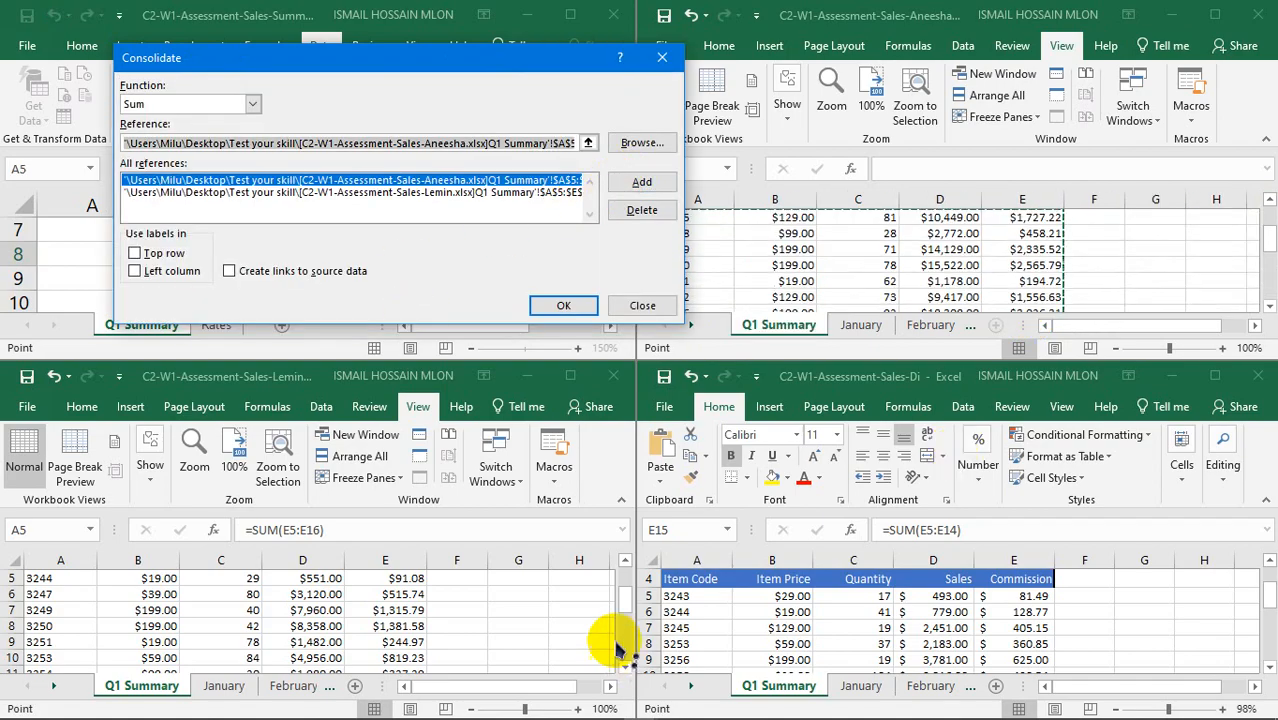
click(696, 596)
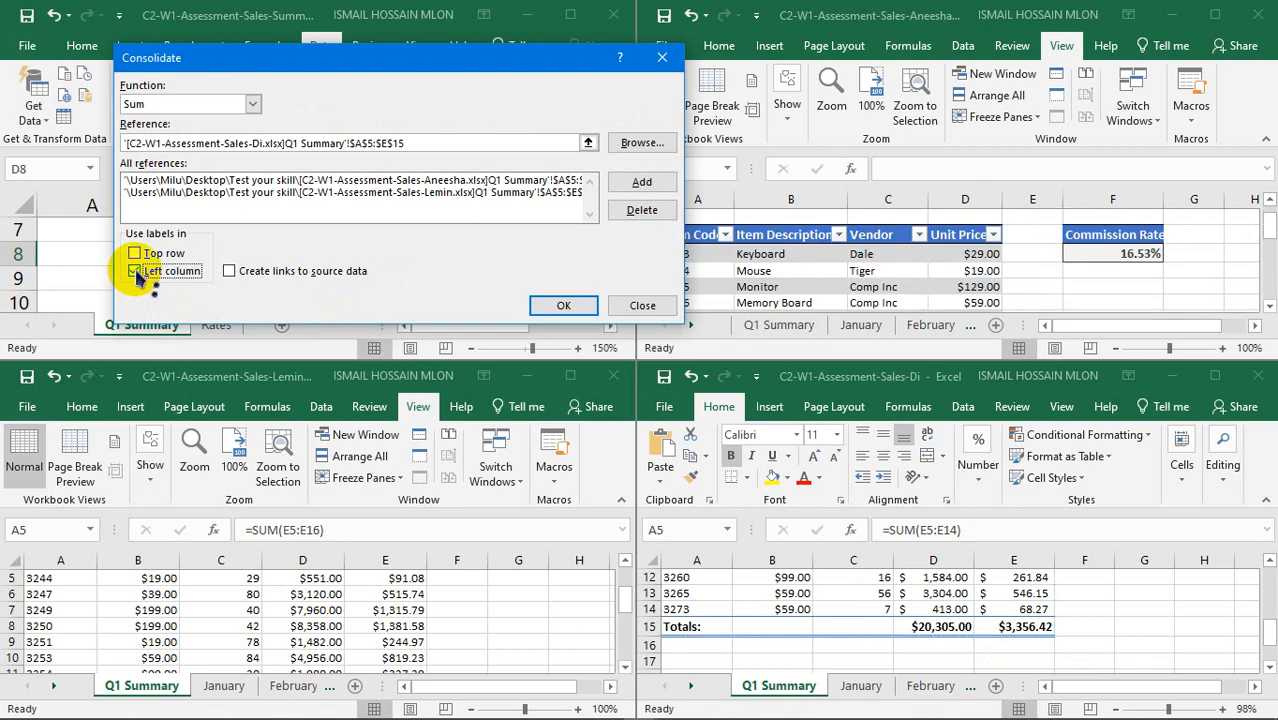
click(136, 272)
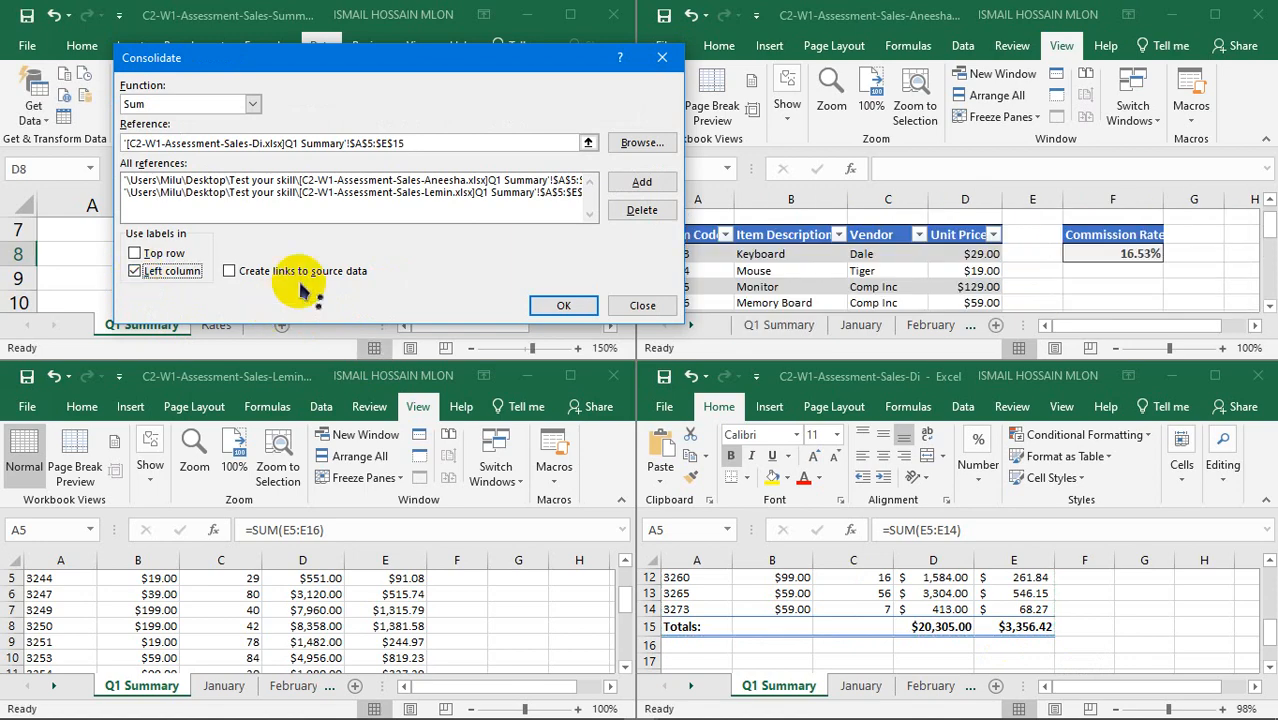
click(564, 304)
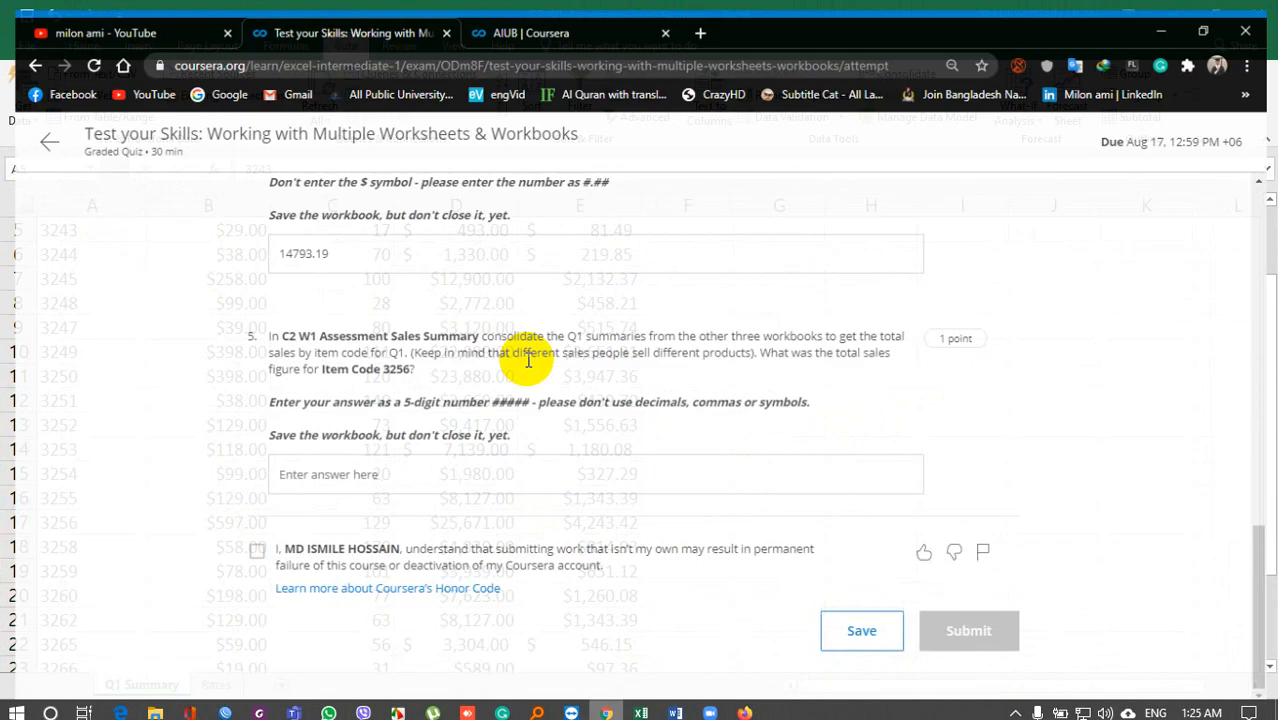
scroll(down, 3)
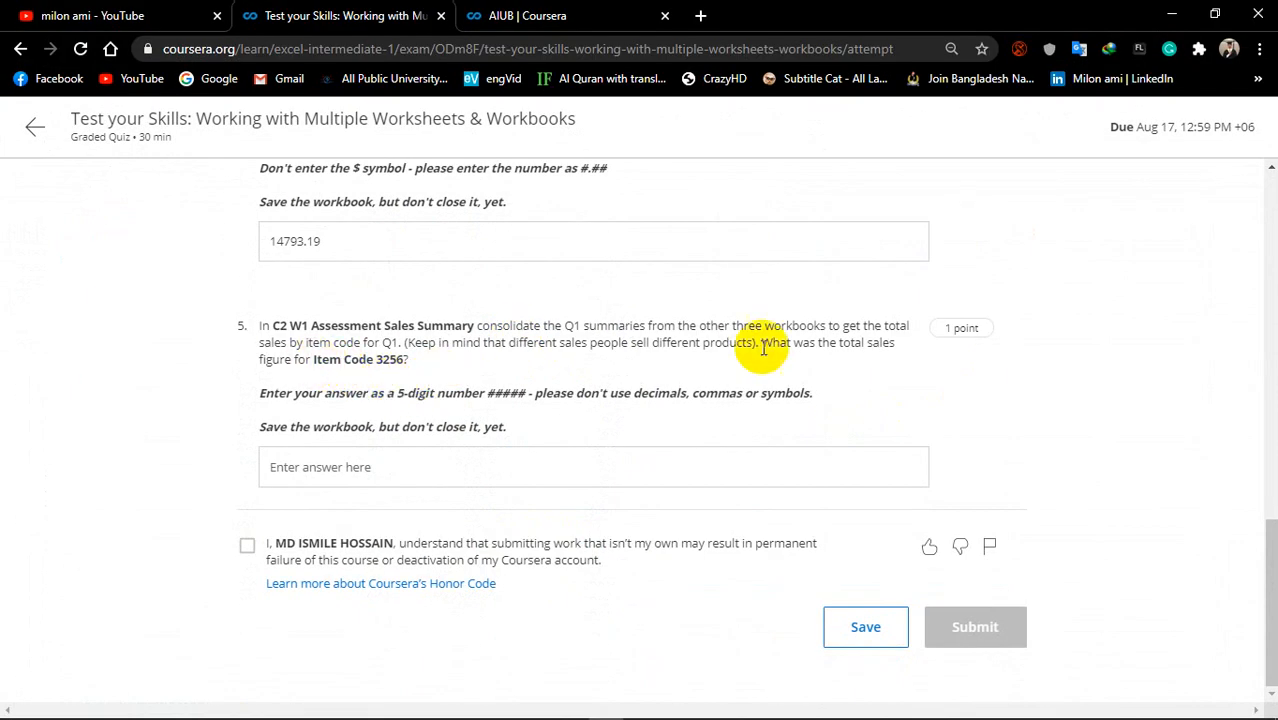
mouse_move(312, 364)
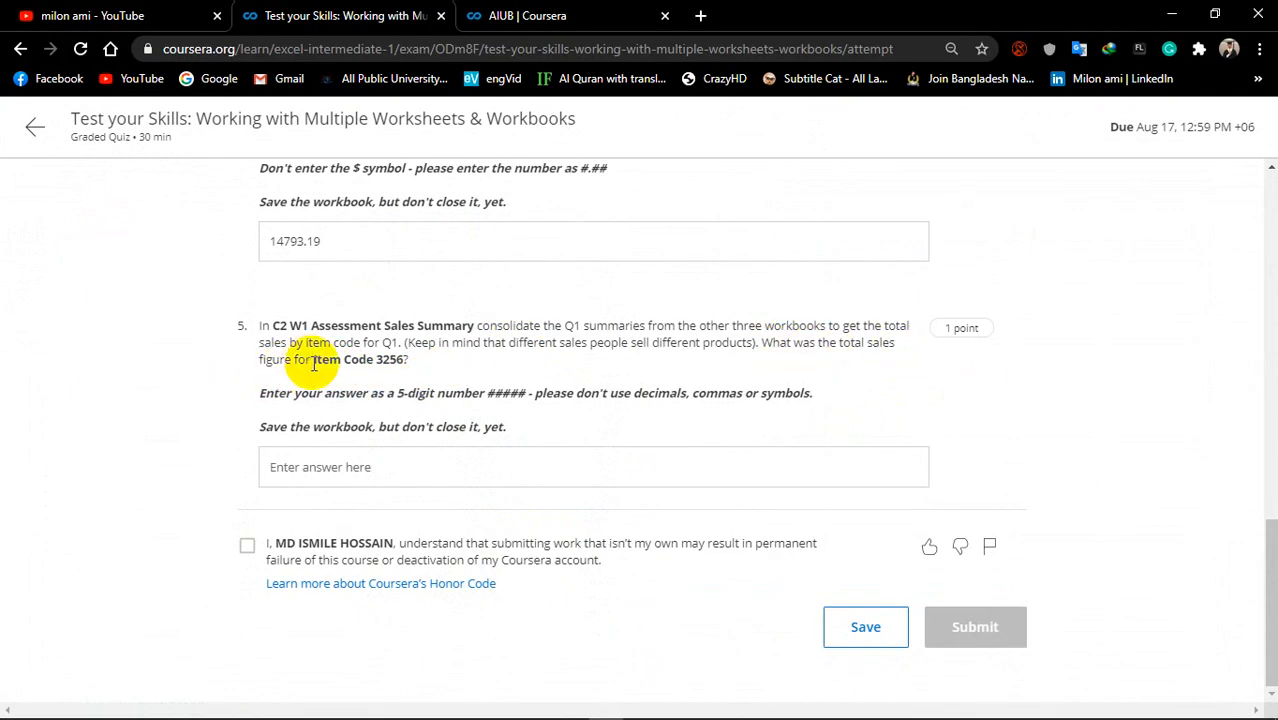
double_click(390, 360)
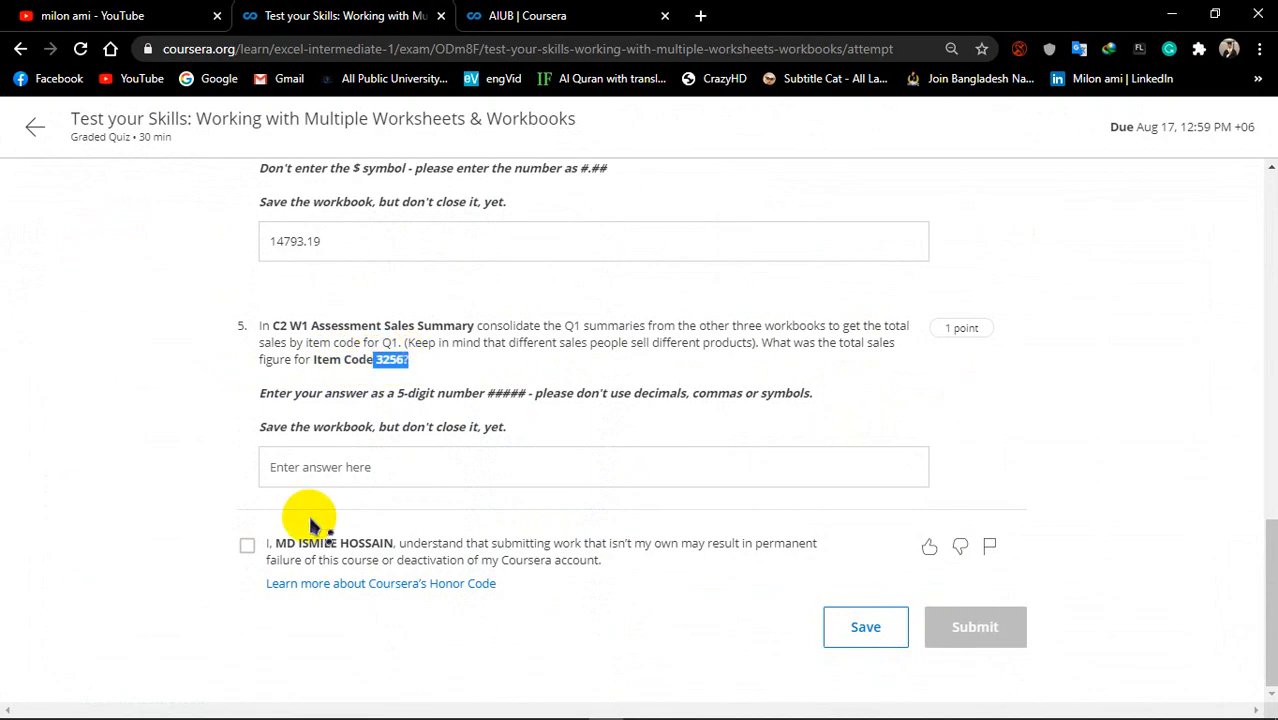
mouse_move(684, 588)
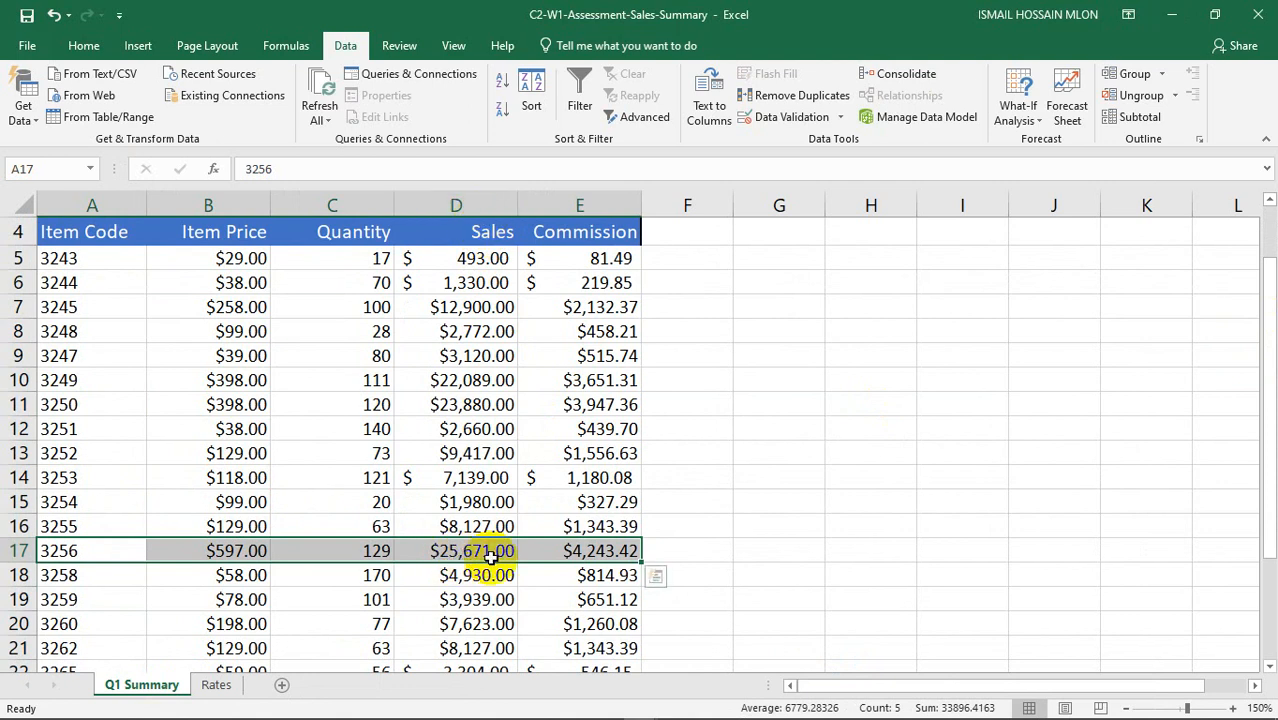
mouse_move(870, 484)
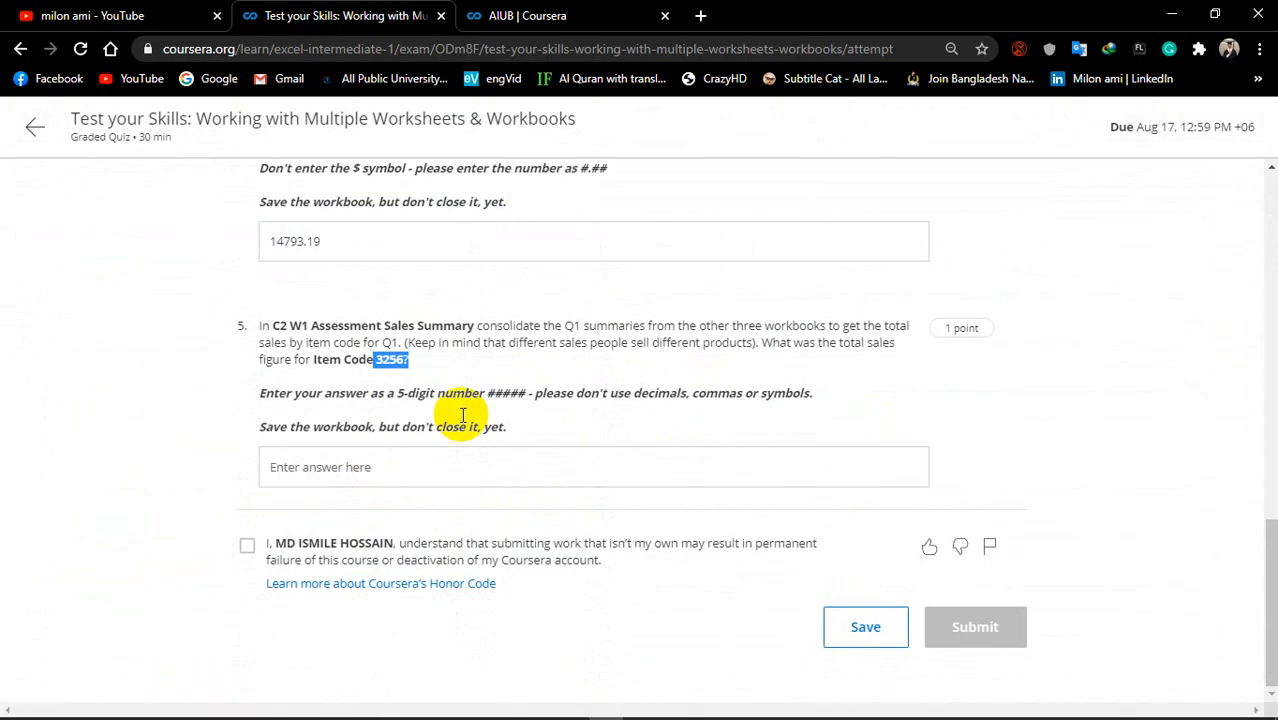
Step: Enter 25671 as the question 5 answer, accept the honor code and submit the quiz
click(592, 466)
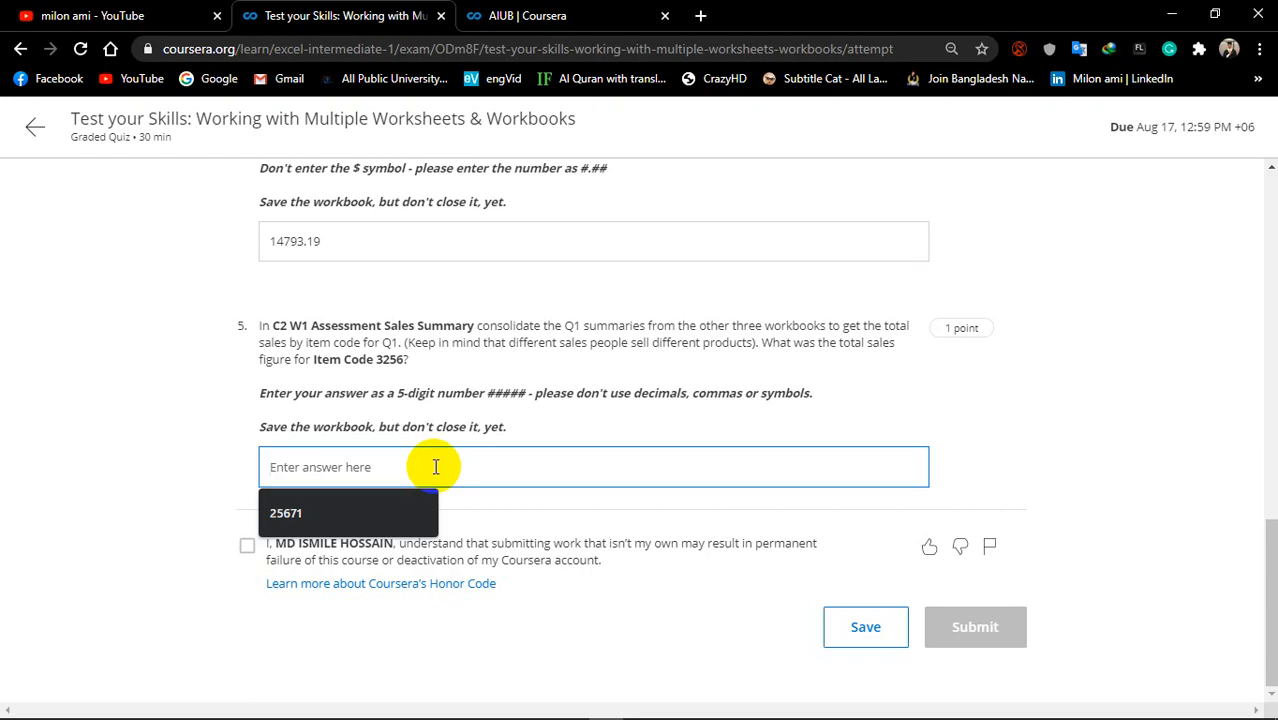
text(25671)
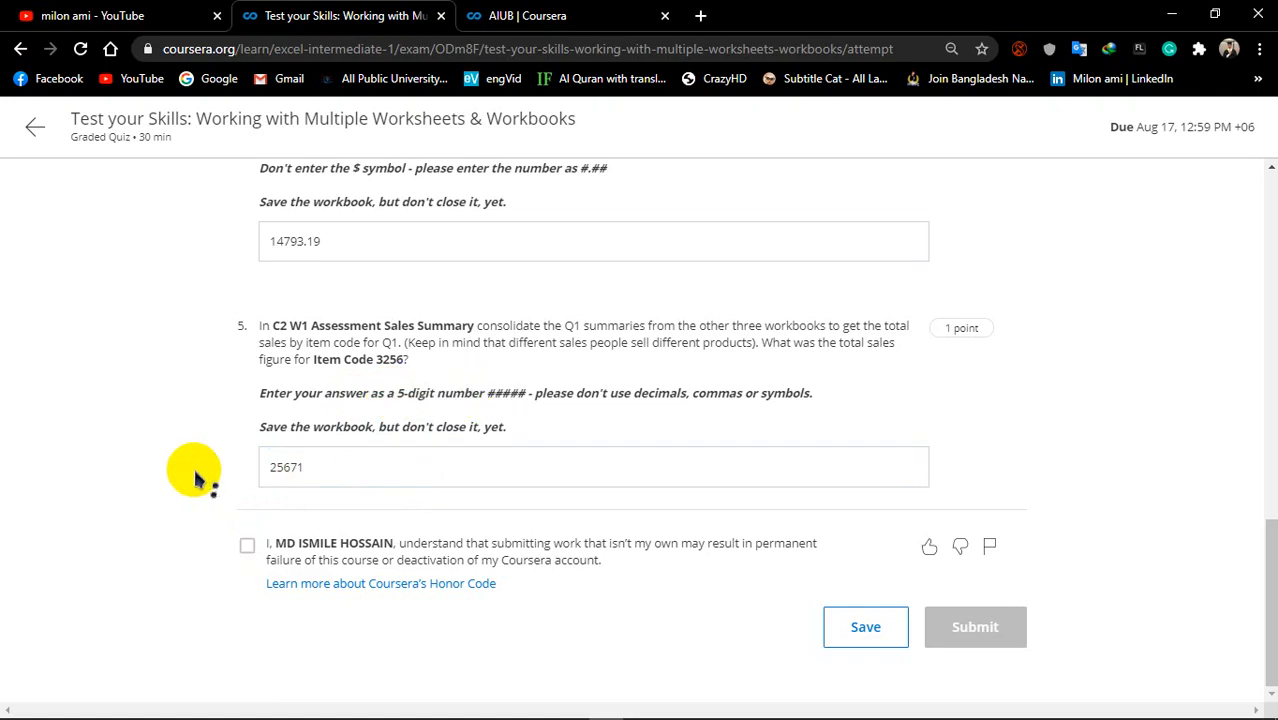
click(246, 544)
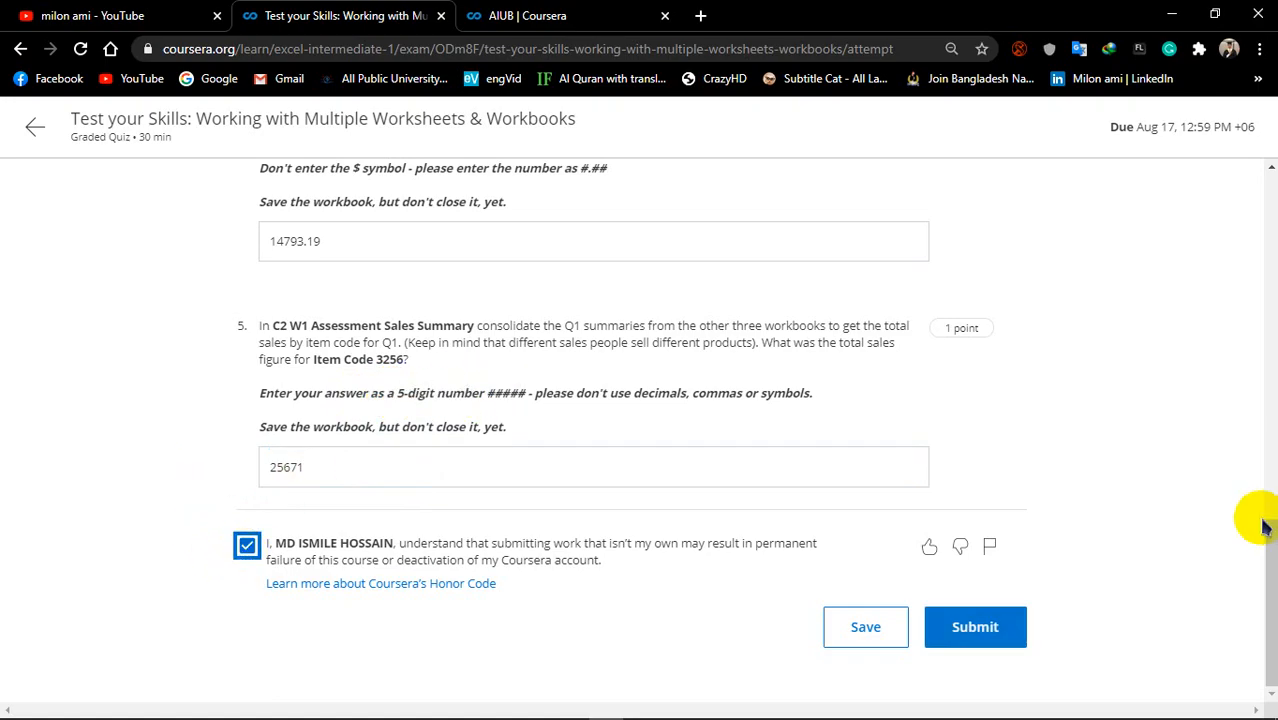
click(974, 626)
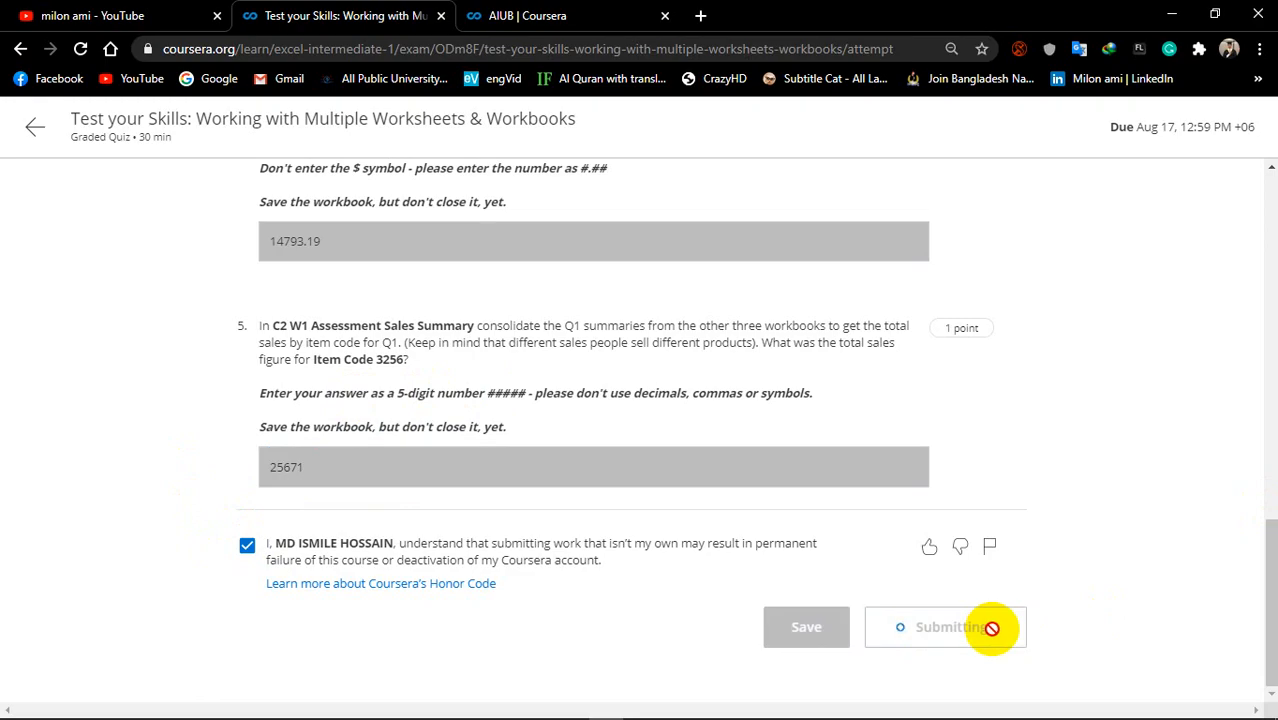